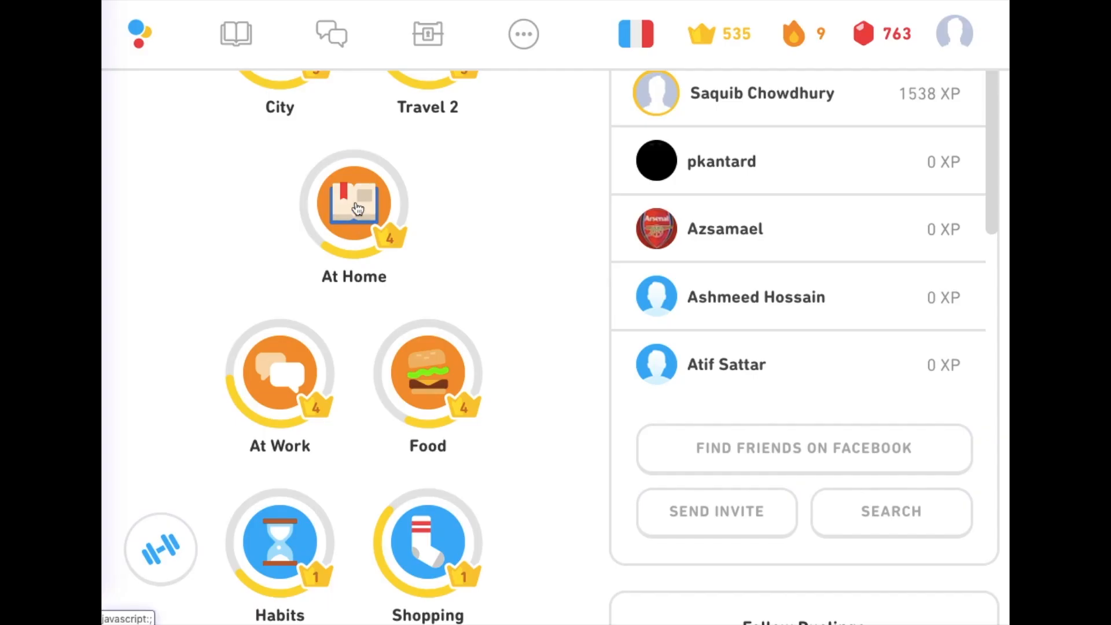
Open the Jump to Level 5 test-out screen for the level-4 At Home skill.
left_click(354, 206)
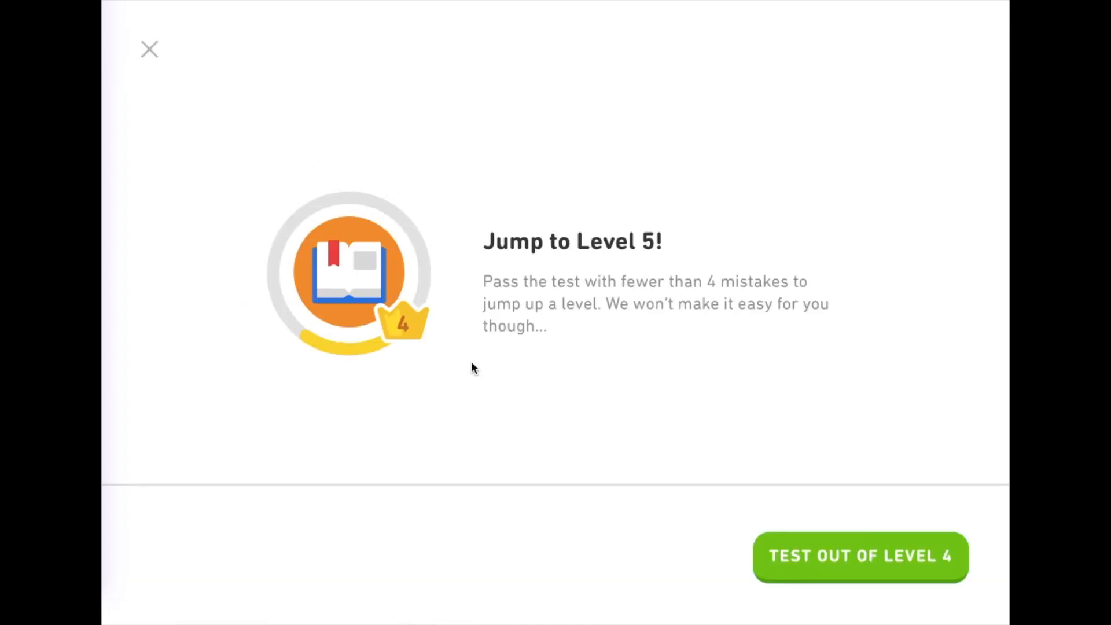
Start the At Home test-out, answer the room sentence, then lose a heart on the chairs sentence.
left_click(860, 556)
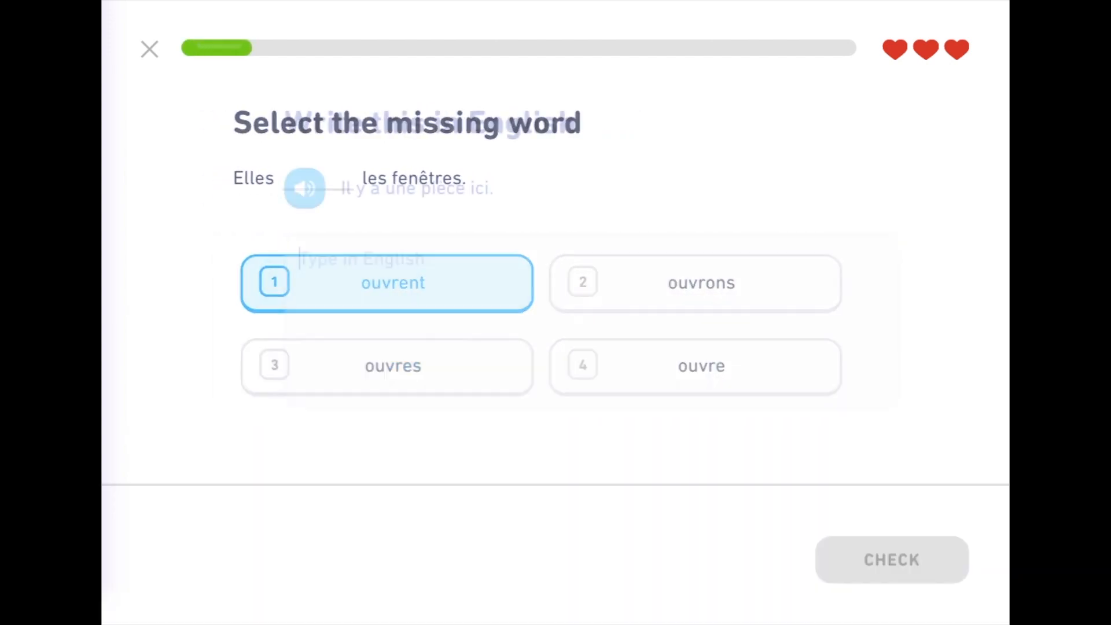
type("there i")
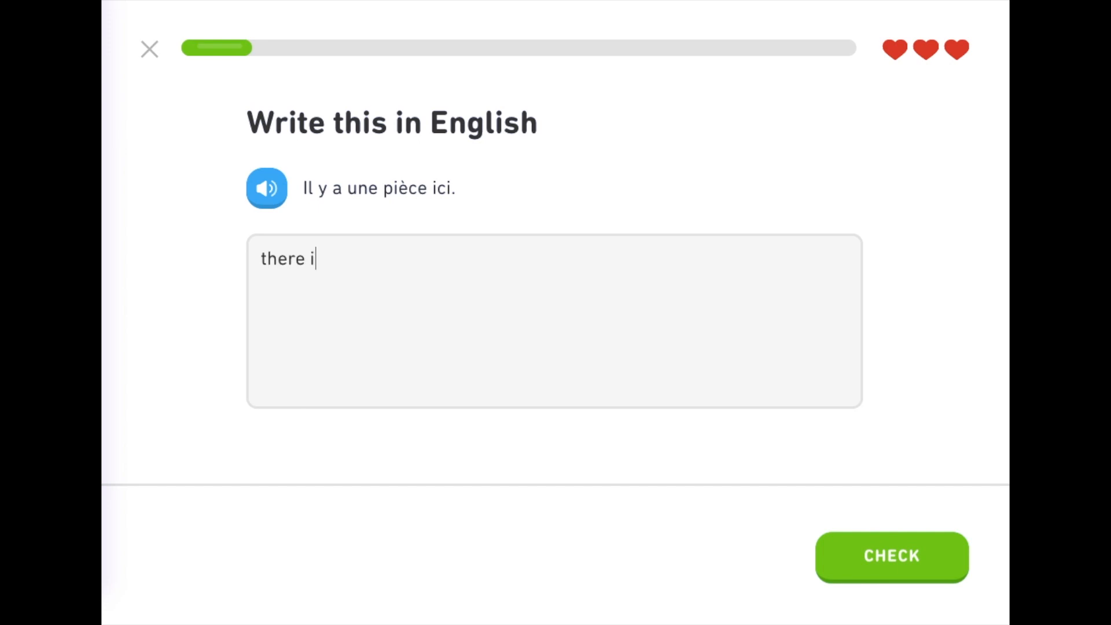
left_click(891, 556)
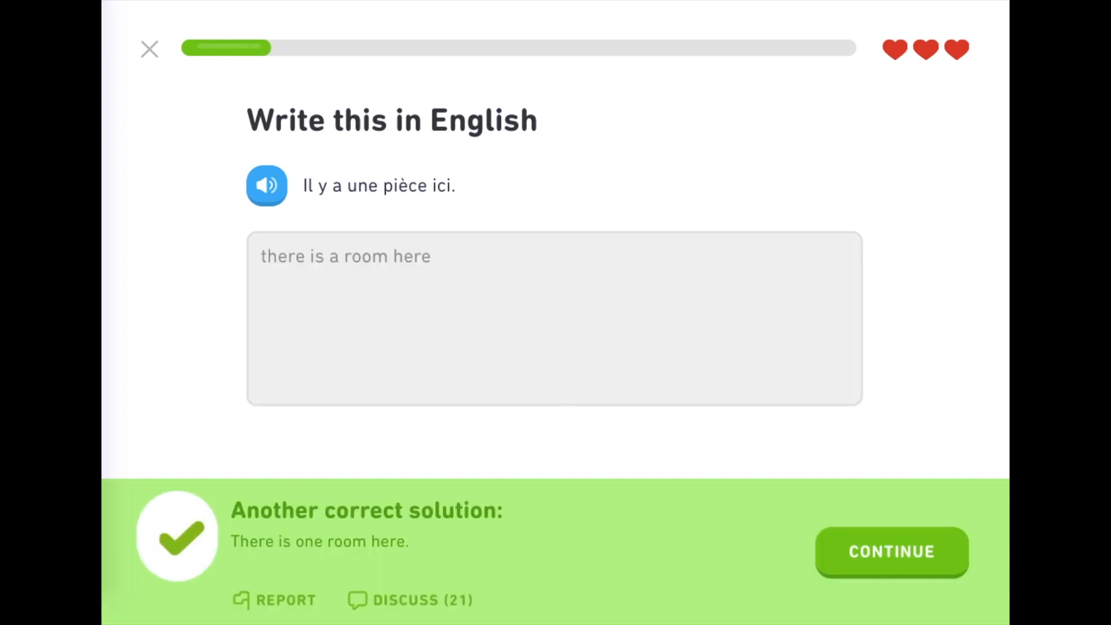
left_click(891, 552)
type("ther")
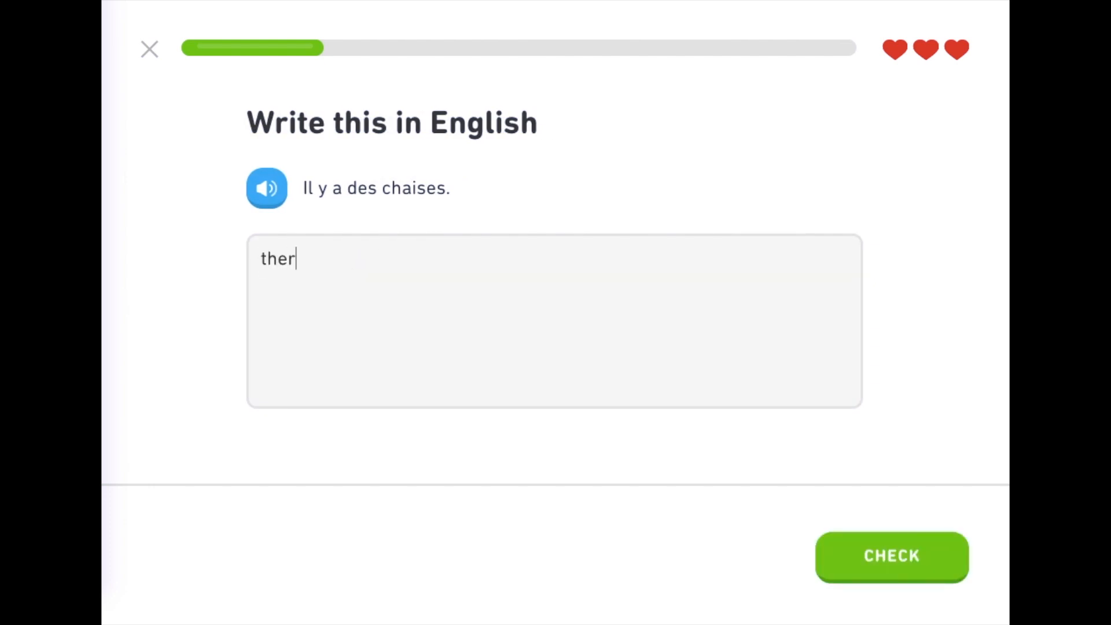
left_click(891, 556)
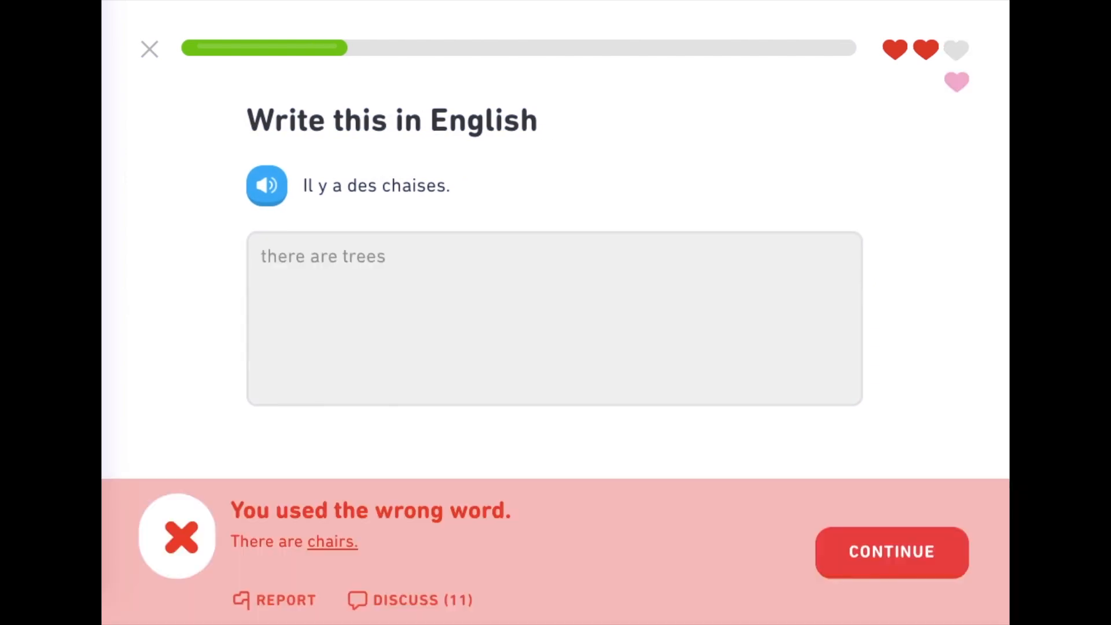
left_click(891, 551)
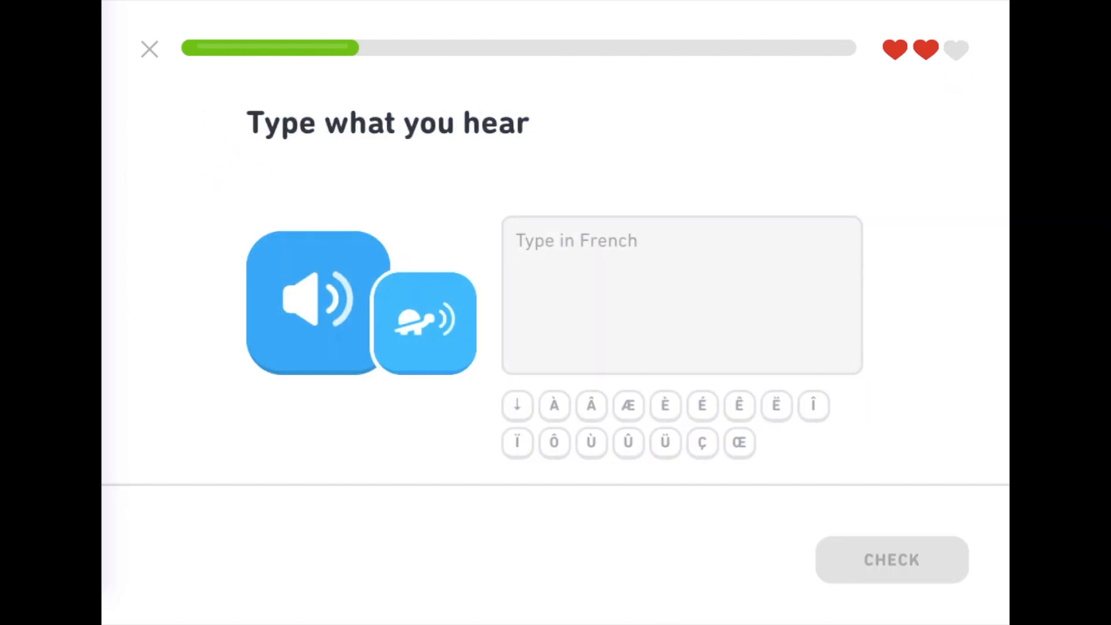
Answer 'les pieces...' and 'is your neighbour nice' and submit them.
type("les pieces b")
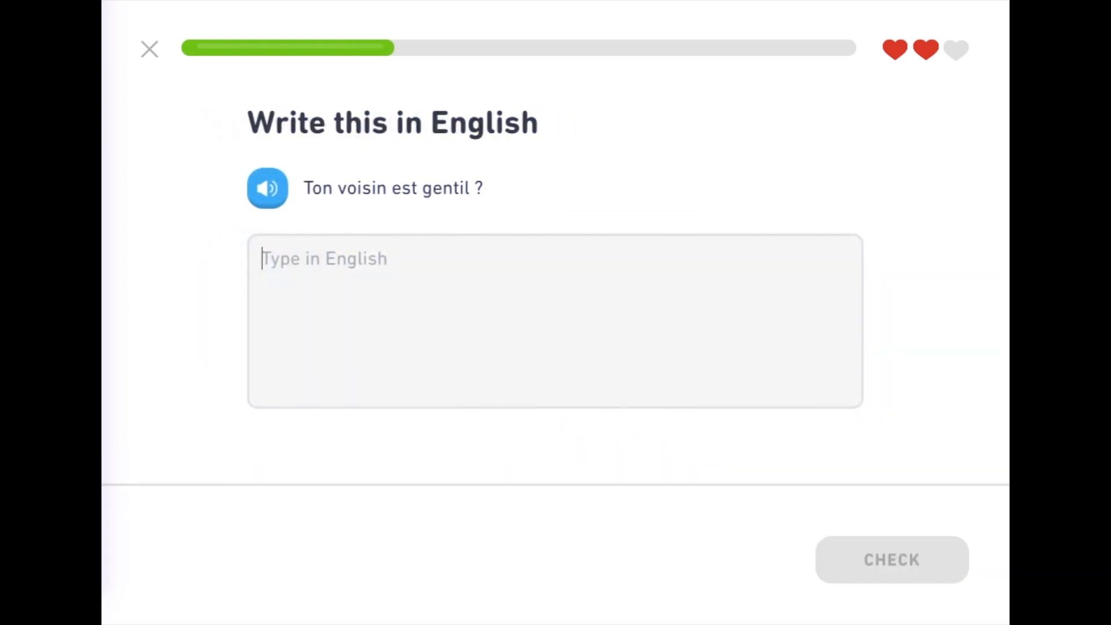
type("is your")
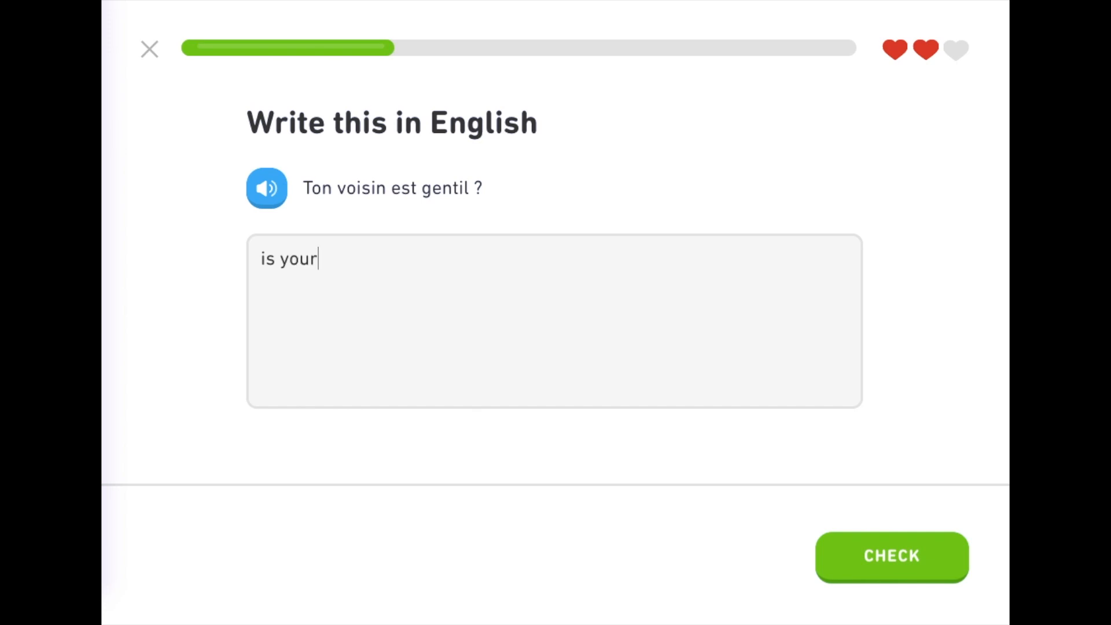
type("neighbour nice")
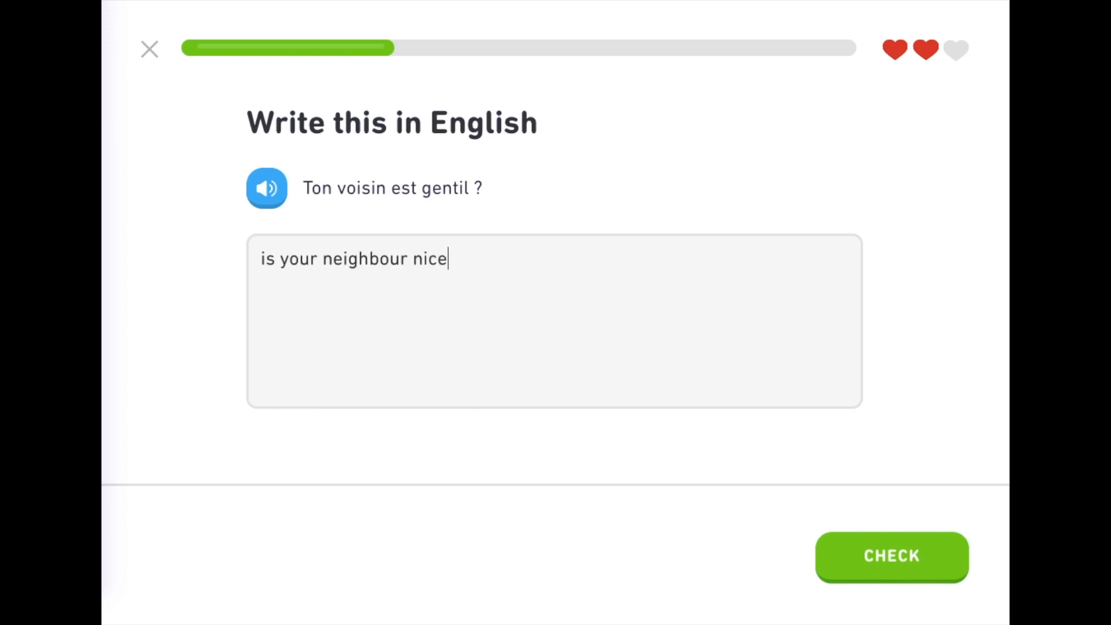
left_click(891, 557)
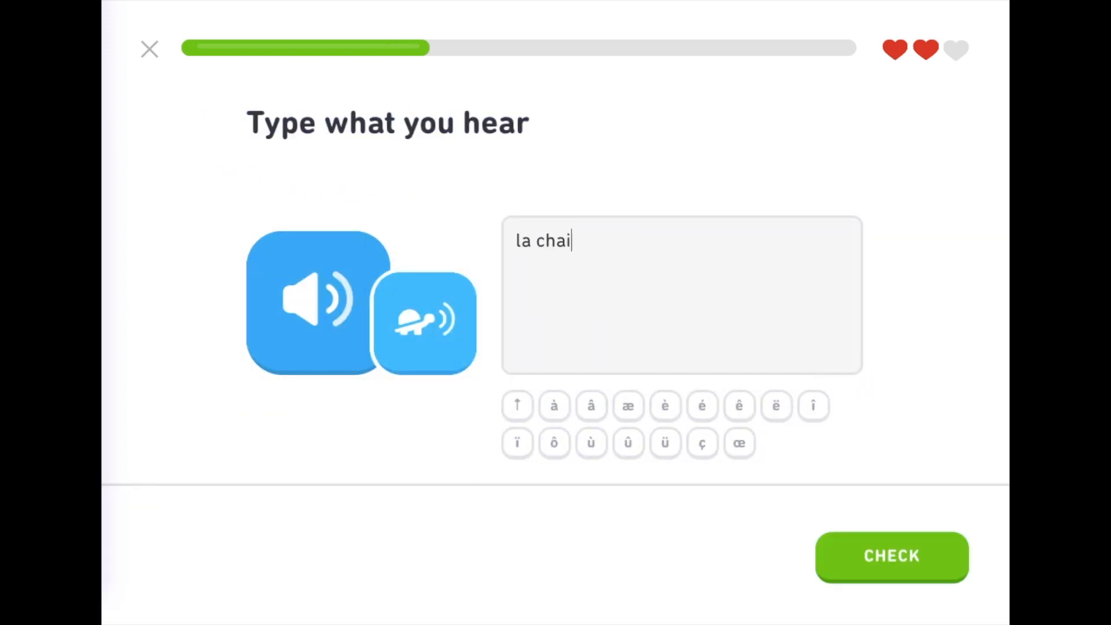
Answer the dictation, 'tu ouvres la fenêtre', another dictation and the dog sentence.
left_click(891, 557)
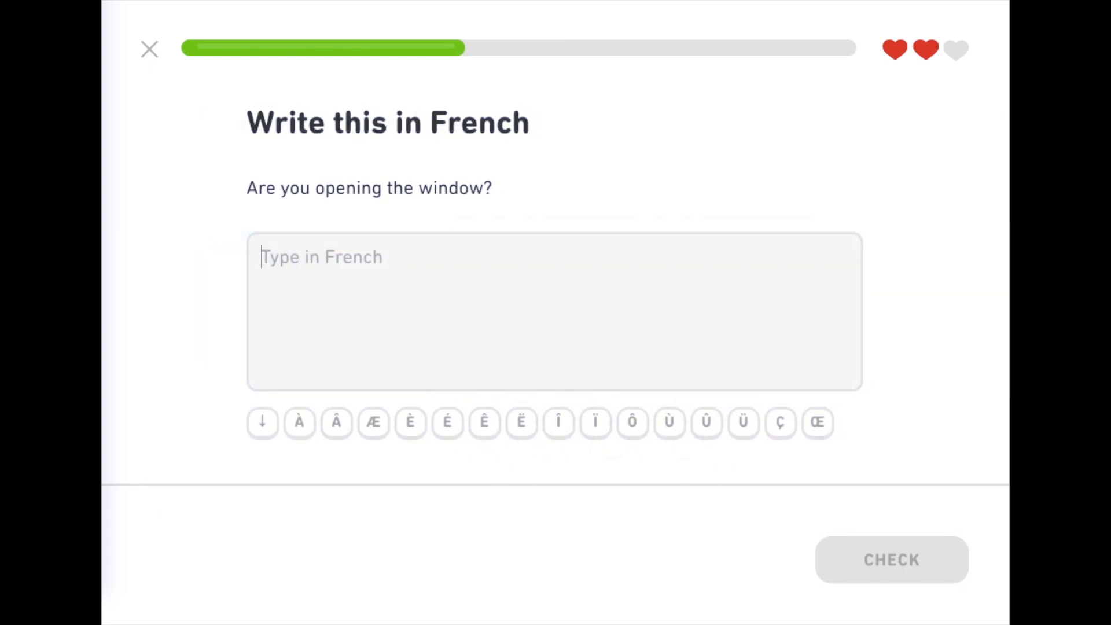
type("tu ouvres la fe")
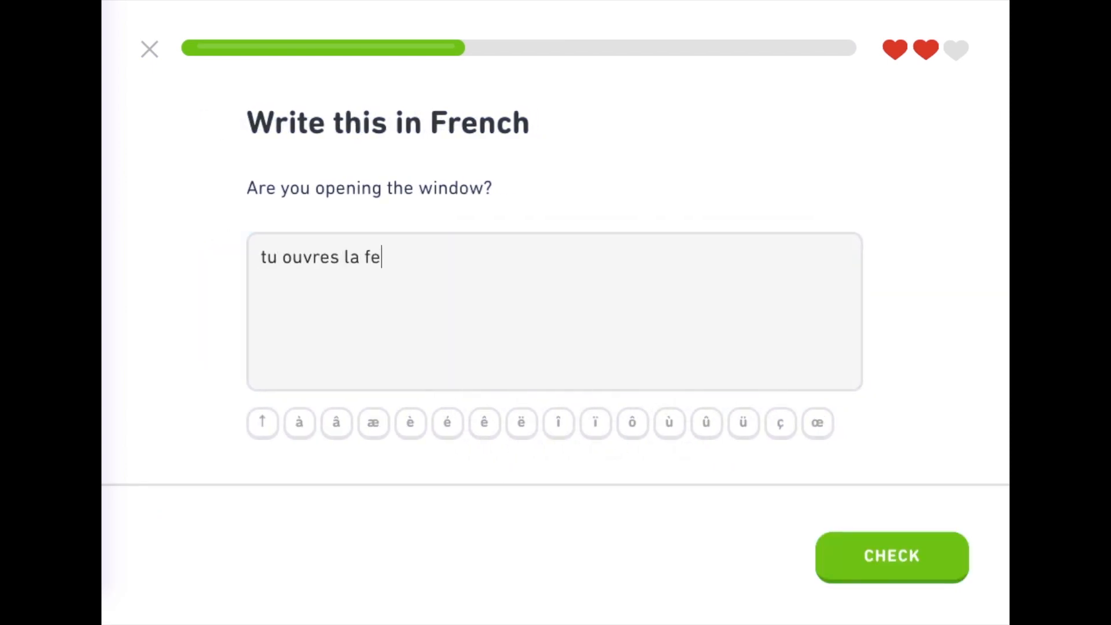
left_click(891, 557)
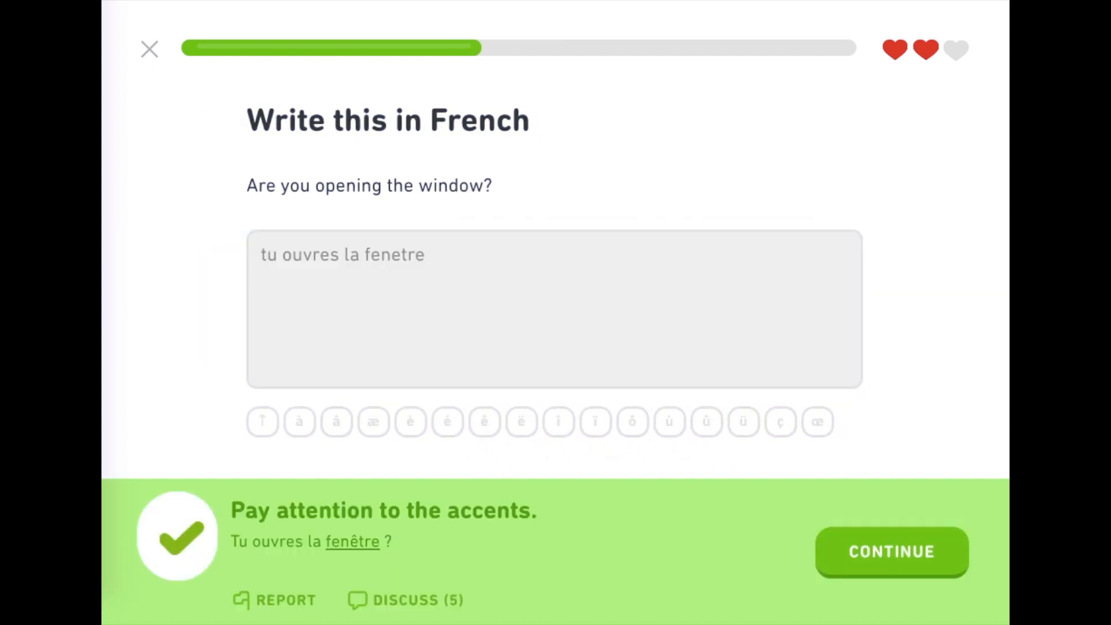
left_click(891, 552)
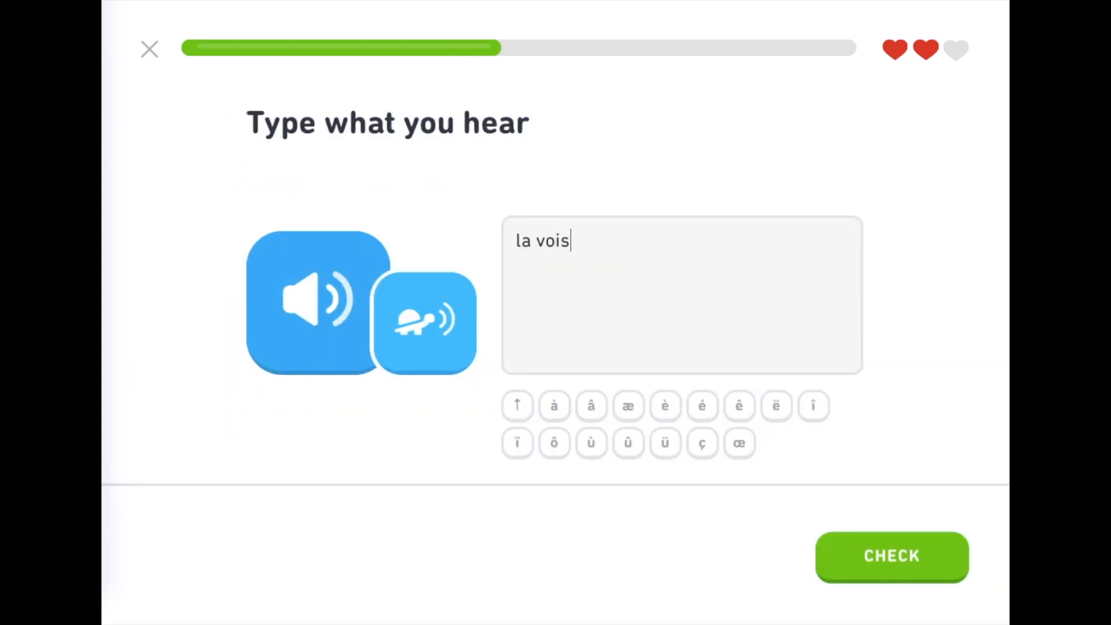
left_click(892, 556)
type("il y")
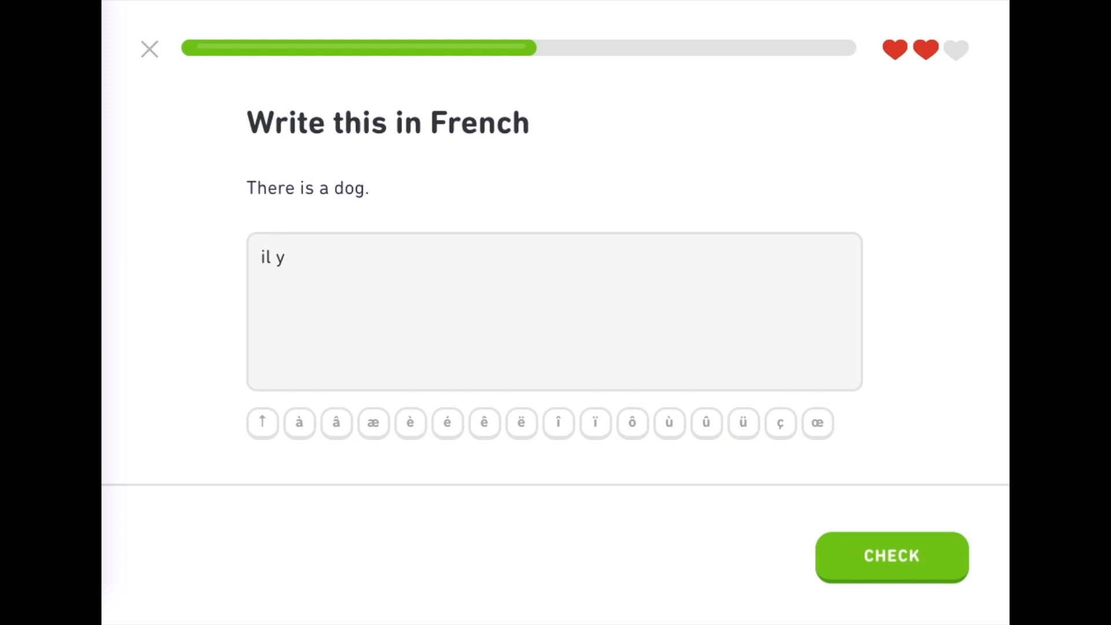
left_click(891, 557)
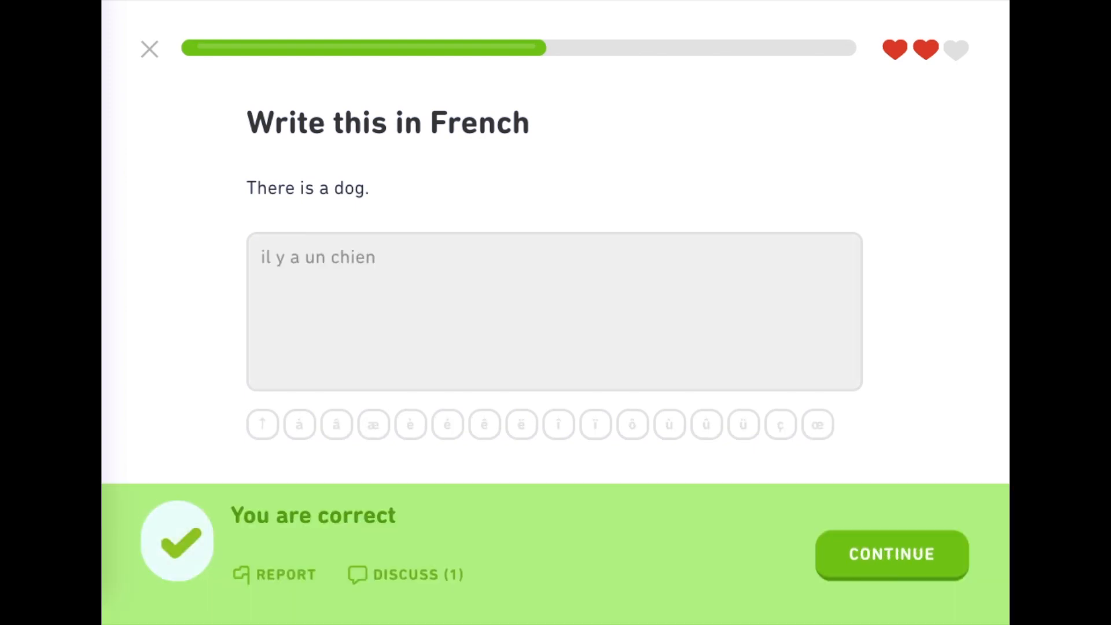
left_click(891, 554)
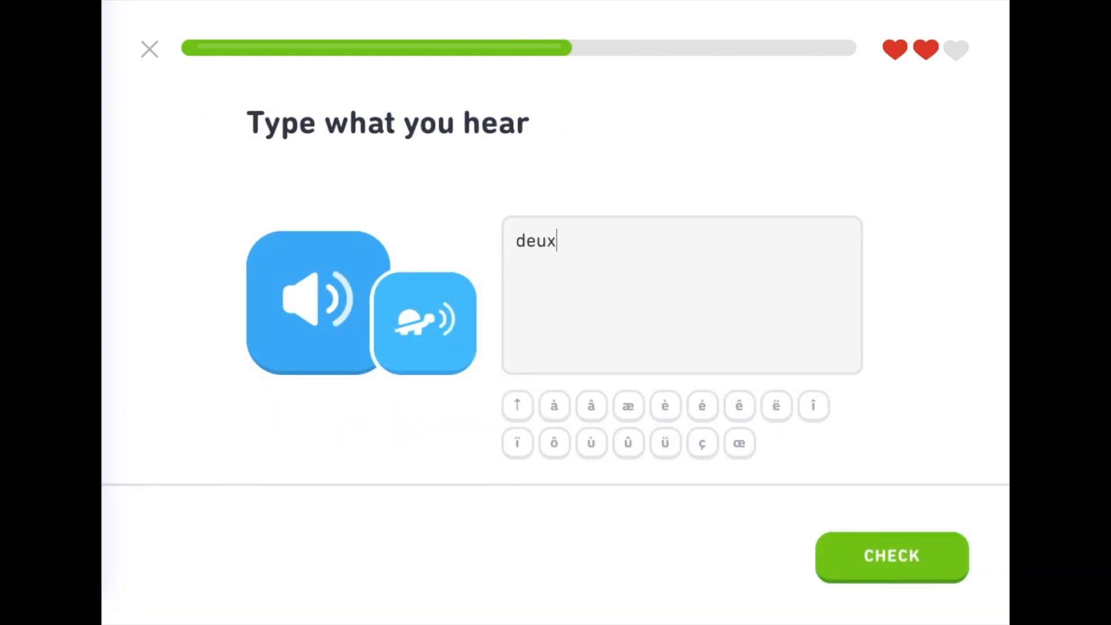
Answer the two trees dictation, the white car sentence and 'ton voisin est g...'.
type("arbres et")
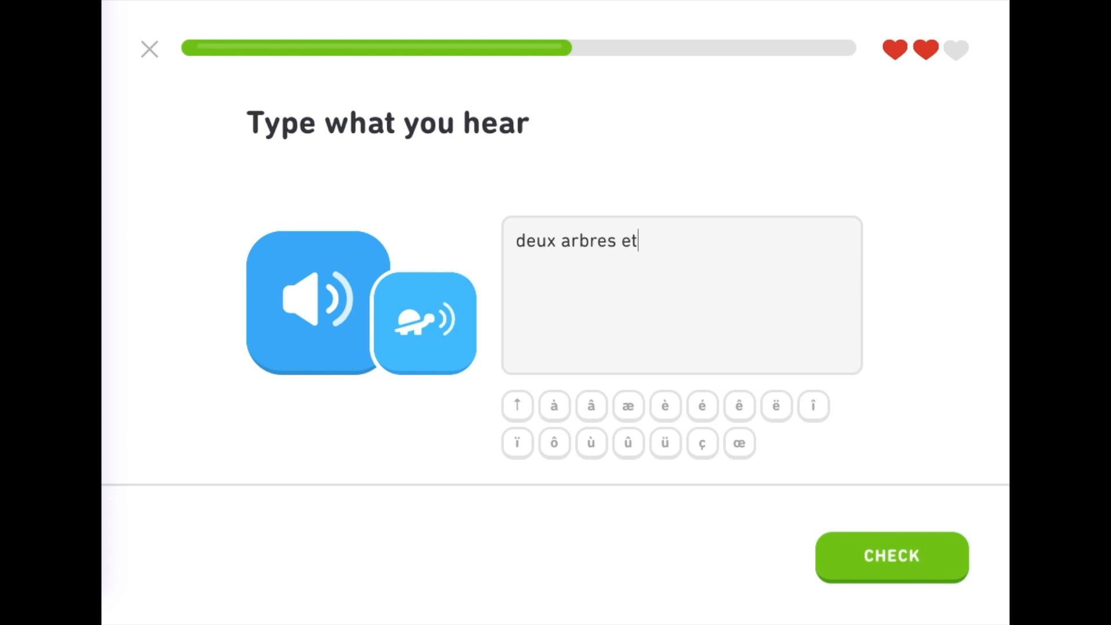
left_click(890, 556)
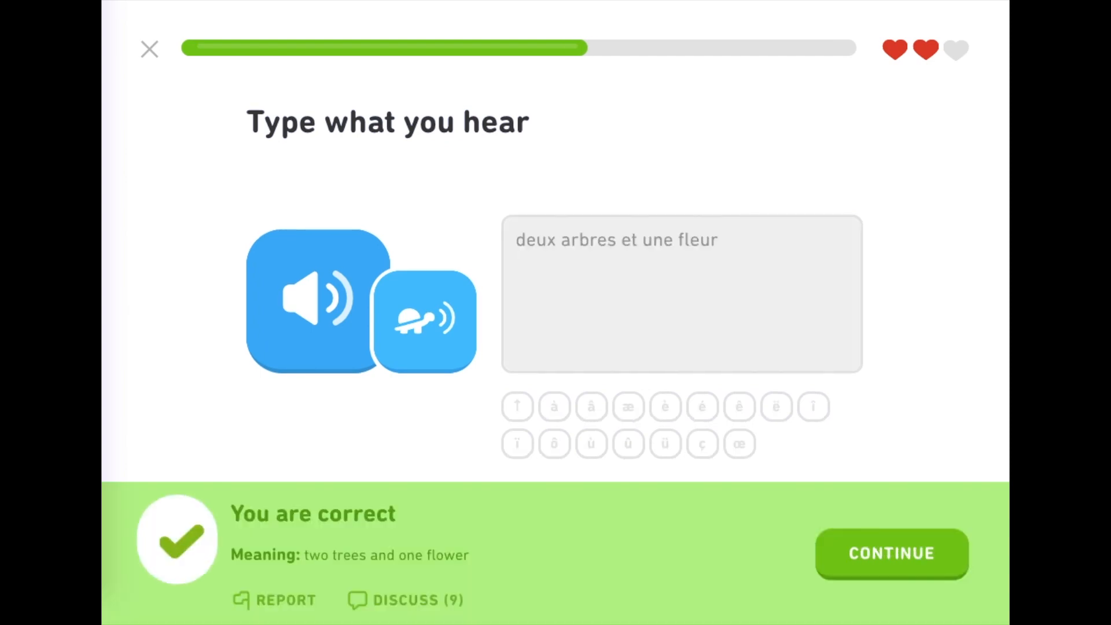
left_click(891, 554)
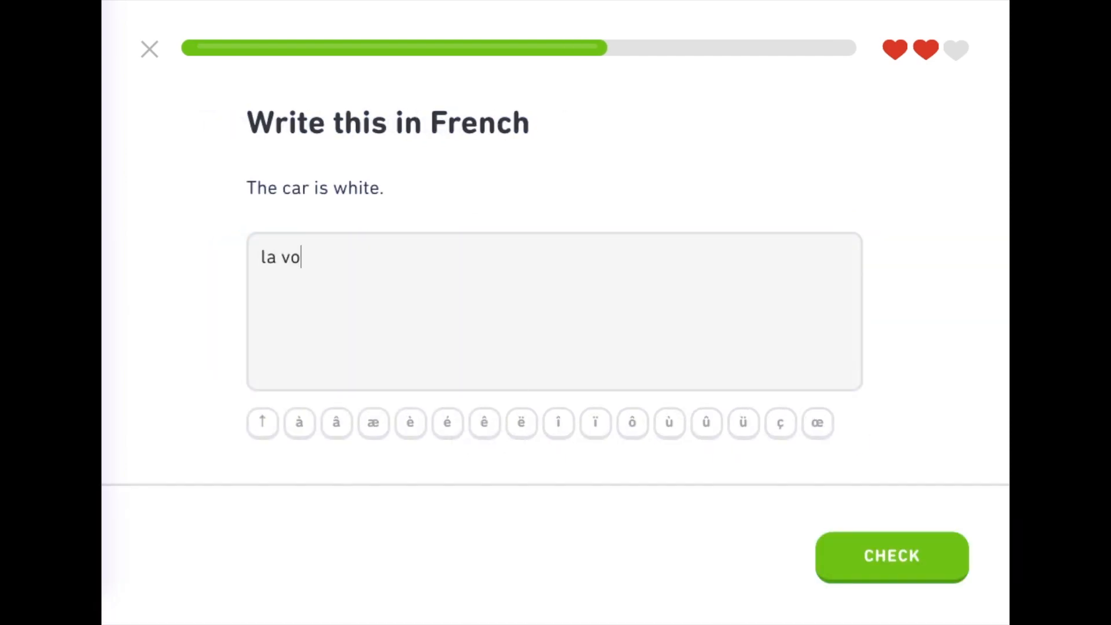
type("iture est b")
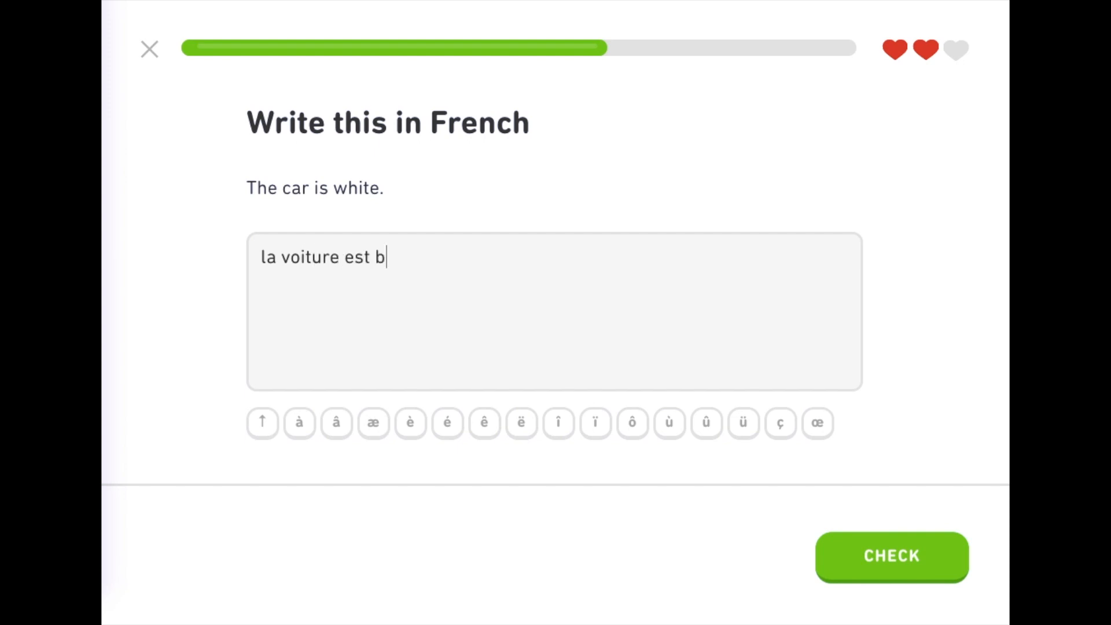
left_click(891, 556)
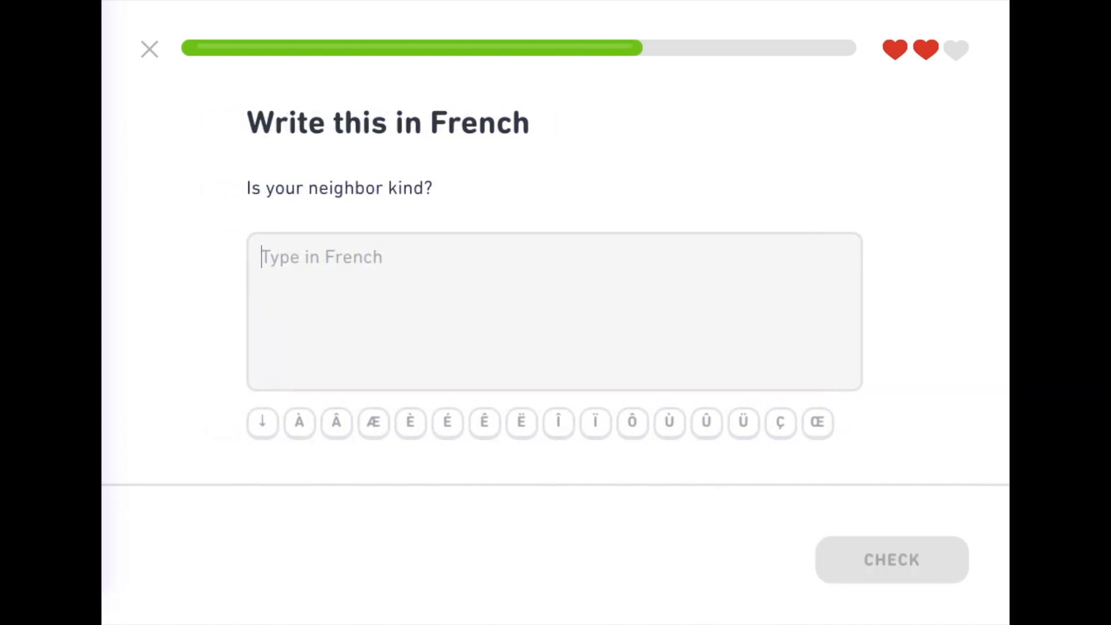
type("ton v")
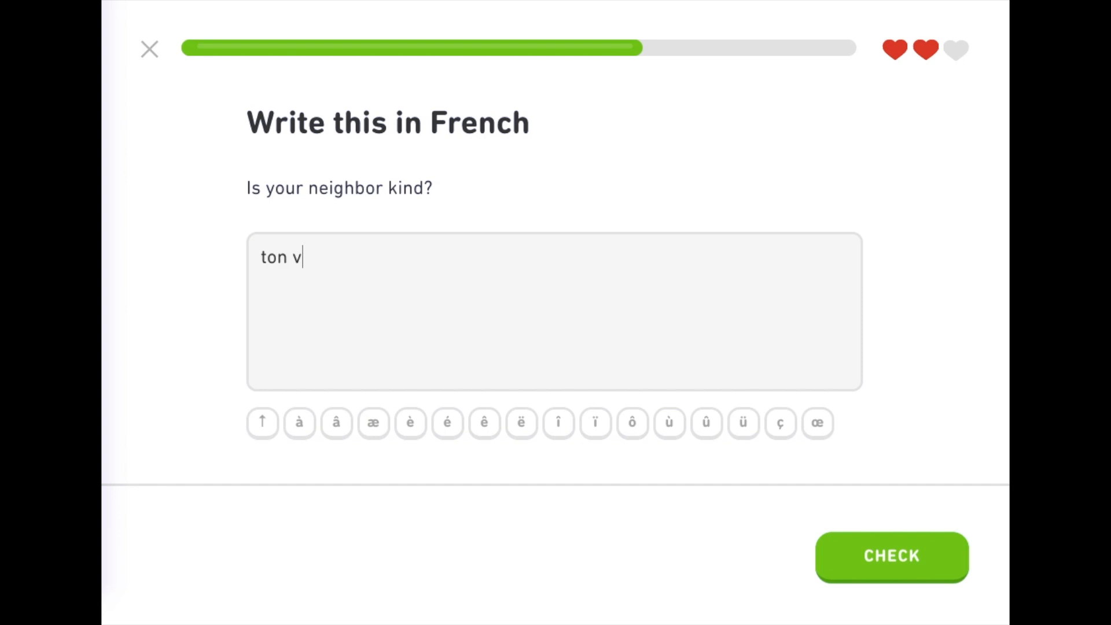
type("oisin est g")
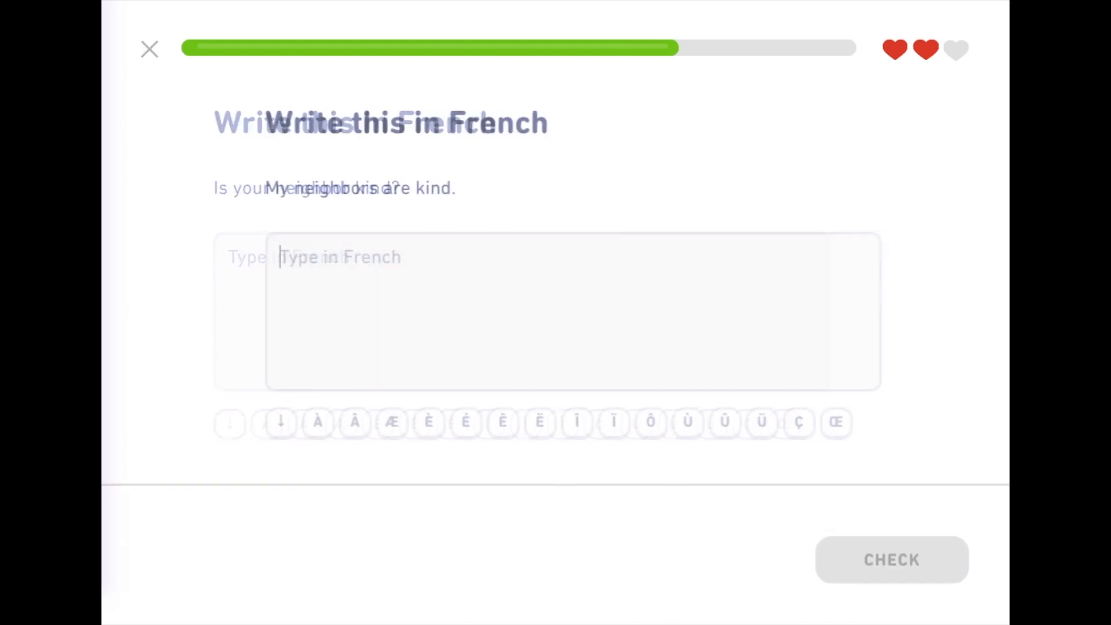
Answer 'mes voisins sont gentils' and 'alice est tres gentile' and move on.
type("mes voisi")
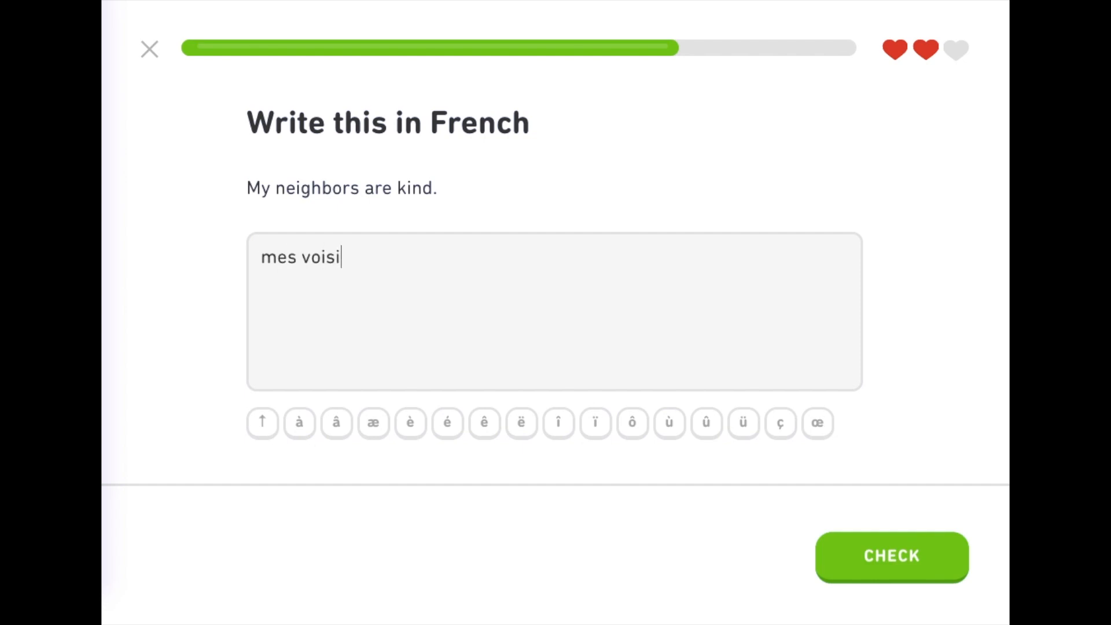
type("ns sont gent")
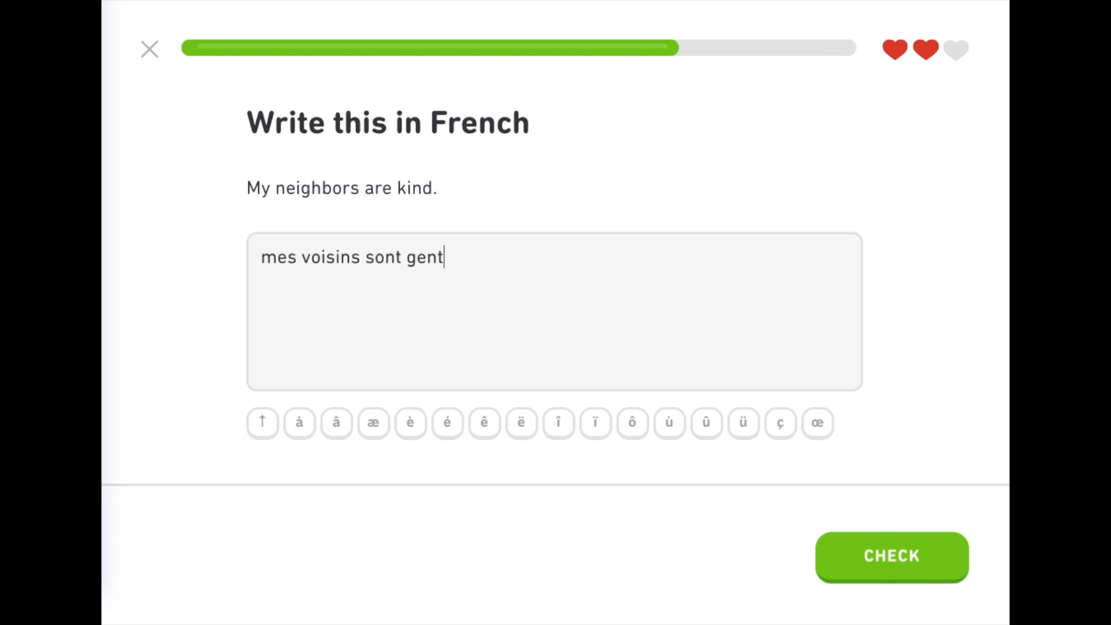
left_click(891, 557)
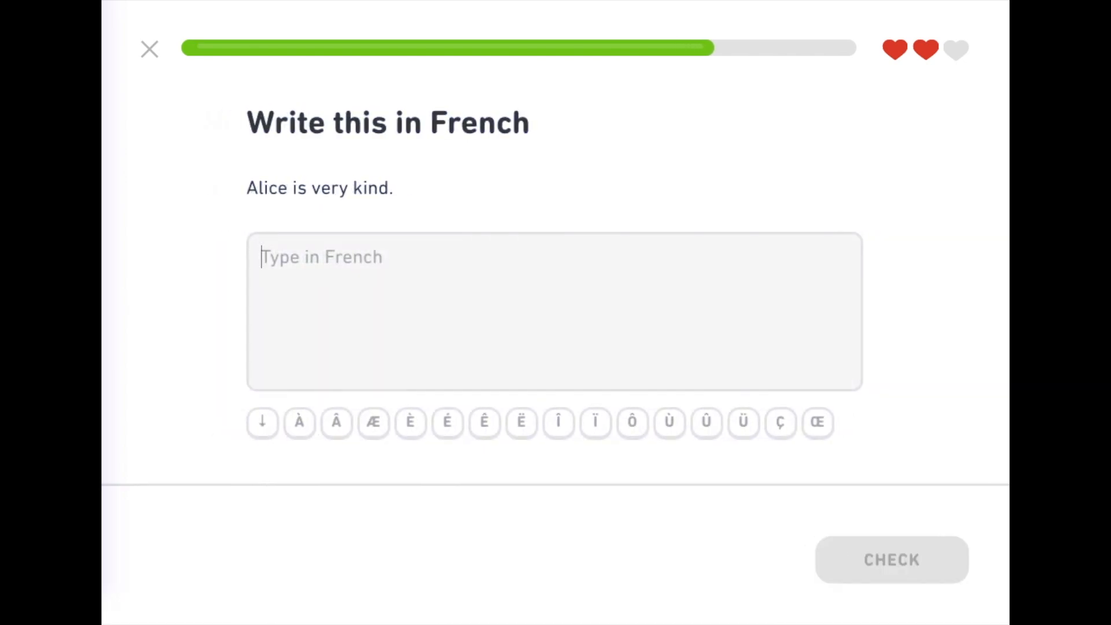
type("alice est t")
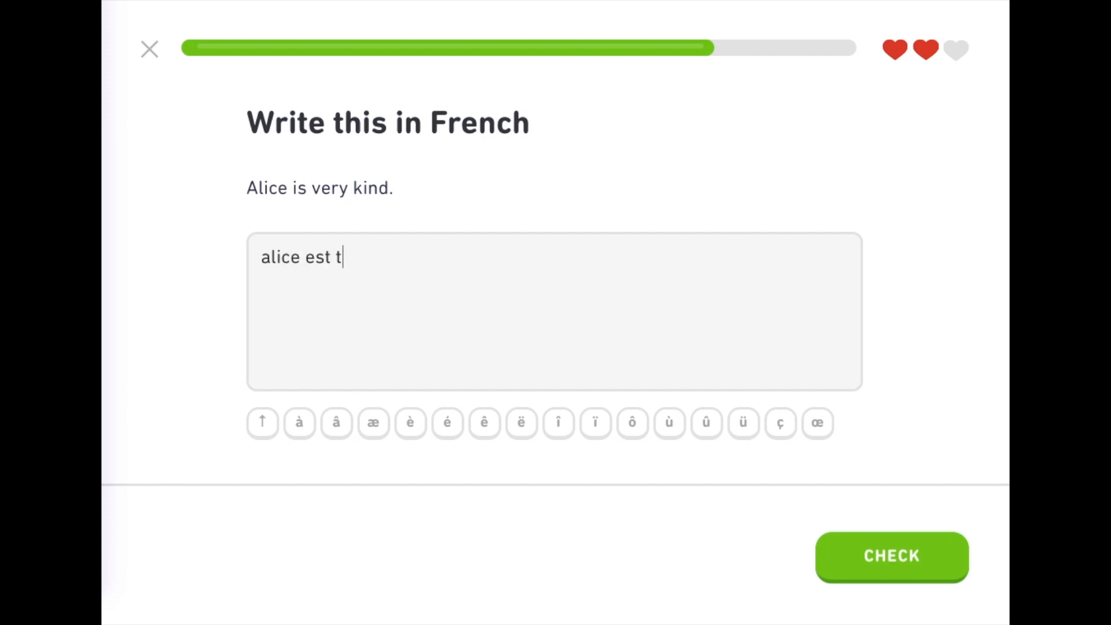
type("res gentile")
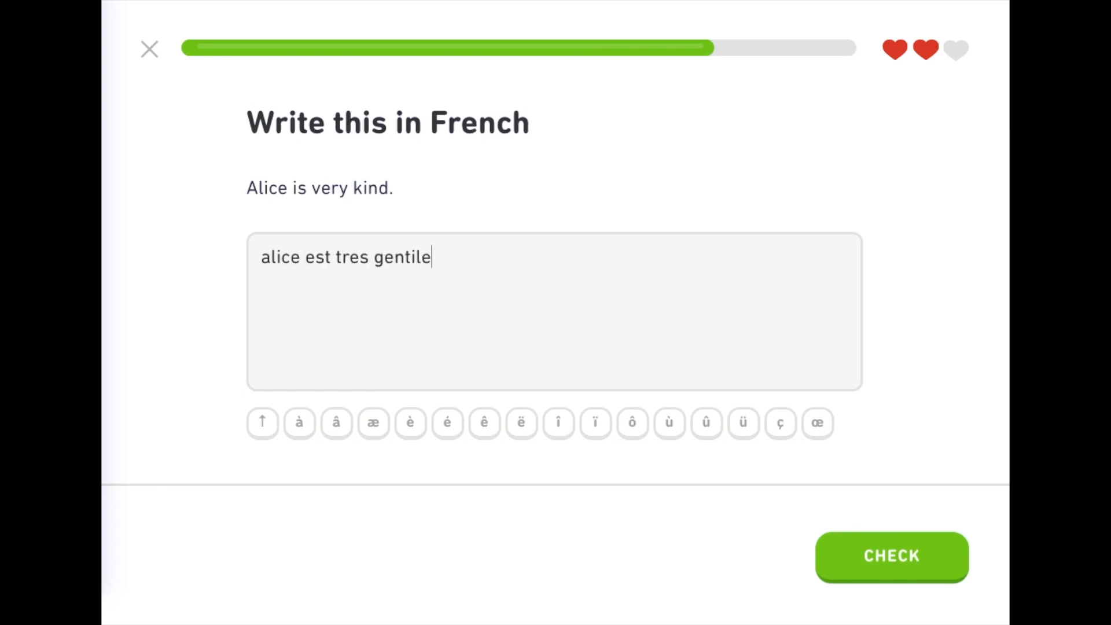
left_click(891, 556)
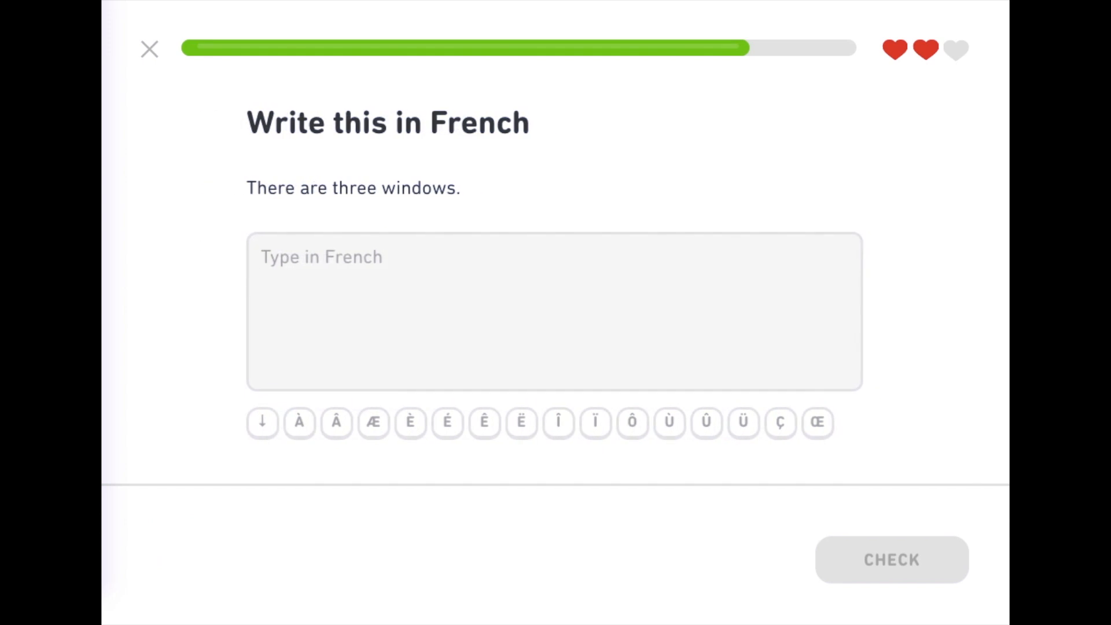
Answer 'il y a trois fenêtres' and 'j'ouvre la porte de la voiture'.
type("il y")
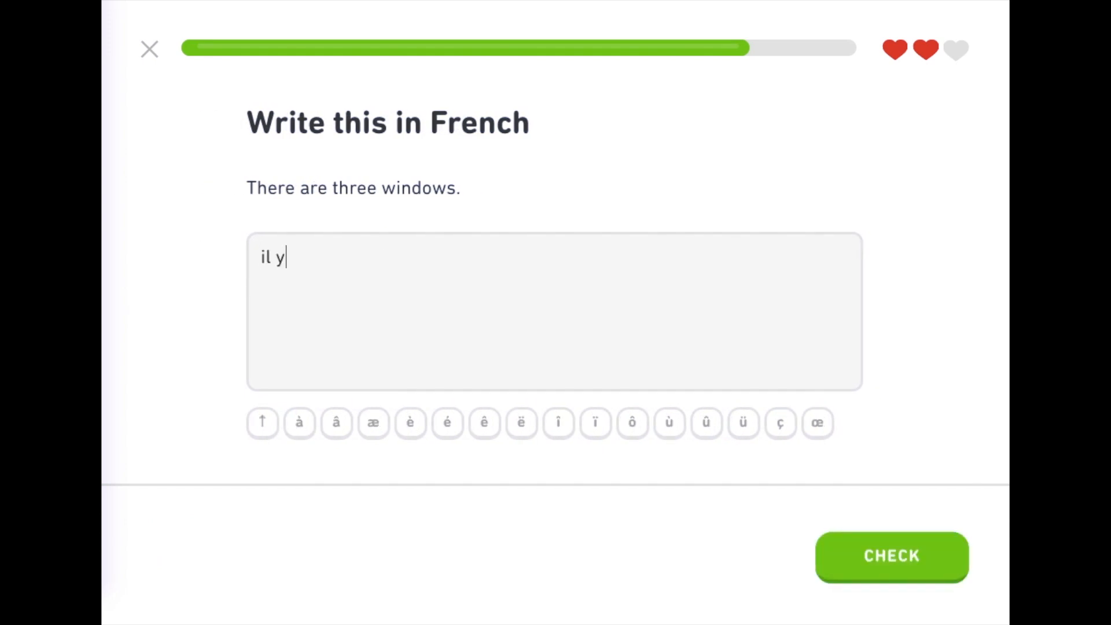
type("a trois fen")
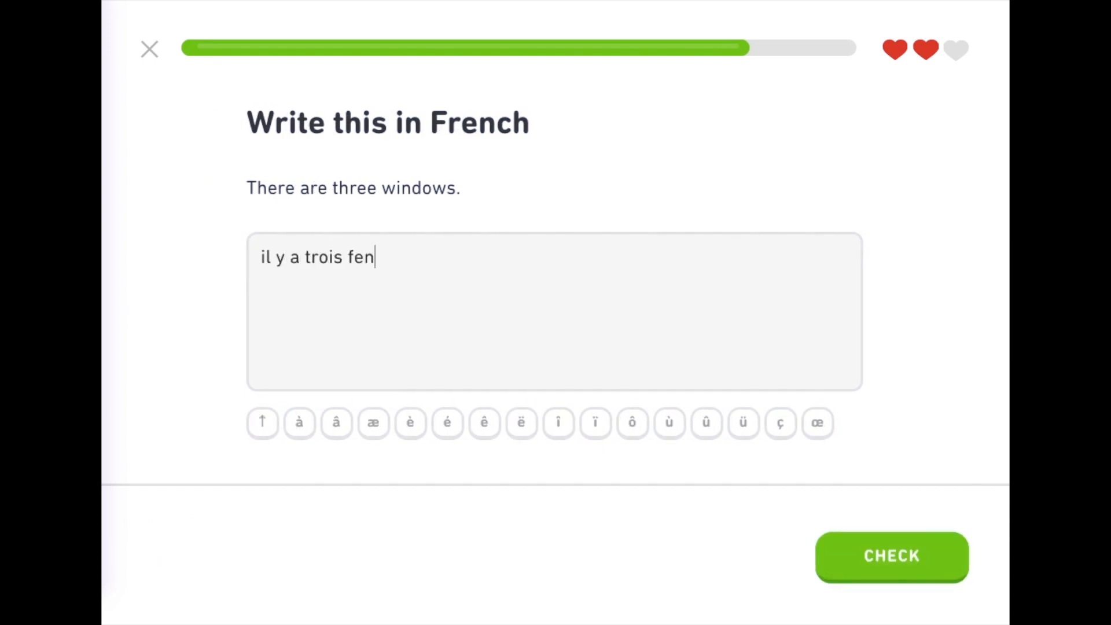
left_click(891, 555)
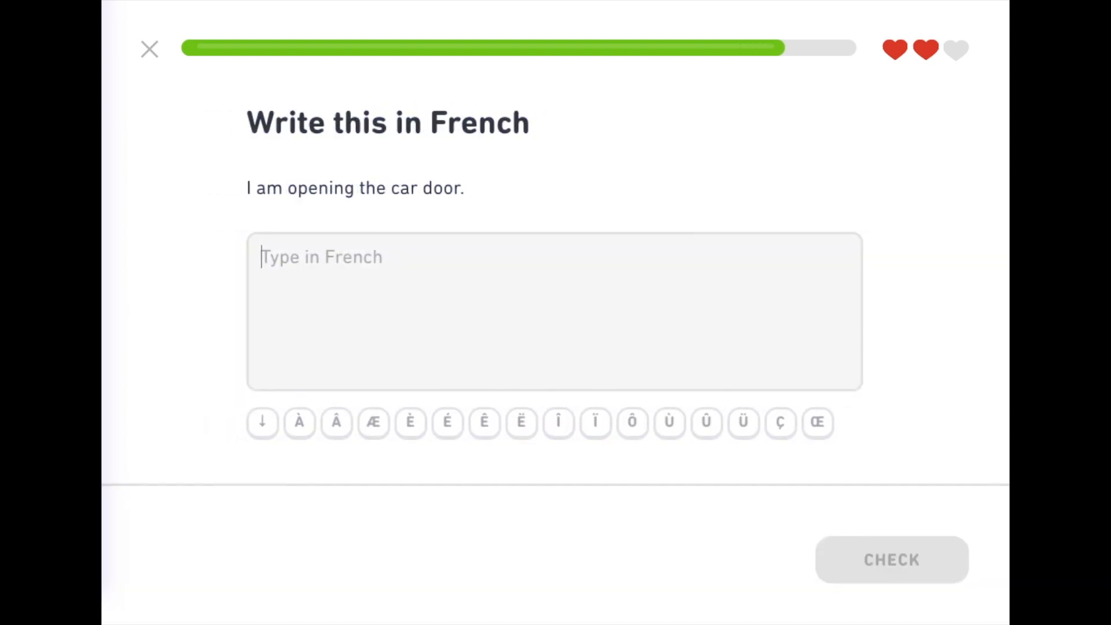
type("j'ou")
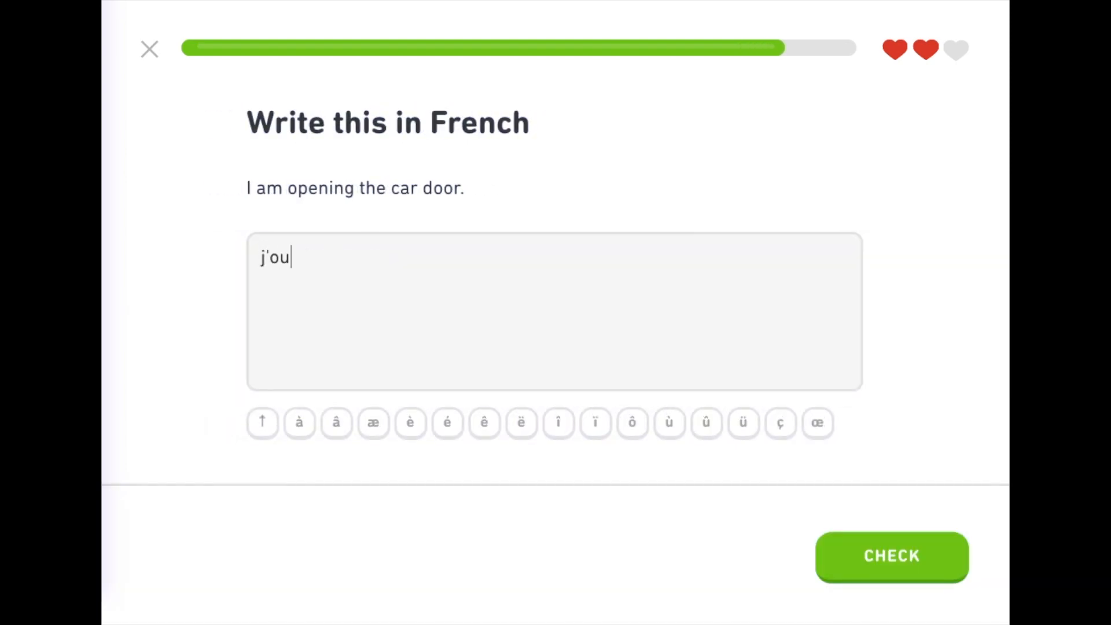
type("vre la p")
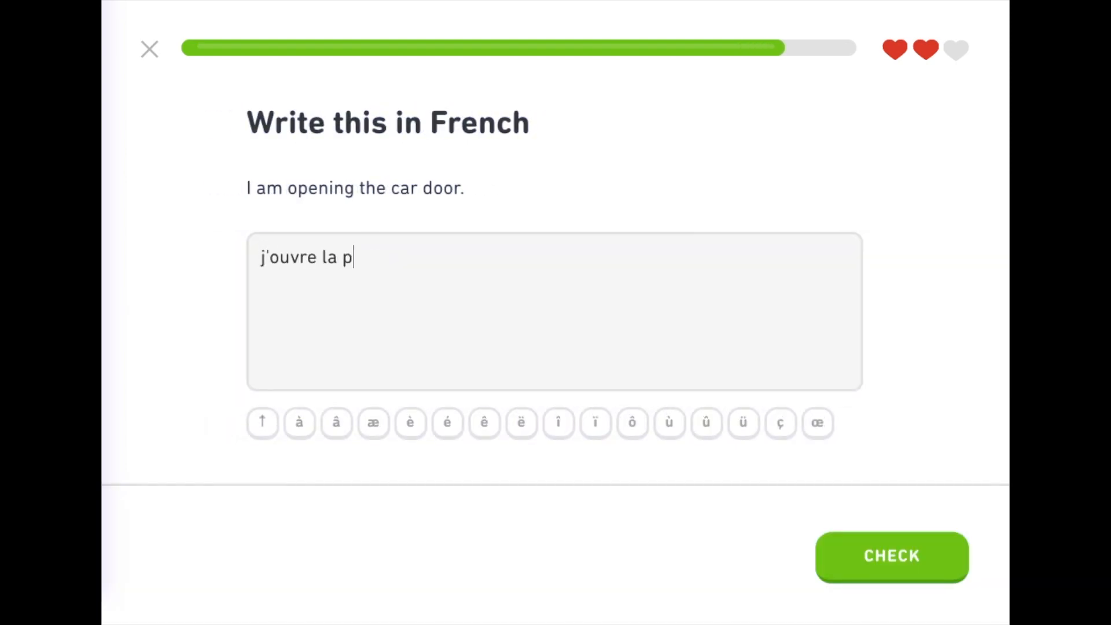
type("orte d")
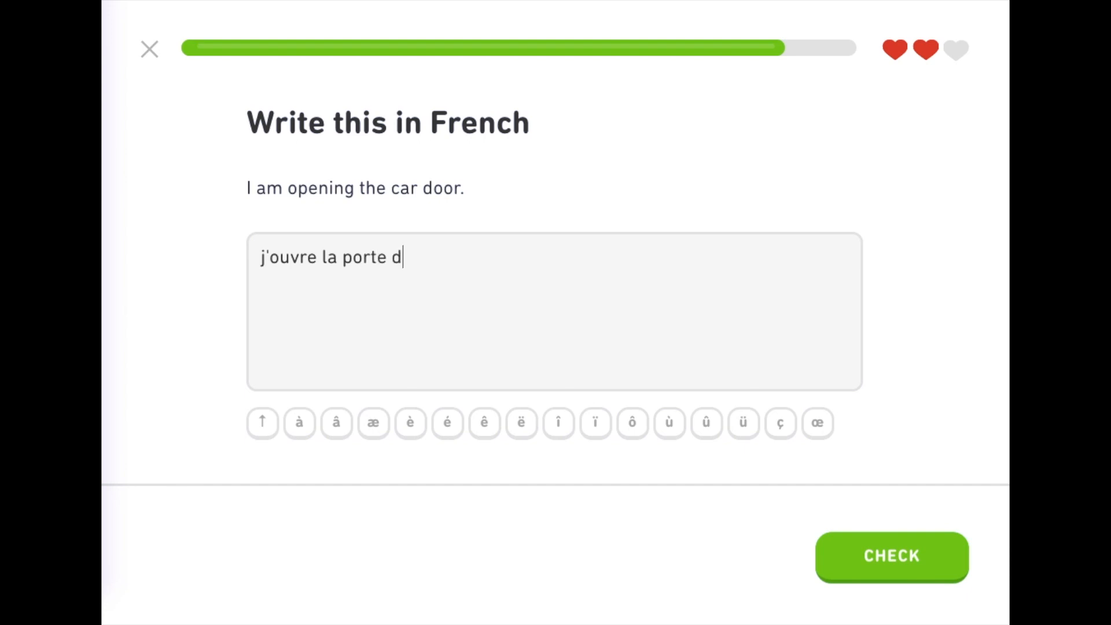
type("e")
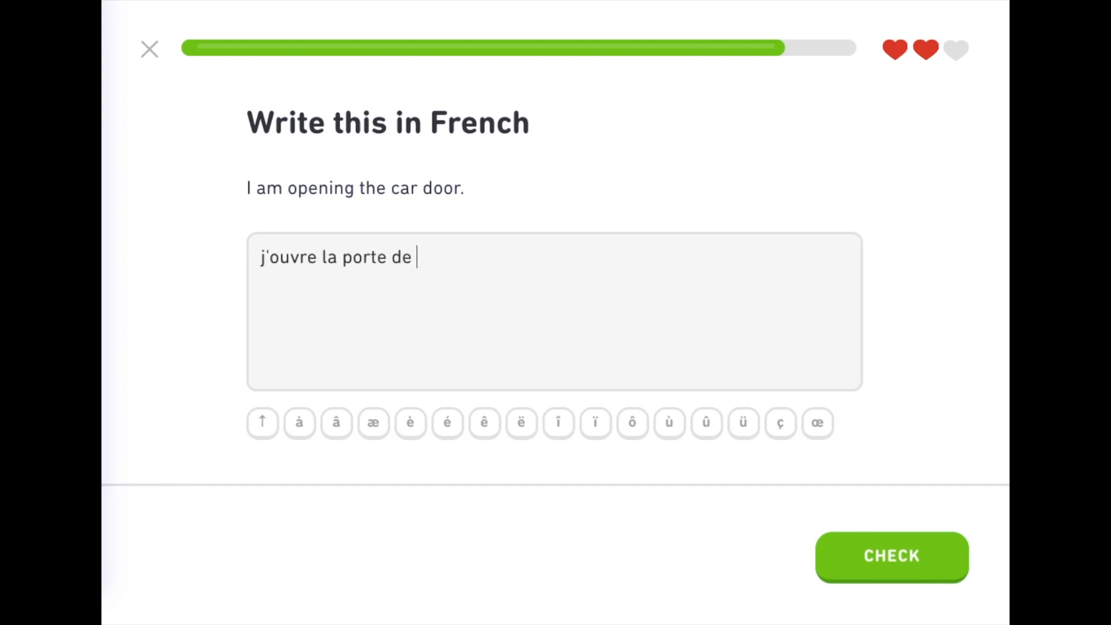
type("la voiture")
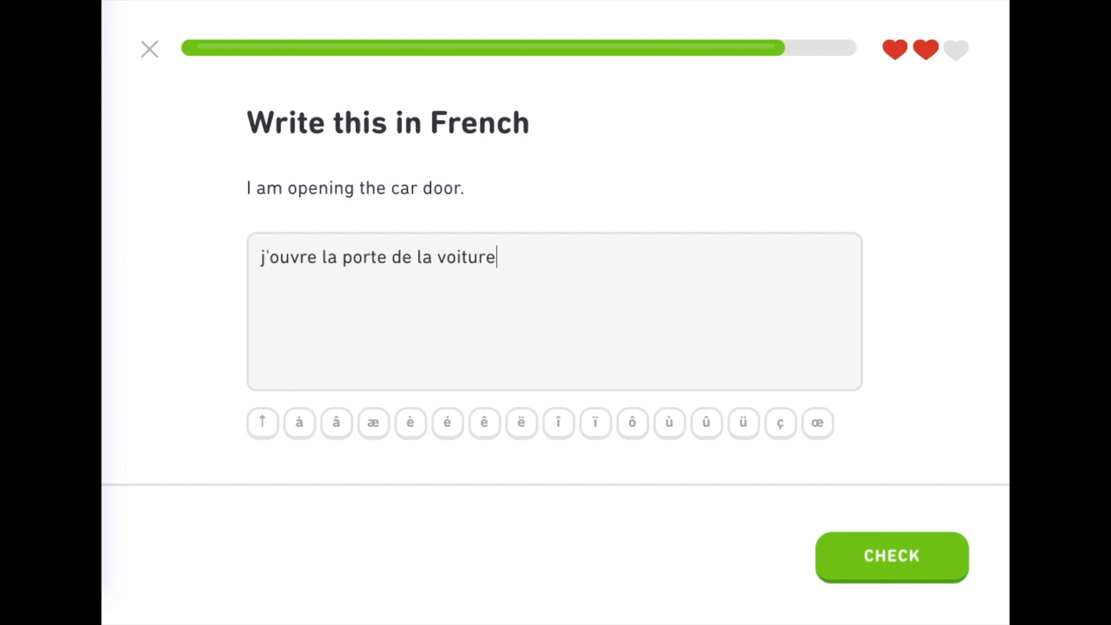
left_click(890, 556)
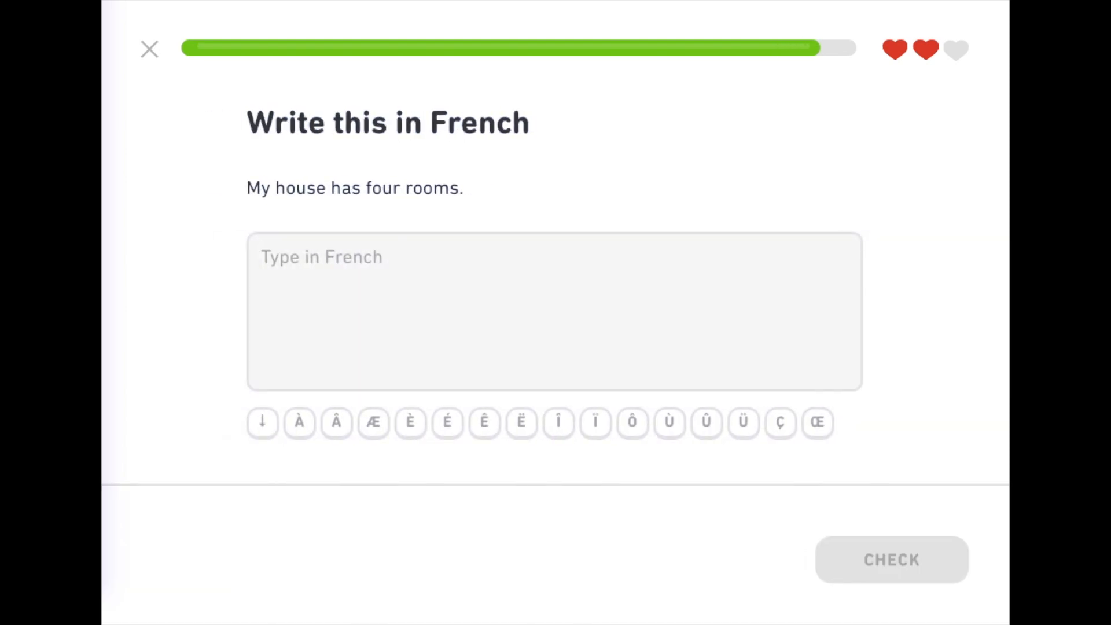
Answer the four-rooms sentence 'ma maison a quatre...' and finish the test-out at Level 5.
type("ma maison")
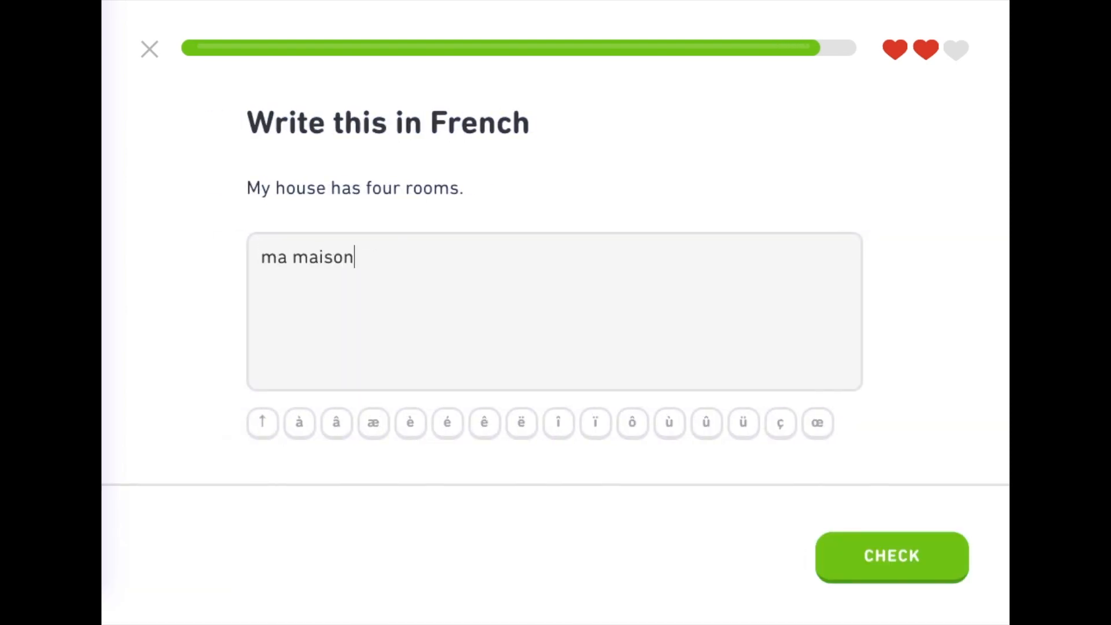
type("a quare")
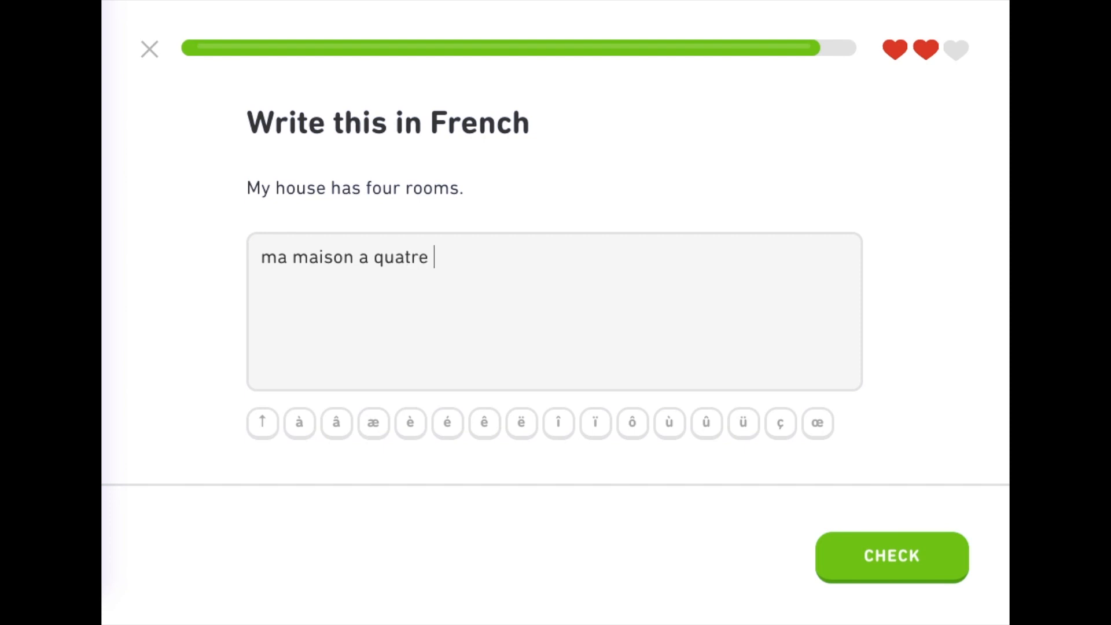
left_click(891, 557)
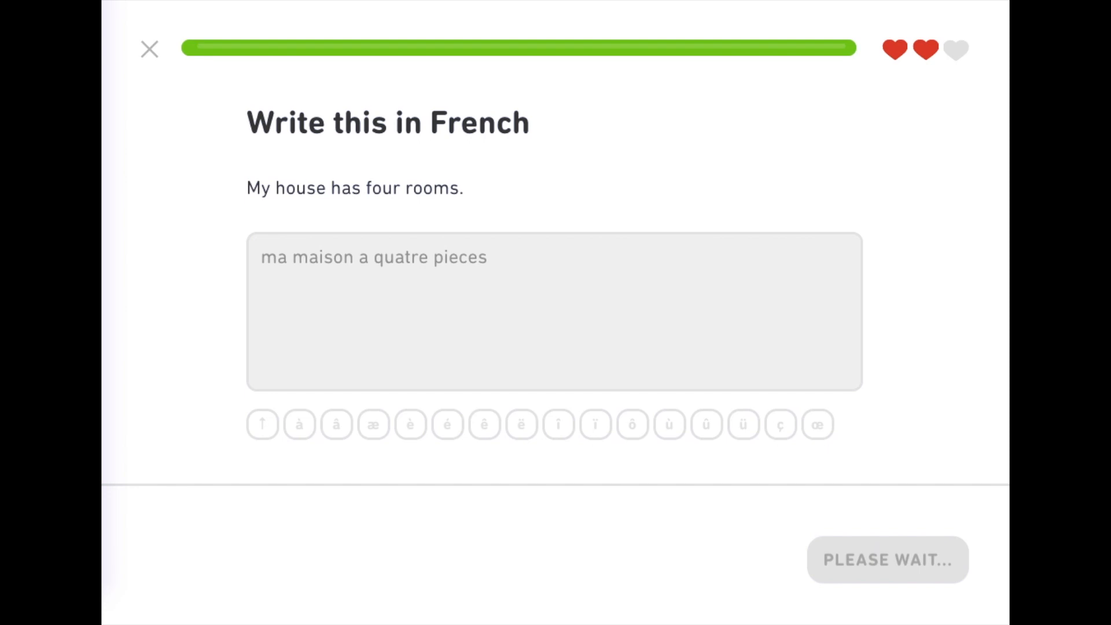
left_click(886, 560)
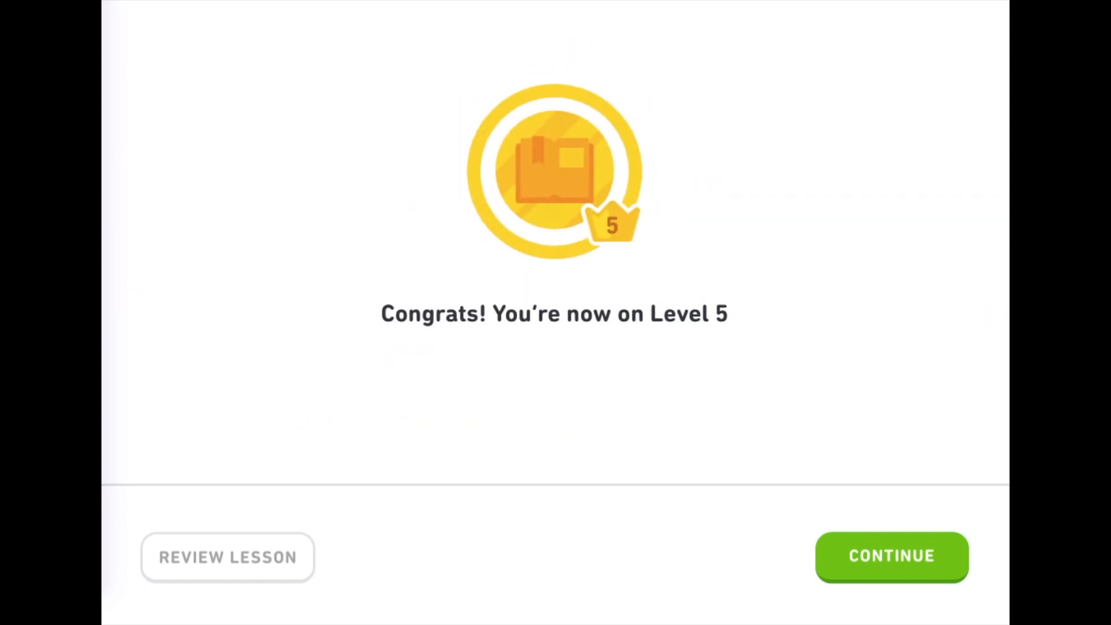
Dismiss the Level 5 celebration and start the At Work test-out from the course map.
left_click(891, 557)
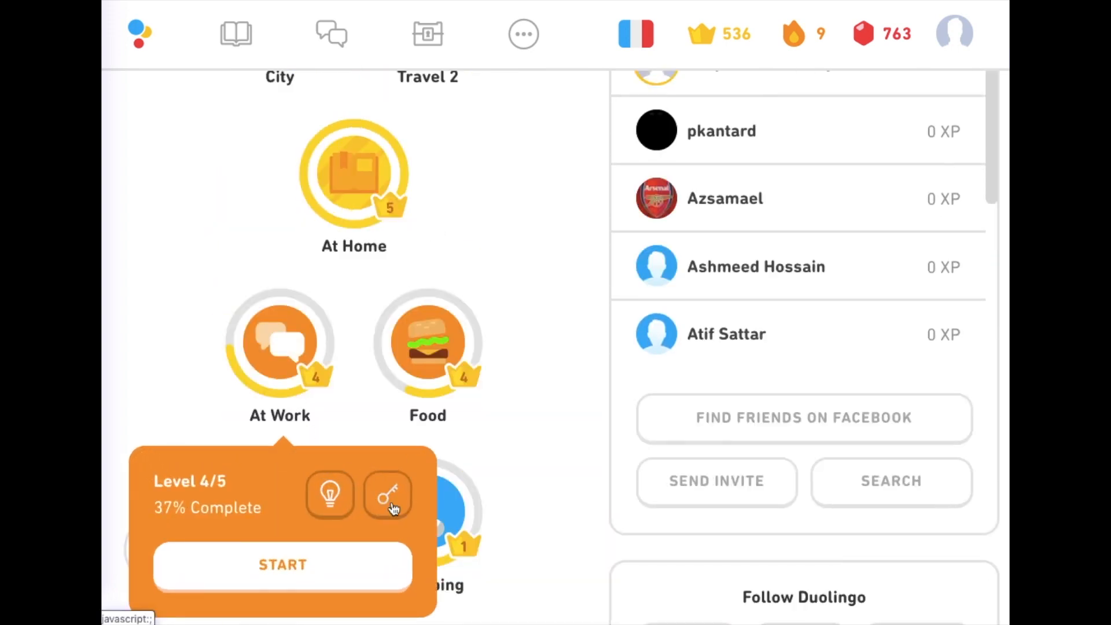
left_click(283, 564)
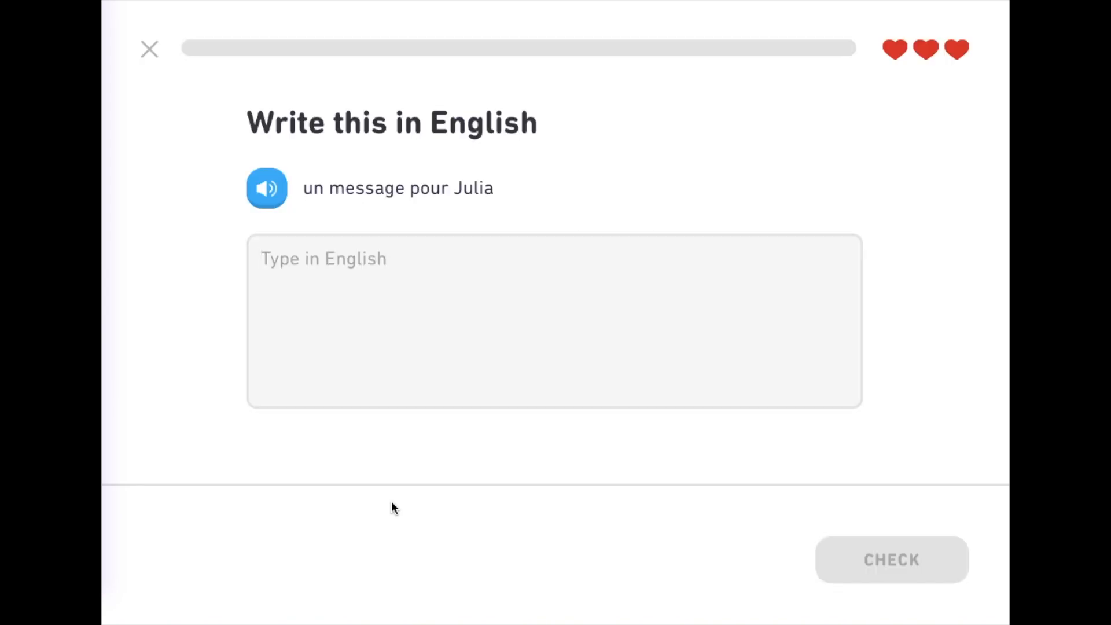
Answer the message, 'pen is on the table' and 'I want to come' translations.
type("a message")
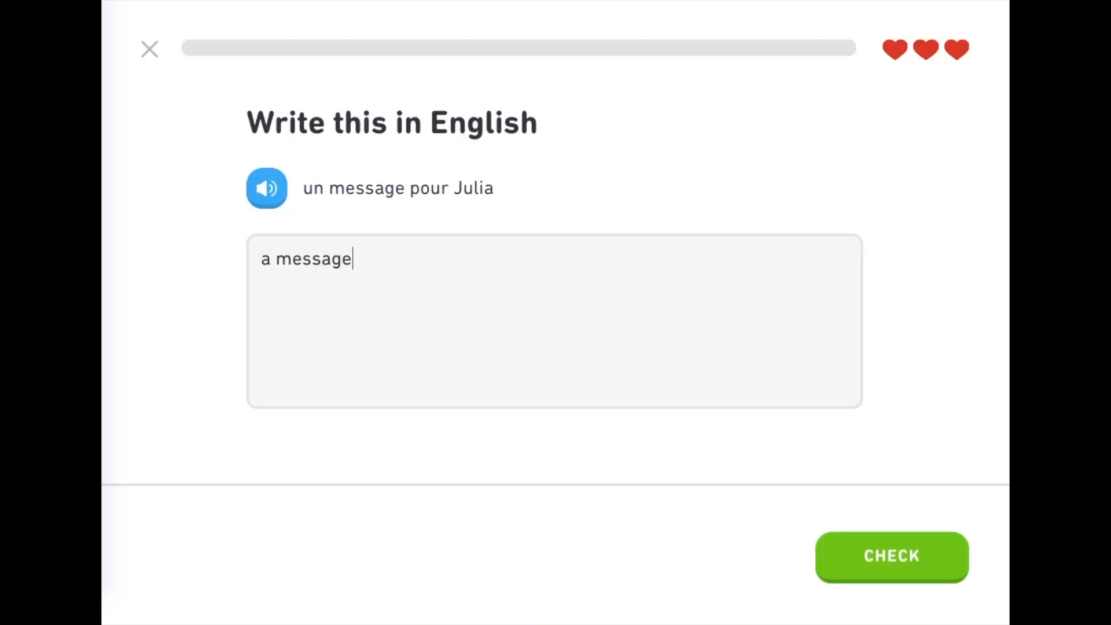
left_click(891, 556)
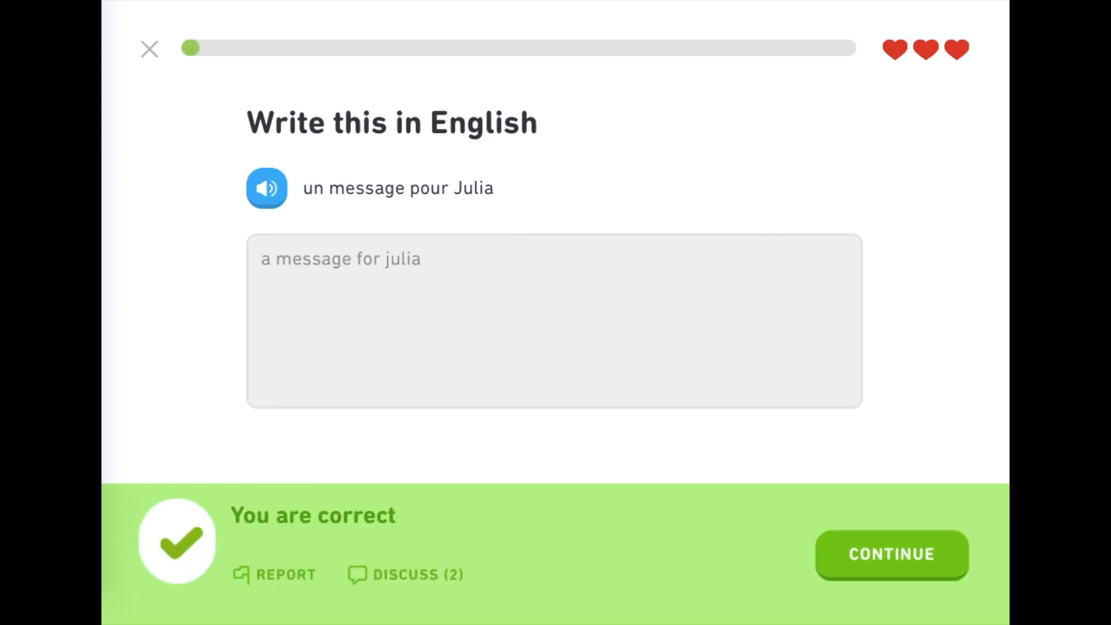
left_click(890, 554)
type("the")
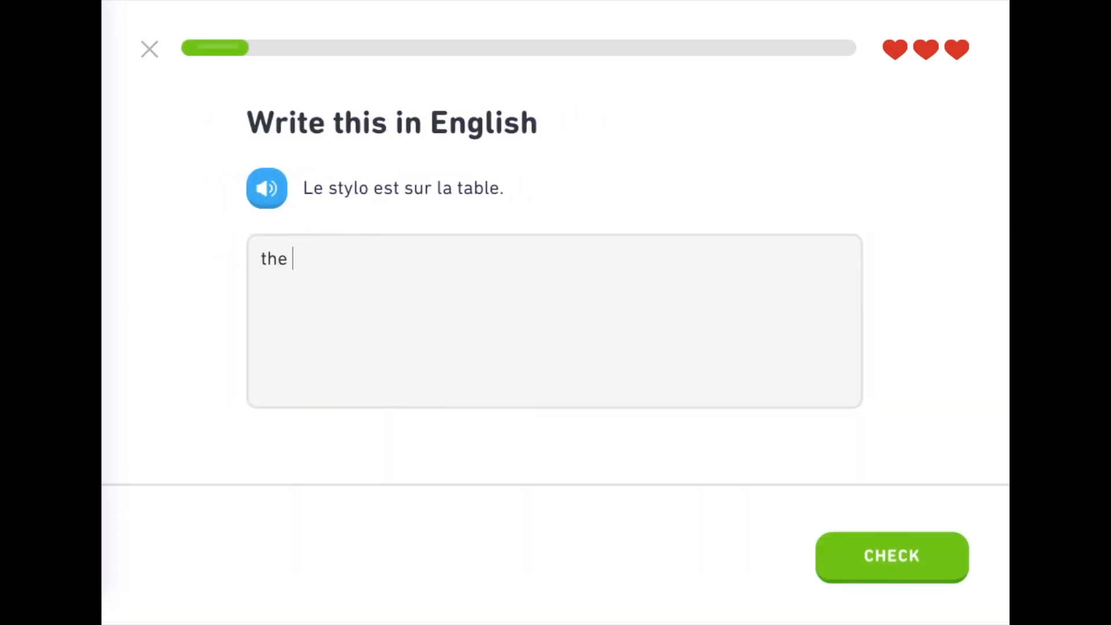
type("pen is on the tab")
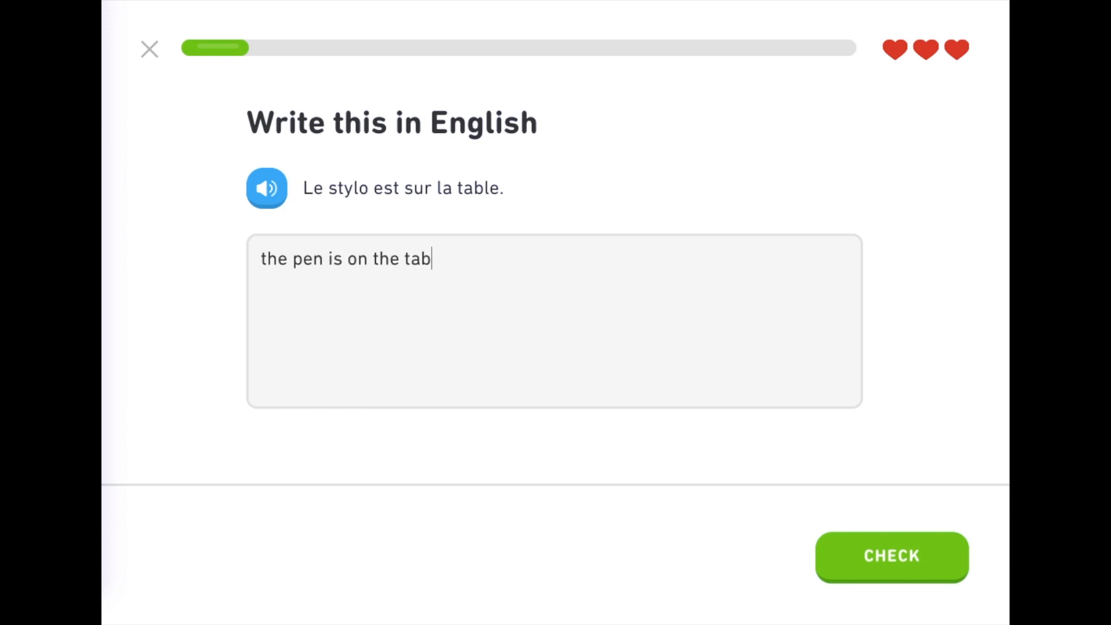
left_click(891, 557)
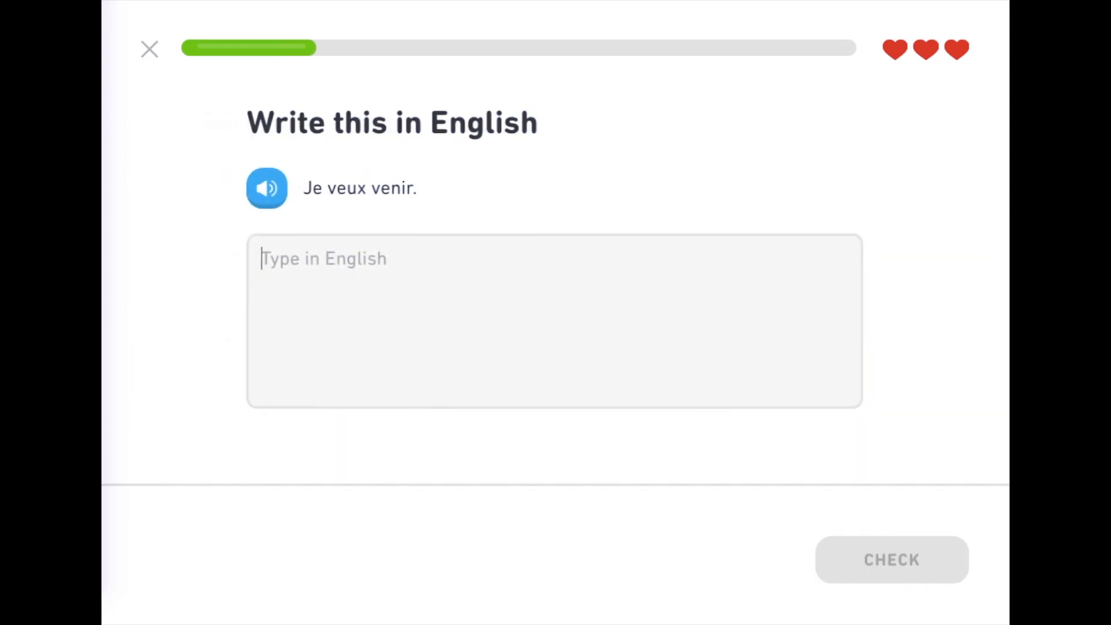
type("i want to c")
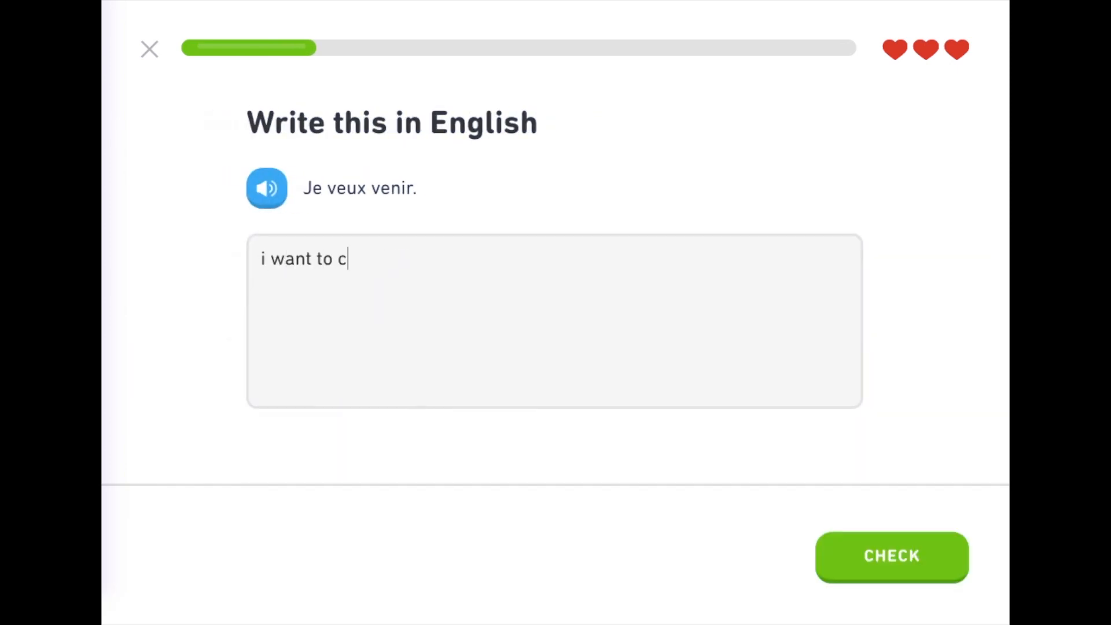
left_click(891, 557)
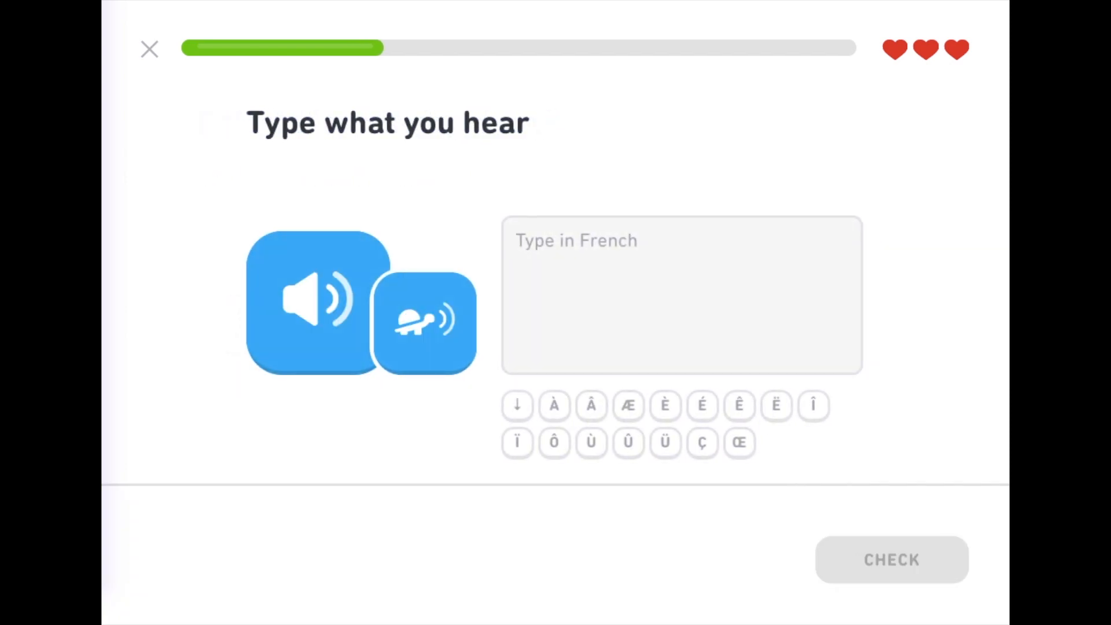
Answer 'paul ecrit des messages', continue past 'we work', and submit the phone translation.
type("paul ecrit")
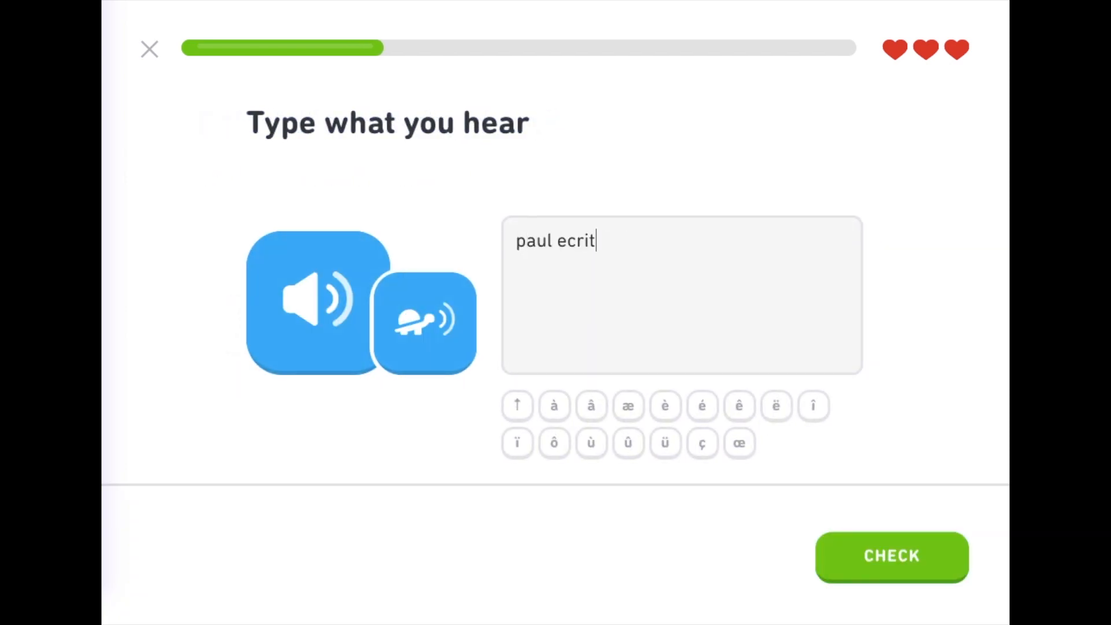
type("des messages")
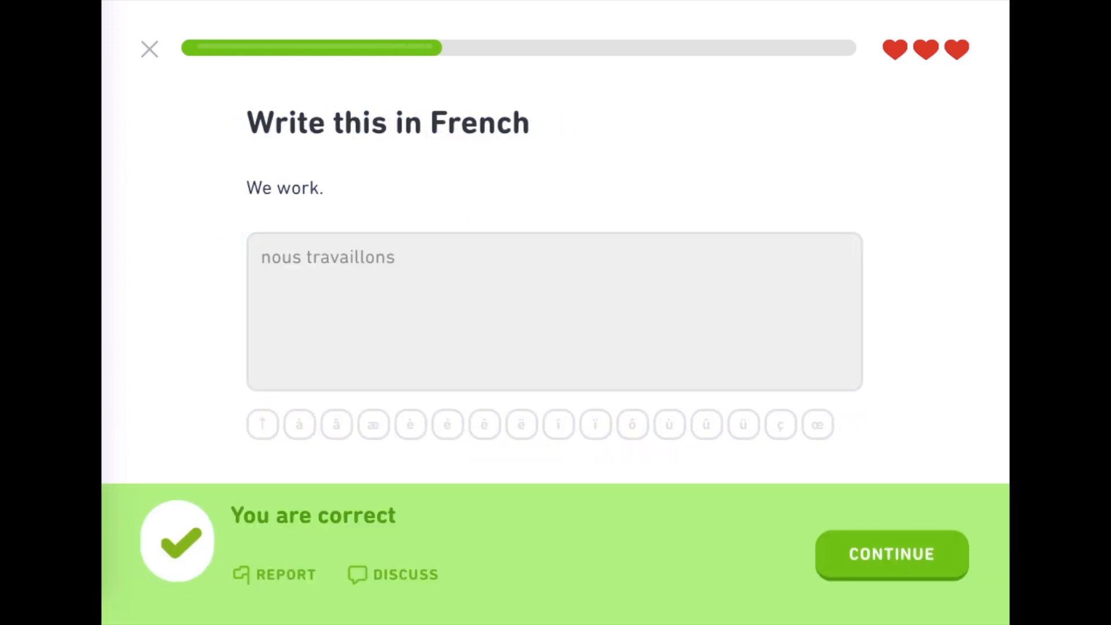
left_click(891, 554)
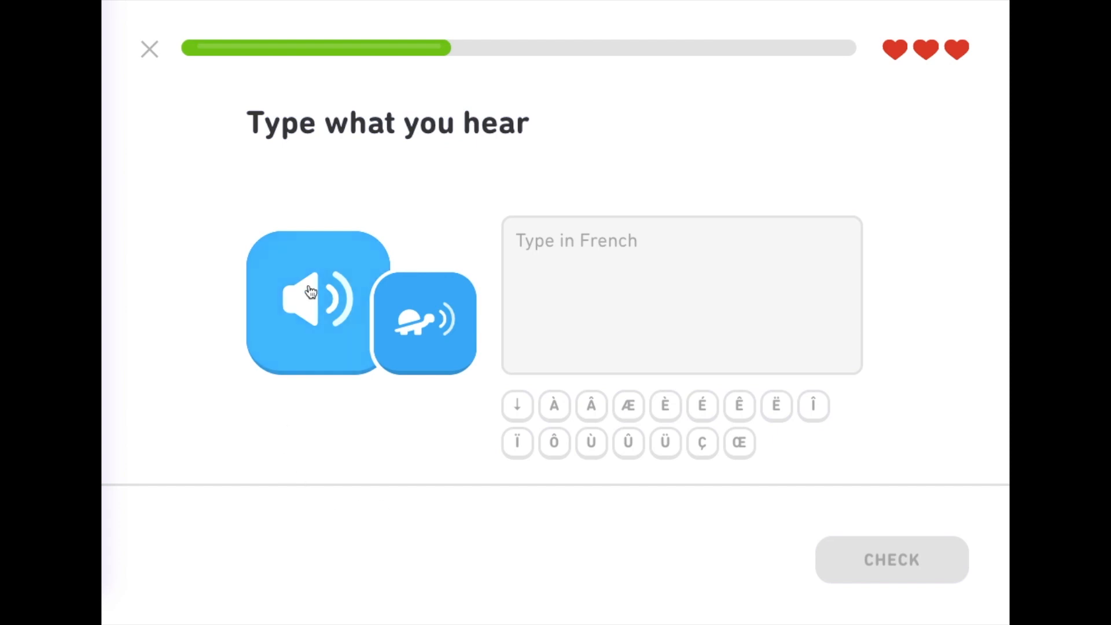
type("l'us")
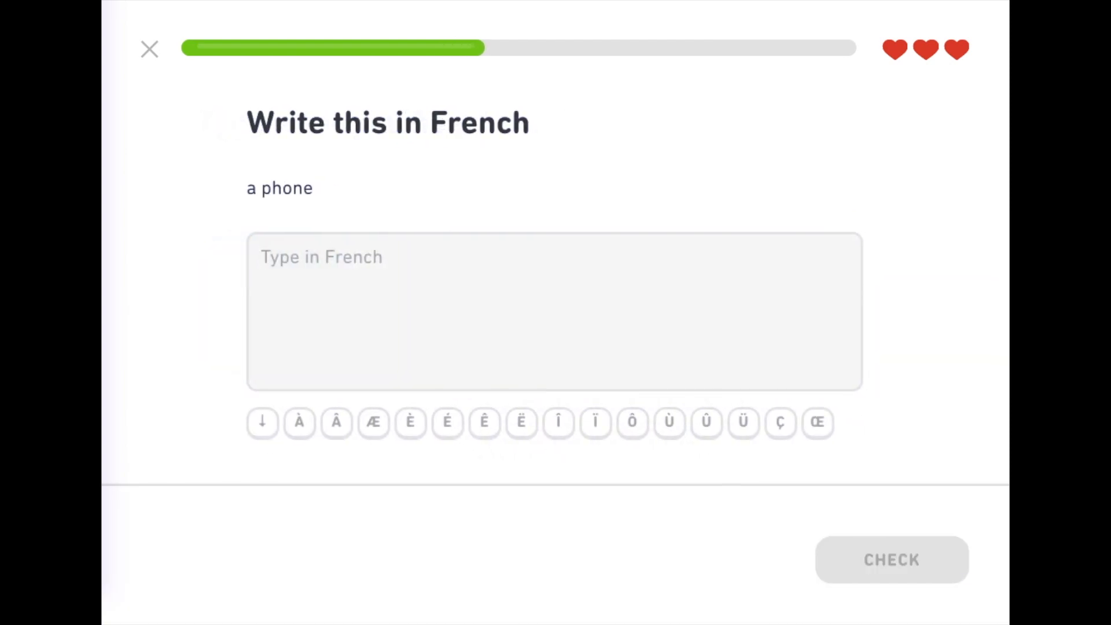
type("un tele")
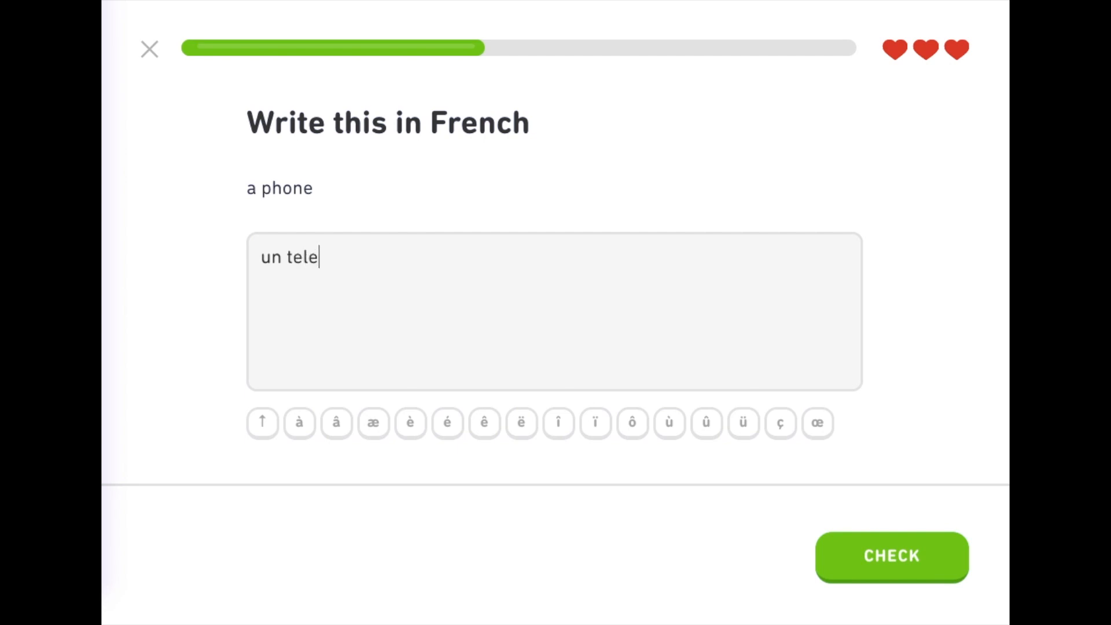
left_click(891, 557)
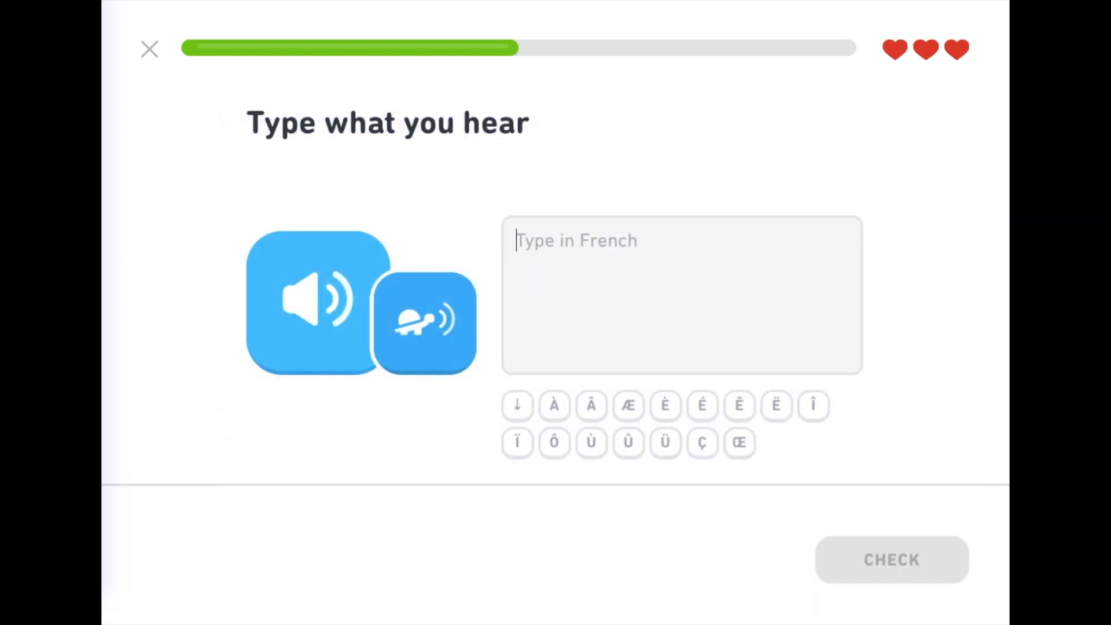
Answer 'j'utilise le telephone', 'elle est au br...' dictation, then get 'tu ecris u...' book sentence wrong.
type("j'utilise")
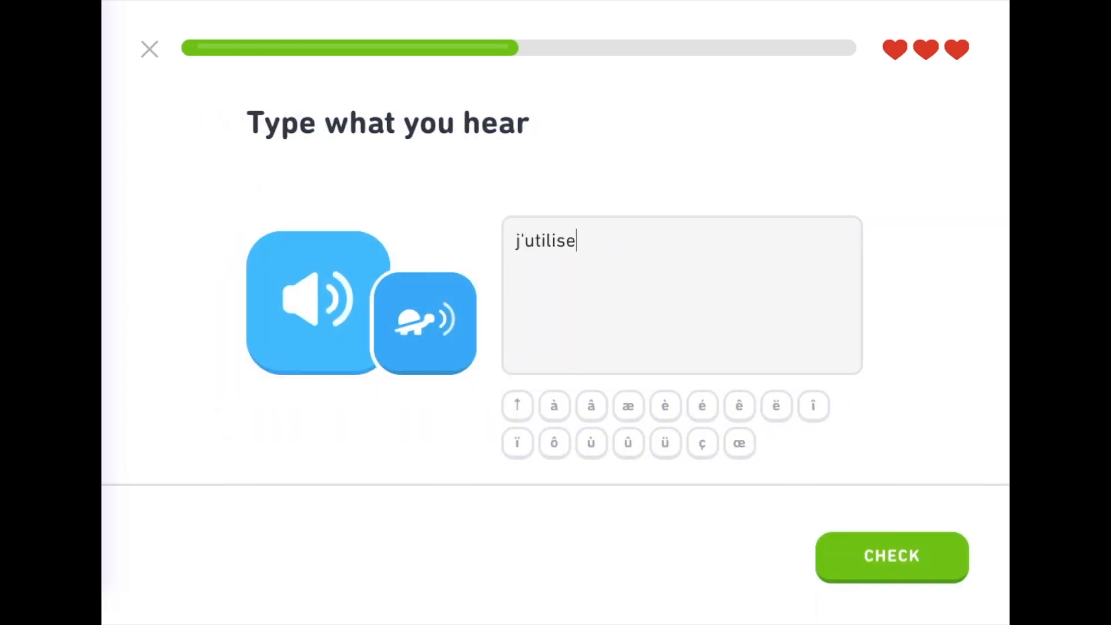
type("le telephone")
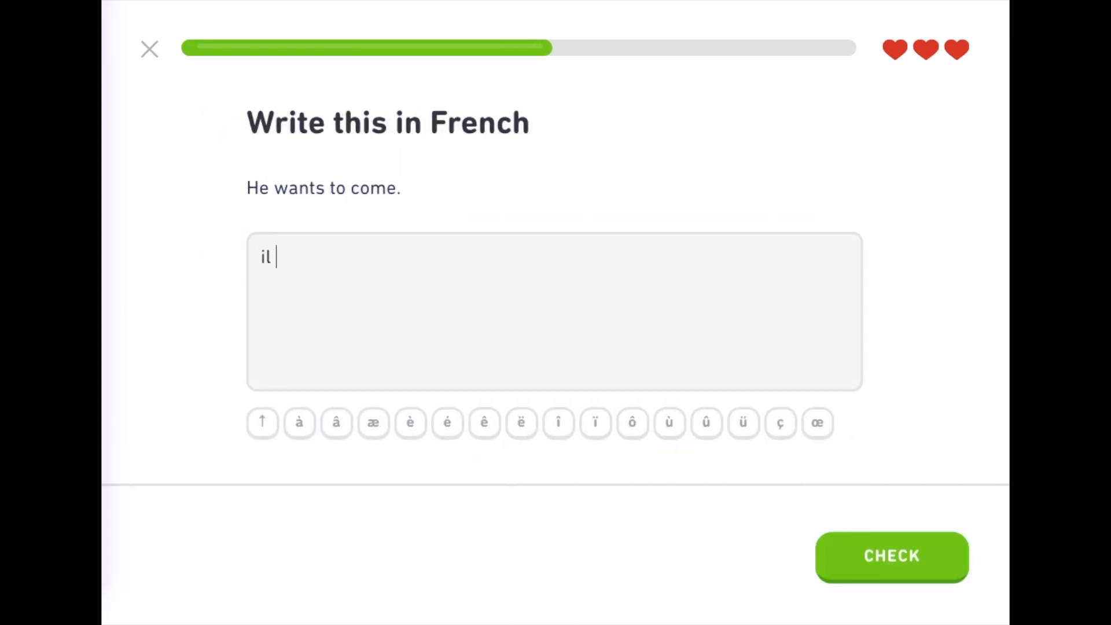
type("veut v")
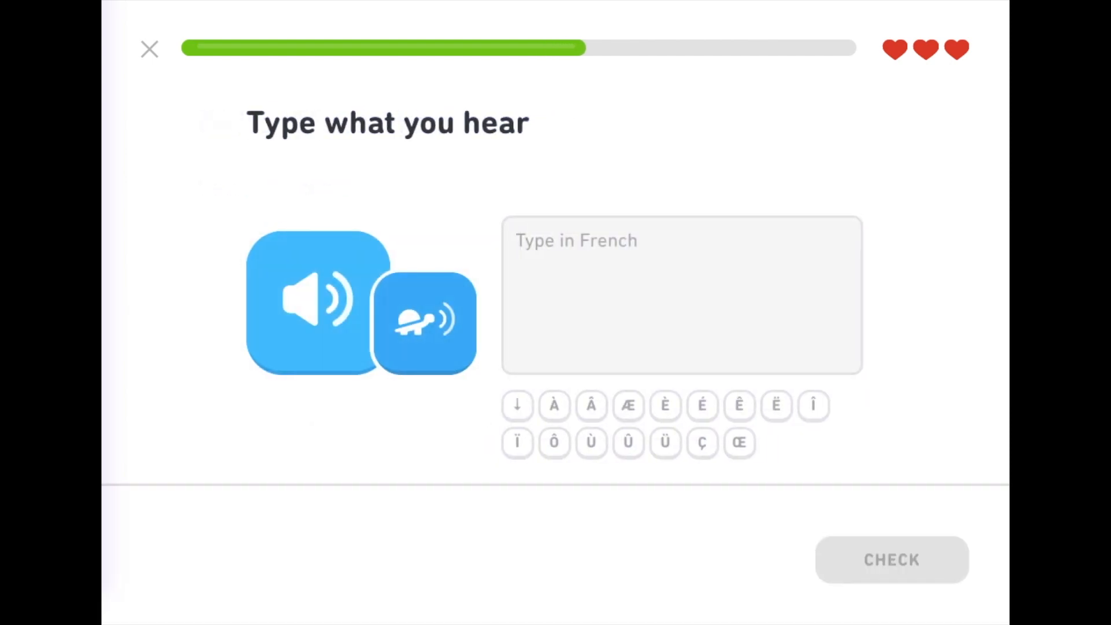
type("elle est au br")
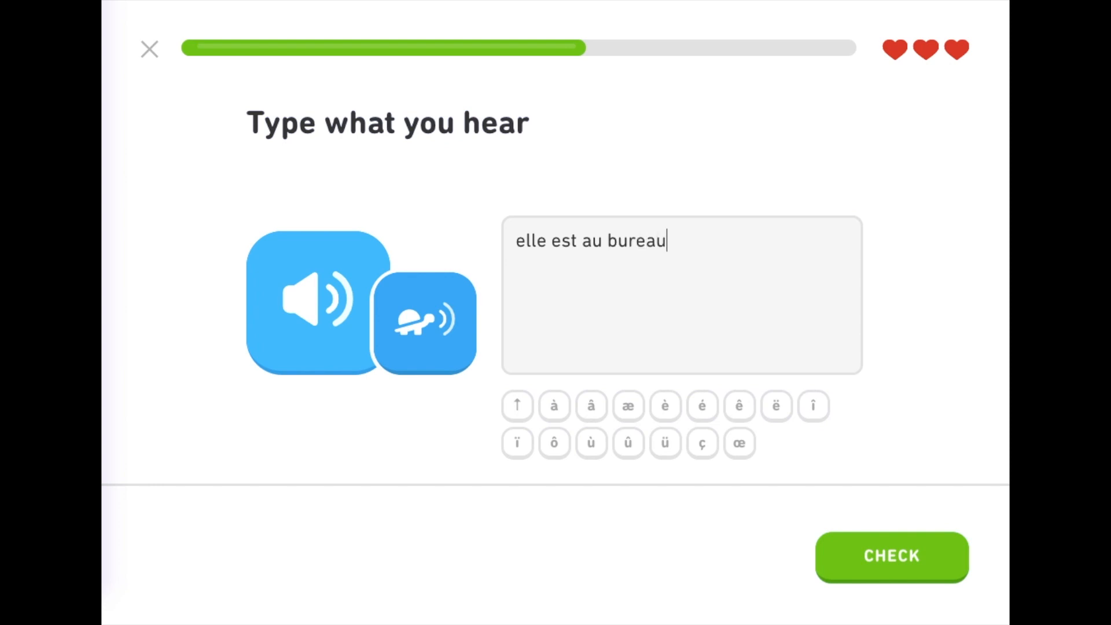
left_click(891, 557)
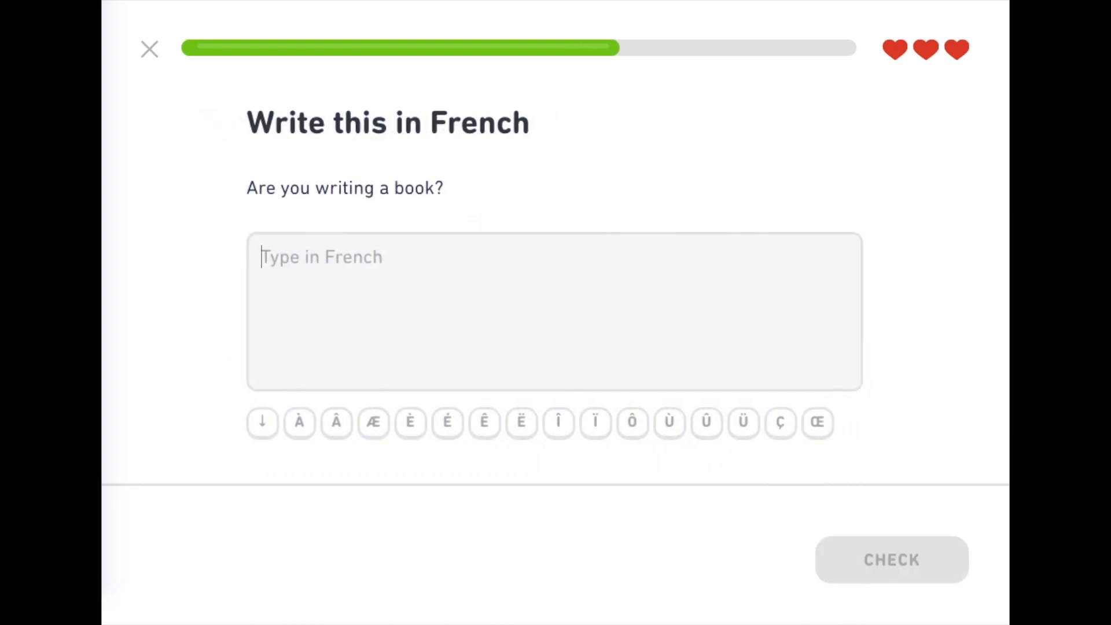
type("tu ecris u")
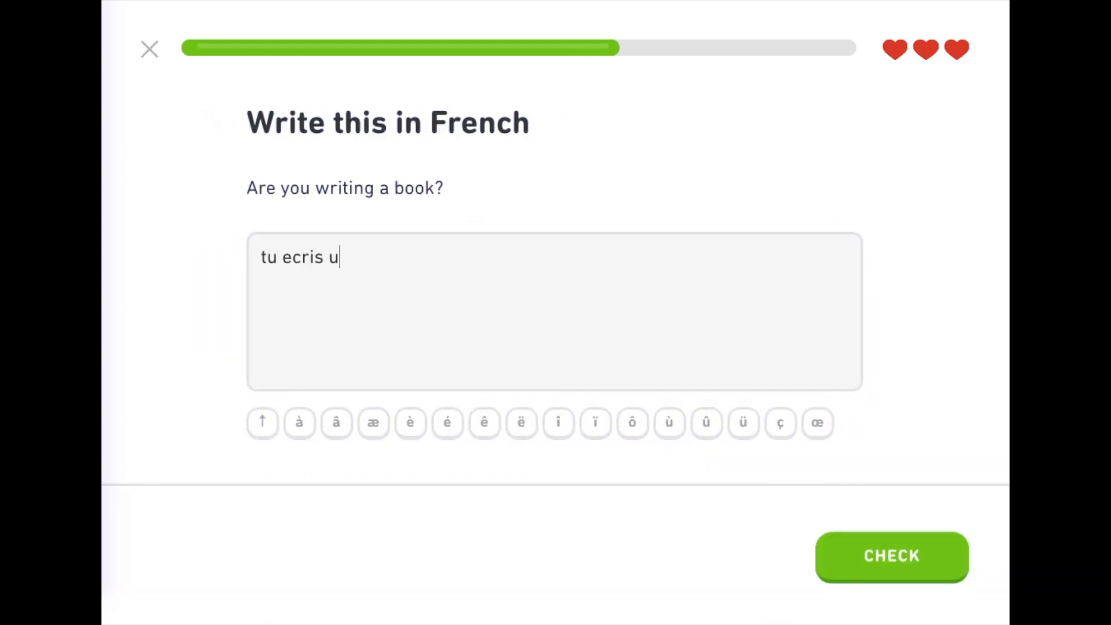
left_click(891, 557)
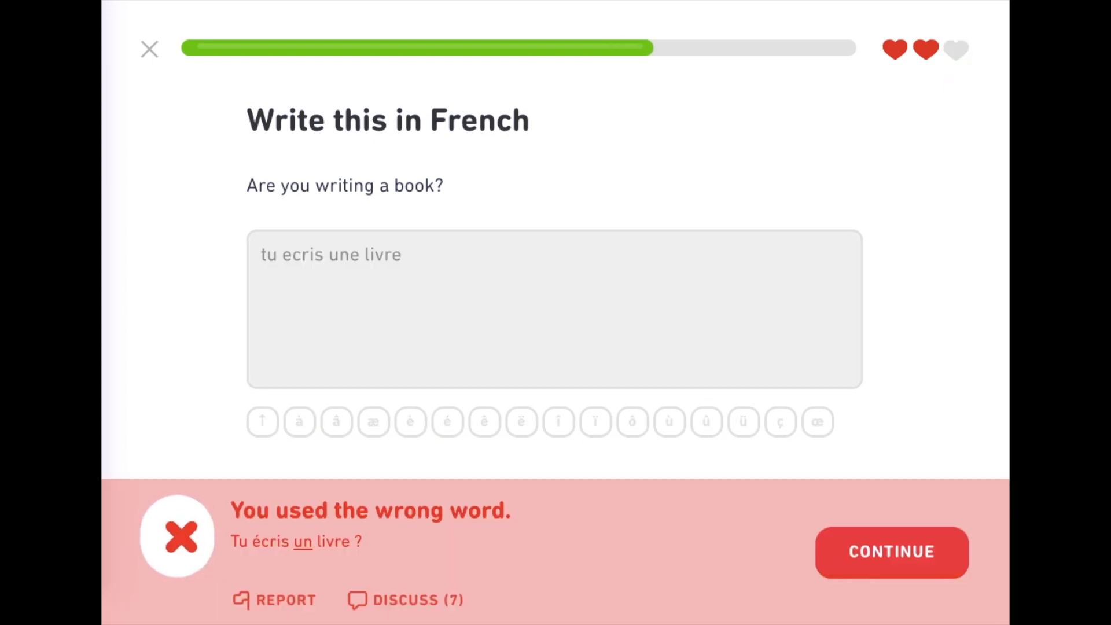
Move past the wrong answer, then answer the letters-on-the-table and 'ils ecrivent des lettres' sentences.
left_click(891, 553)
type("les lettres sont sur")
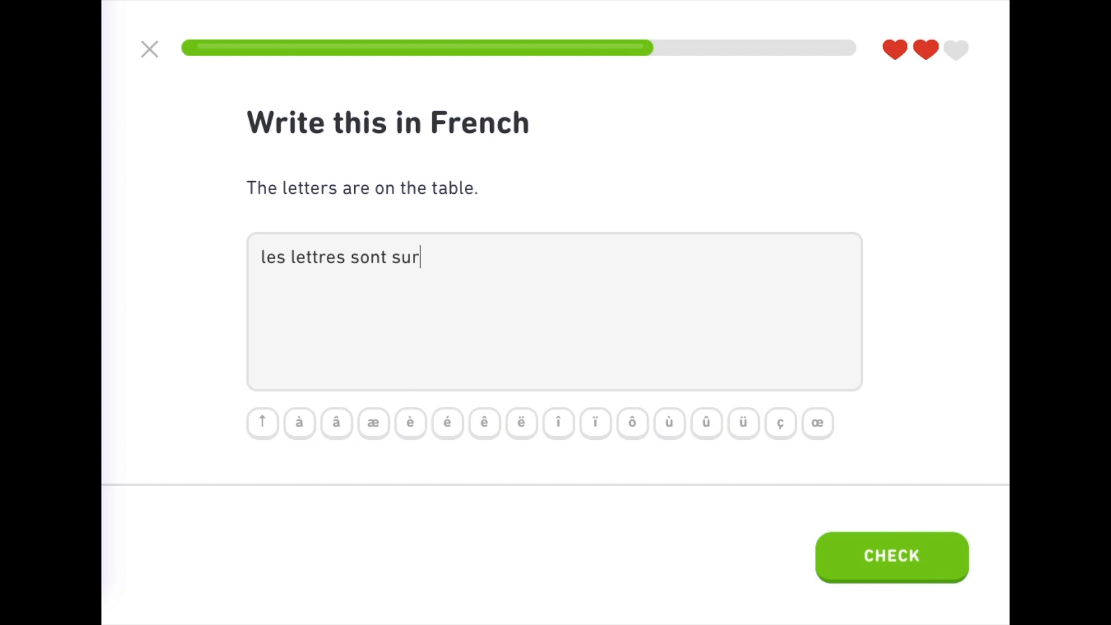
left_click(891, 556)
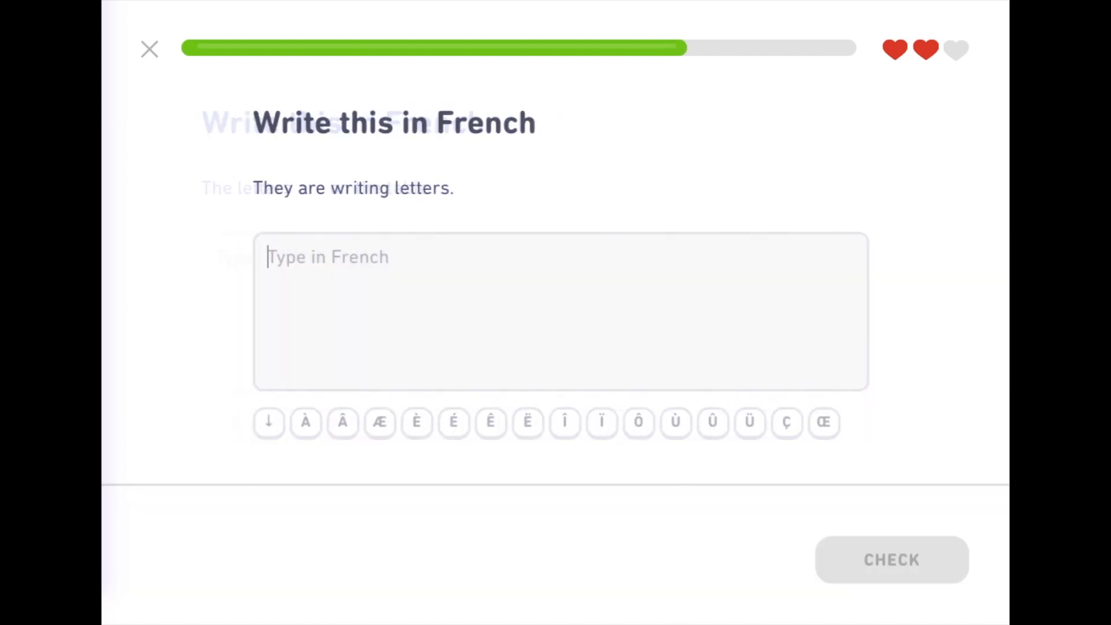
type("ils ecri")
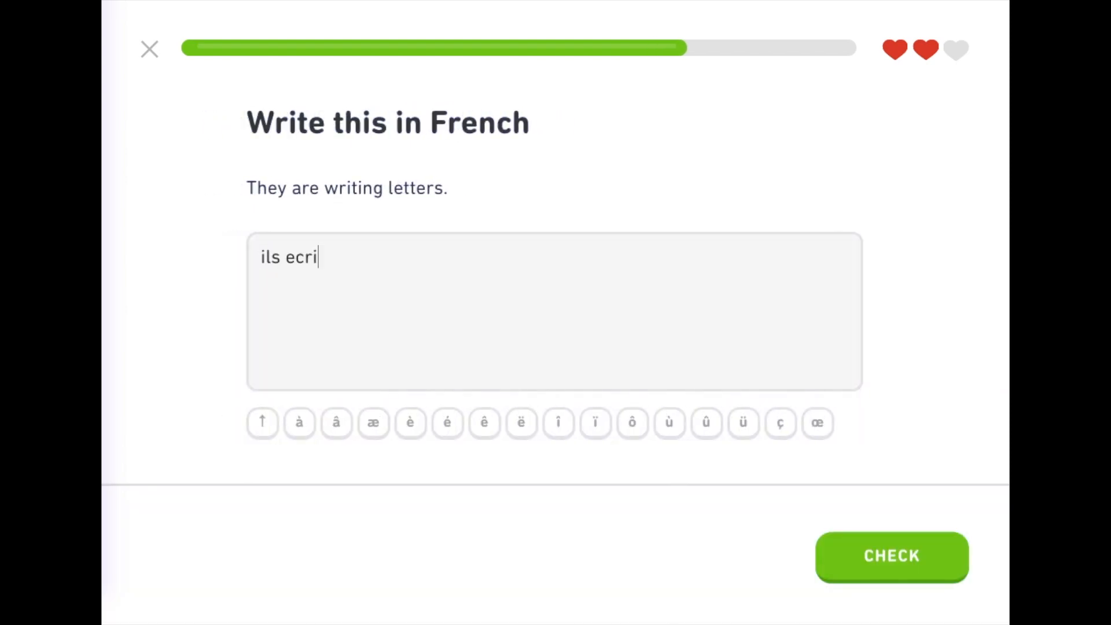
type("vent des let")
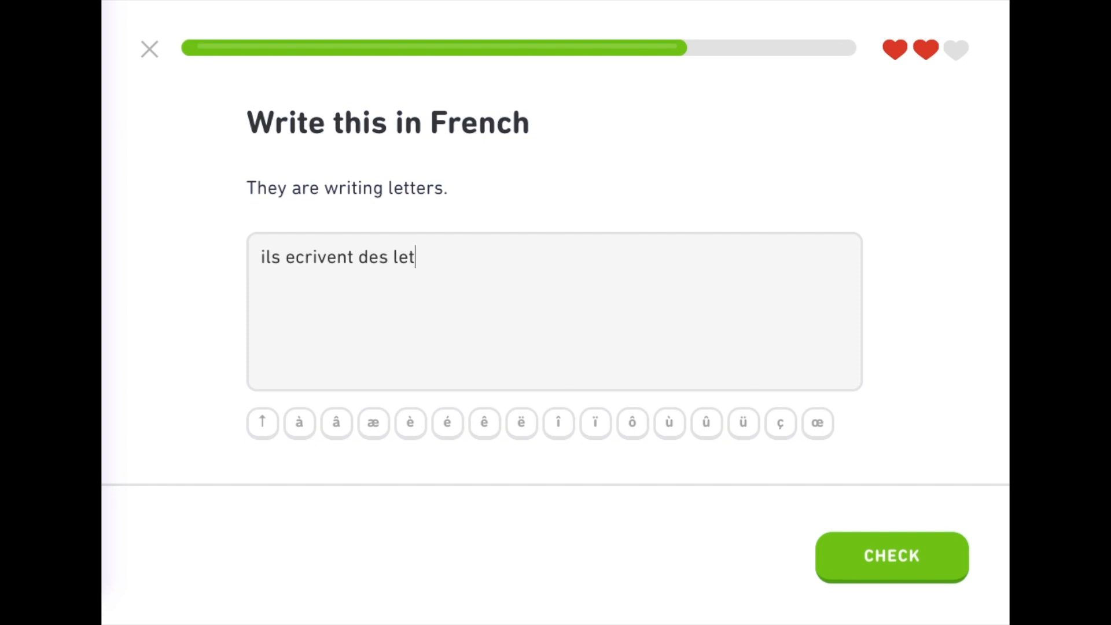
left_click(891, 556)
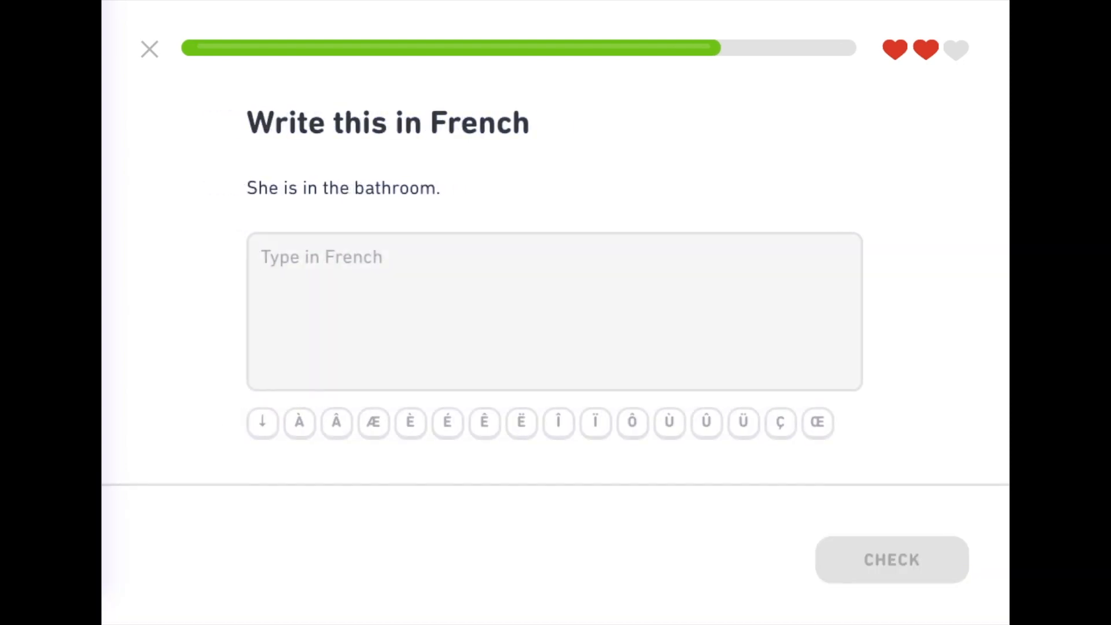
Answer the bathroom sentence 'elle est...' and 'j'utilise mon portable'.
type("elle est au salle de")
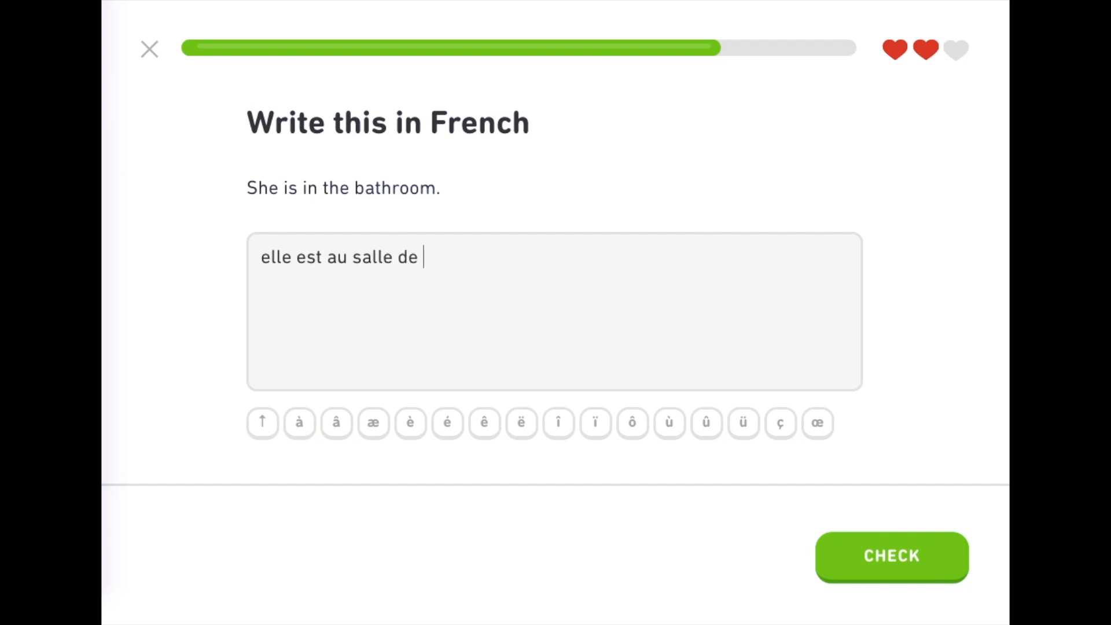
left_click(891, 557)
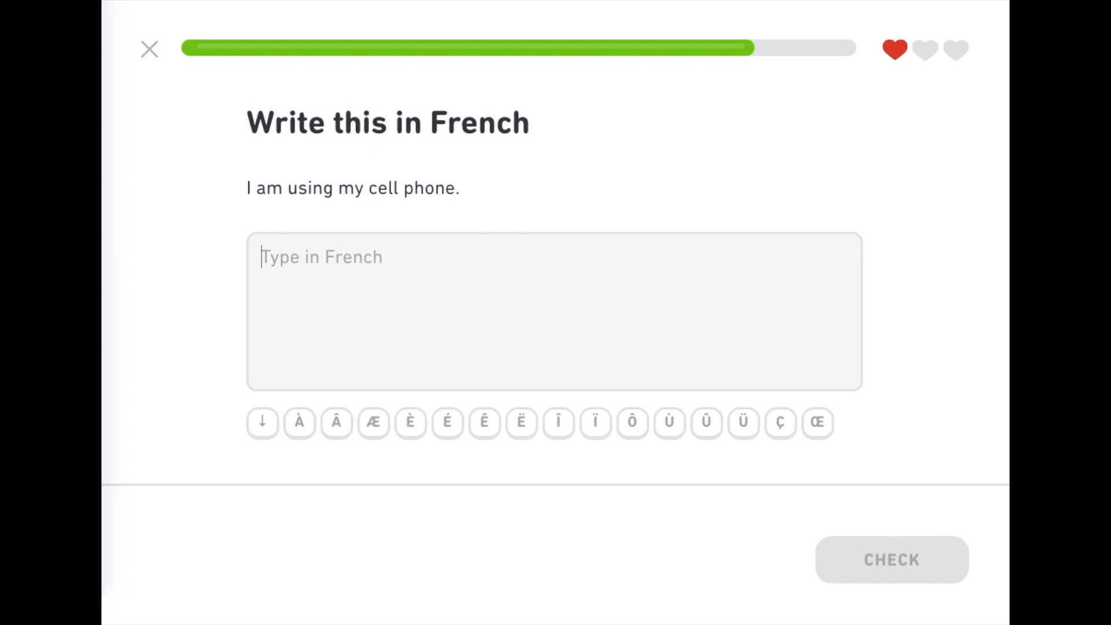
type("j'util")
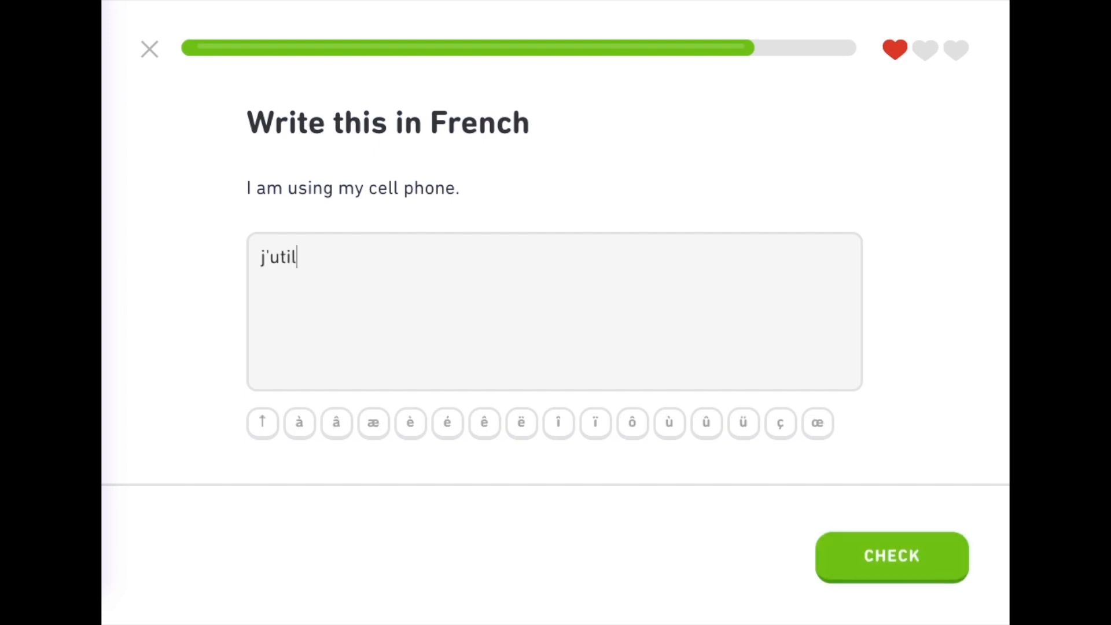
type("ise mon por")
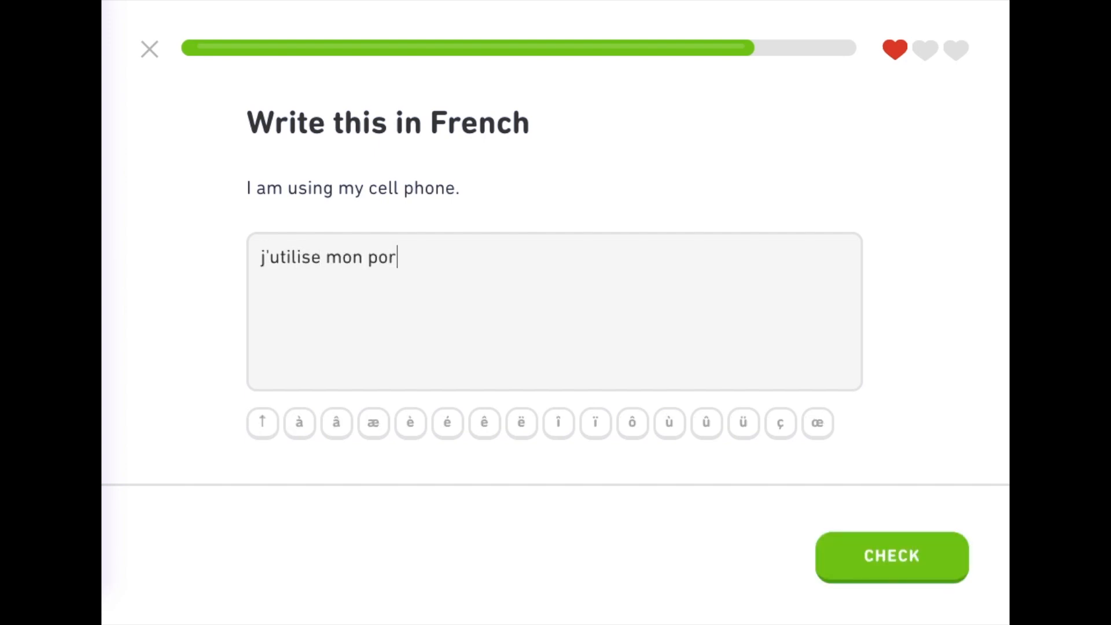
type("table")
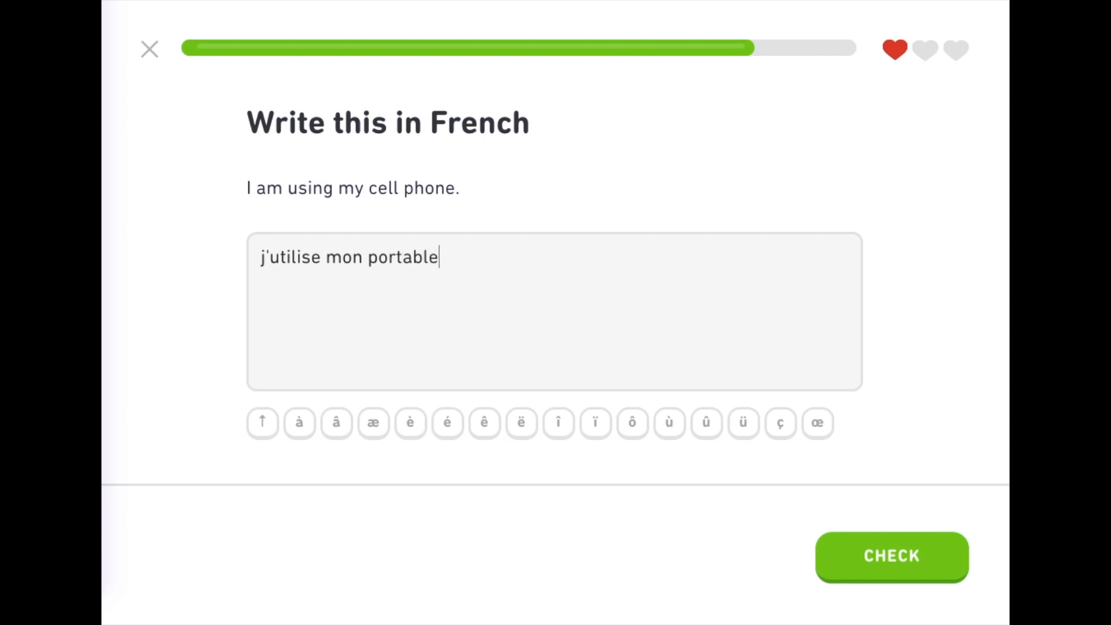
left_click(891, 555)
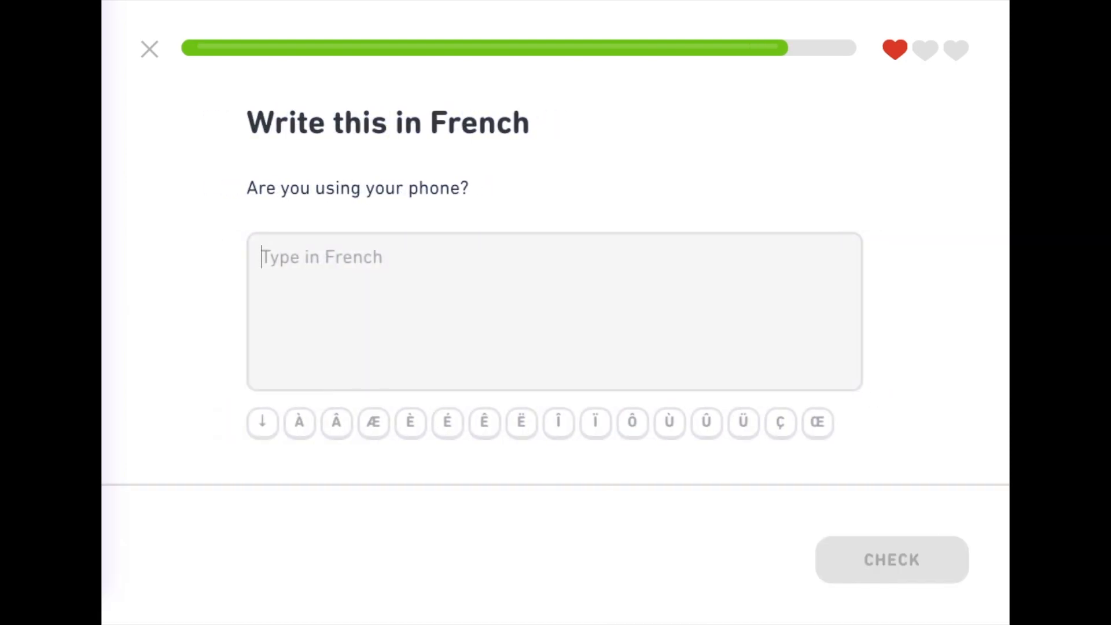
Answer 'tu utilises ton telephone' and 'mon bureau' (My office is big) to pass the test-out.
type("tu utilises")
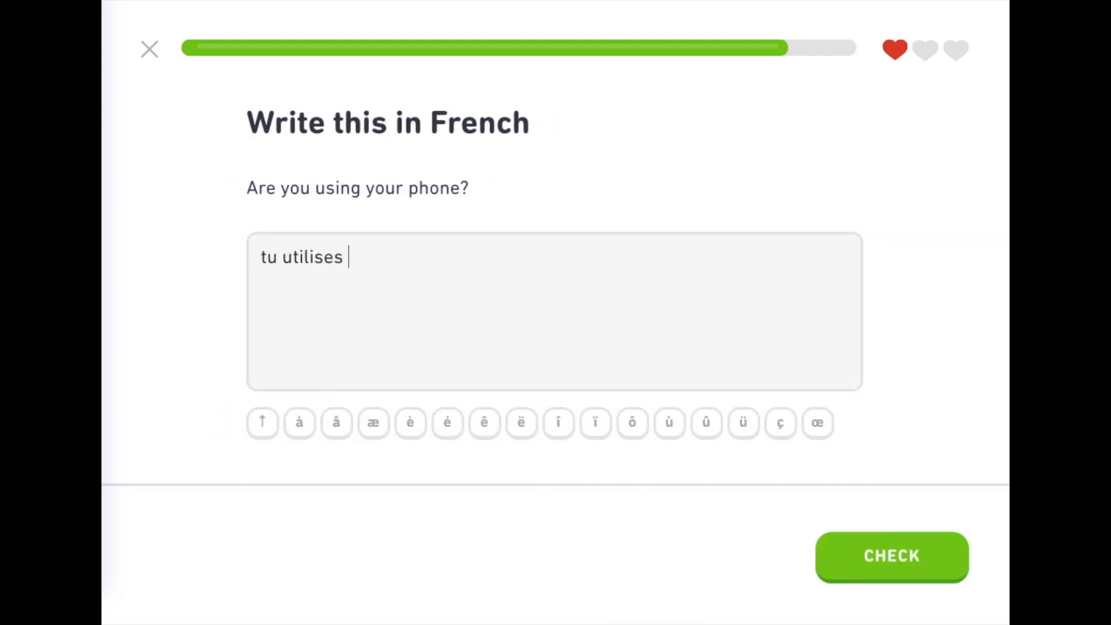
type("ton telephone")
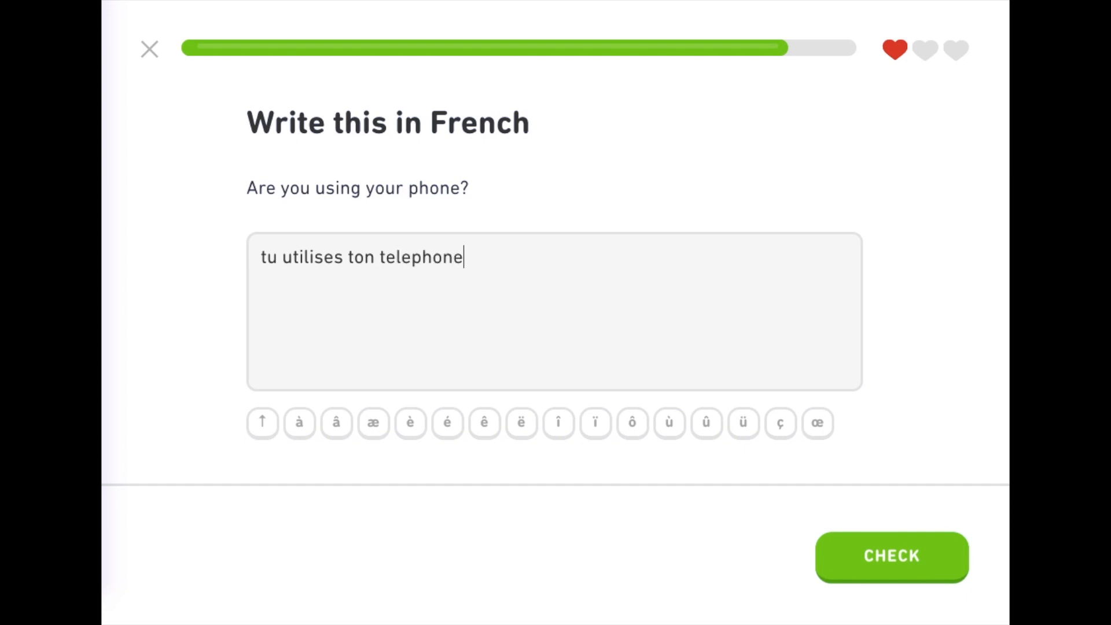
left_click(891, 557)
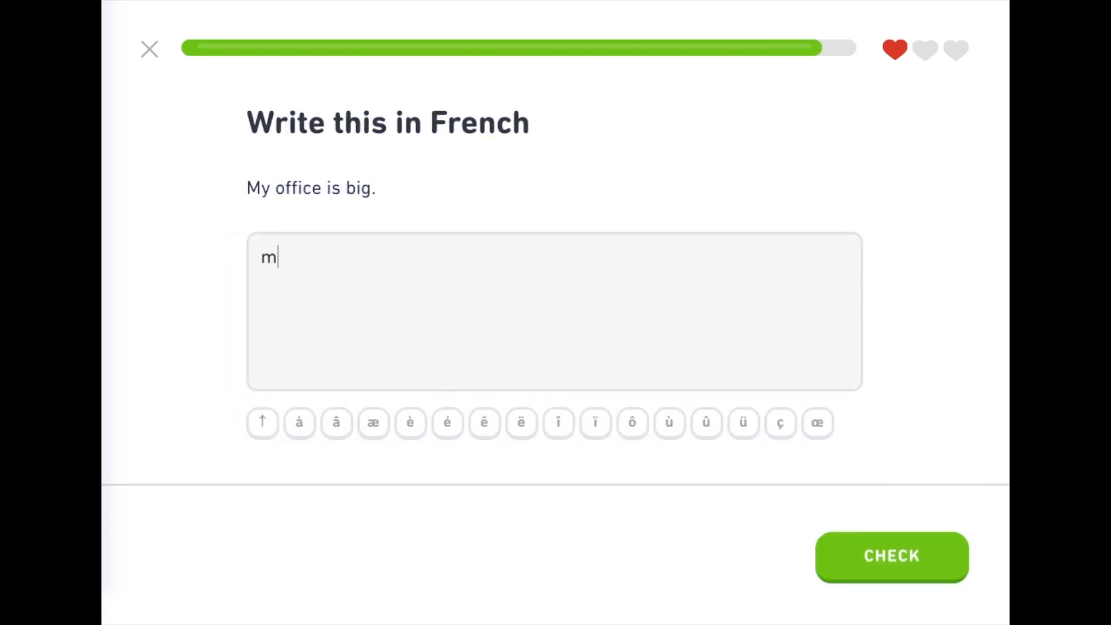
type("on bureau")
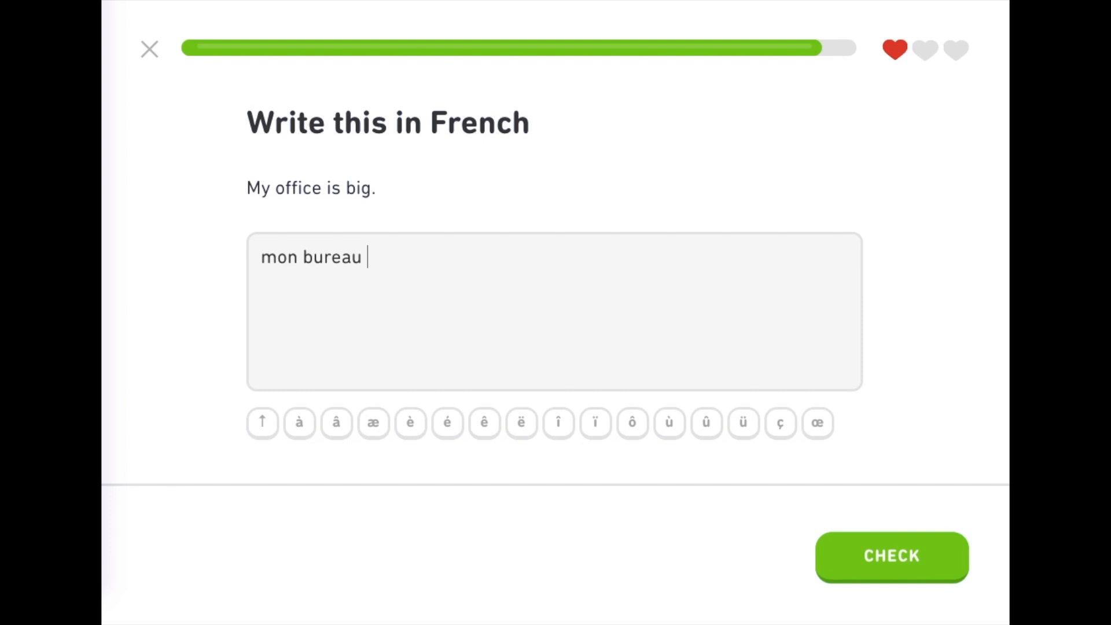
left_click(891, 556)
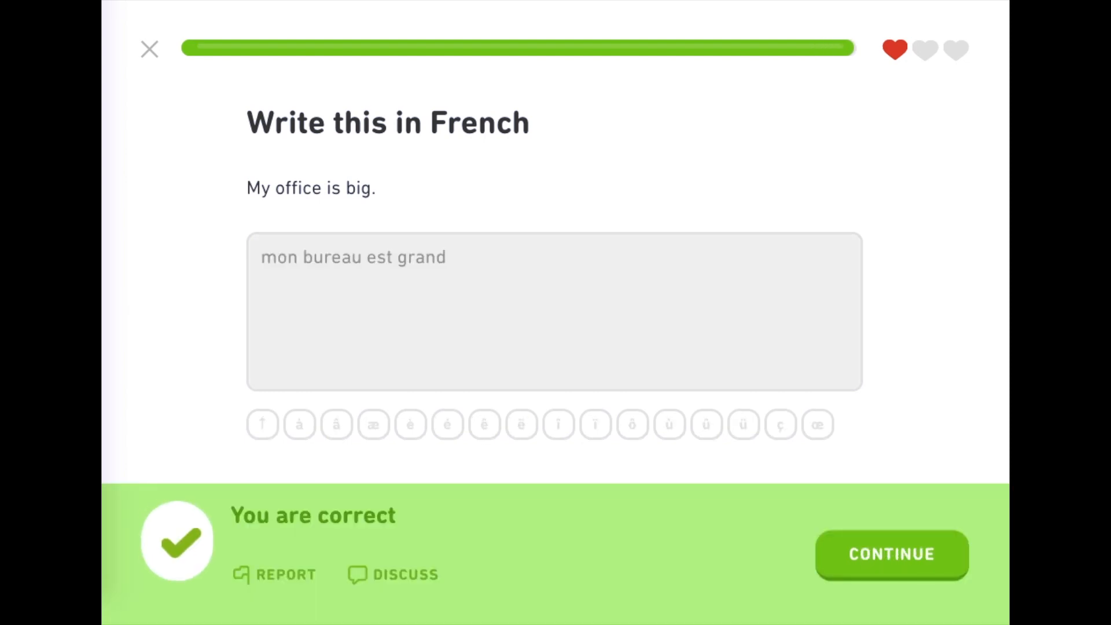
left_click(891, 554)
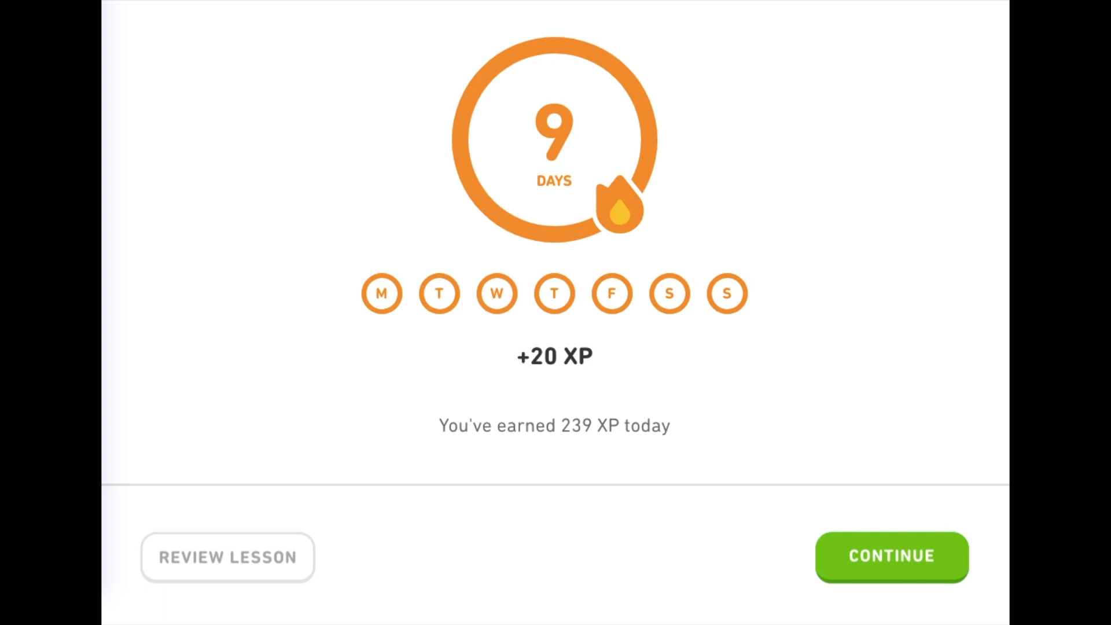
Return to the course, find the level-4 Food skill and start its jump-to-level-5 test-out.
left_click(890, 557)
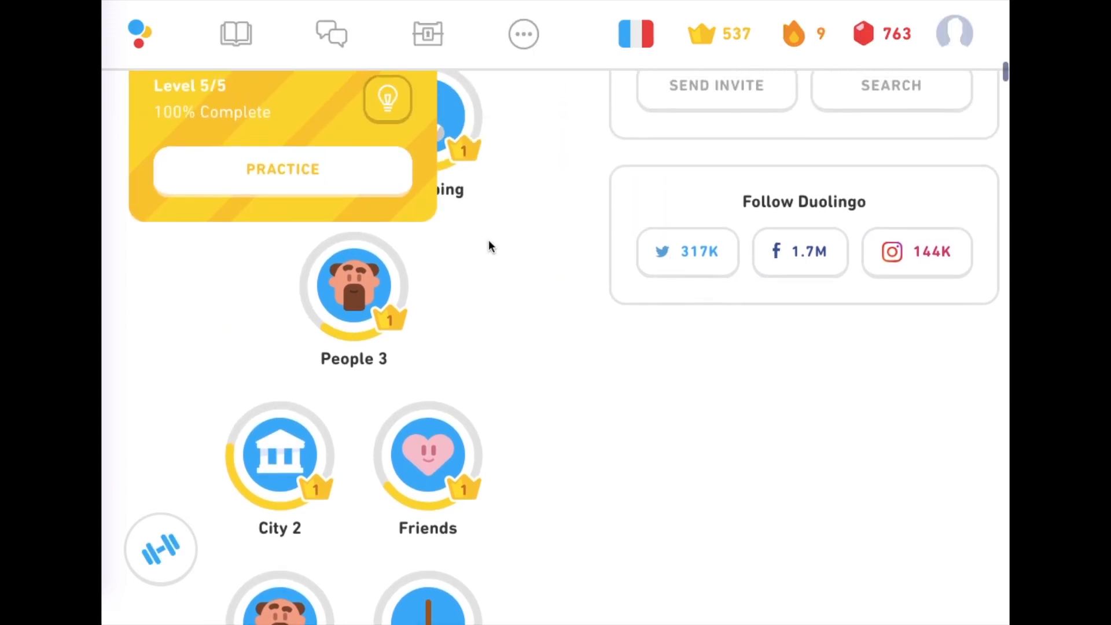
scroll("down", 3)
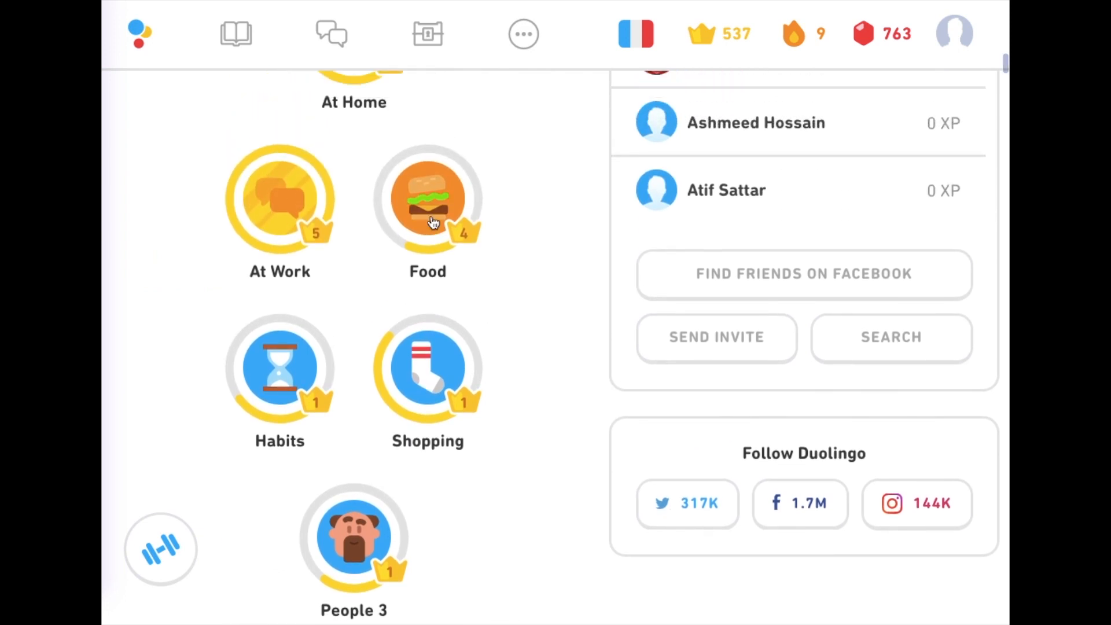
left_click(427, 197)
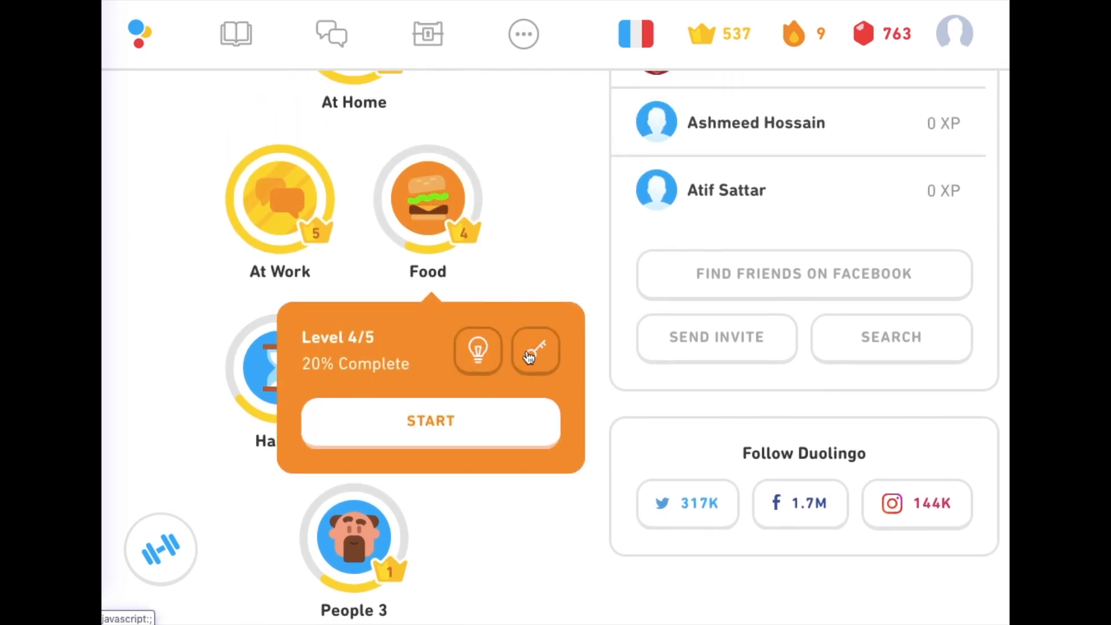
left_click(429, 420)
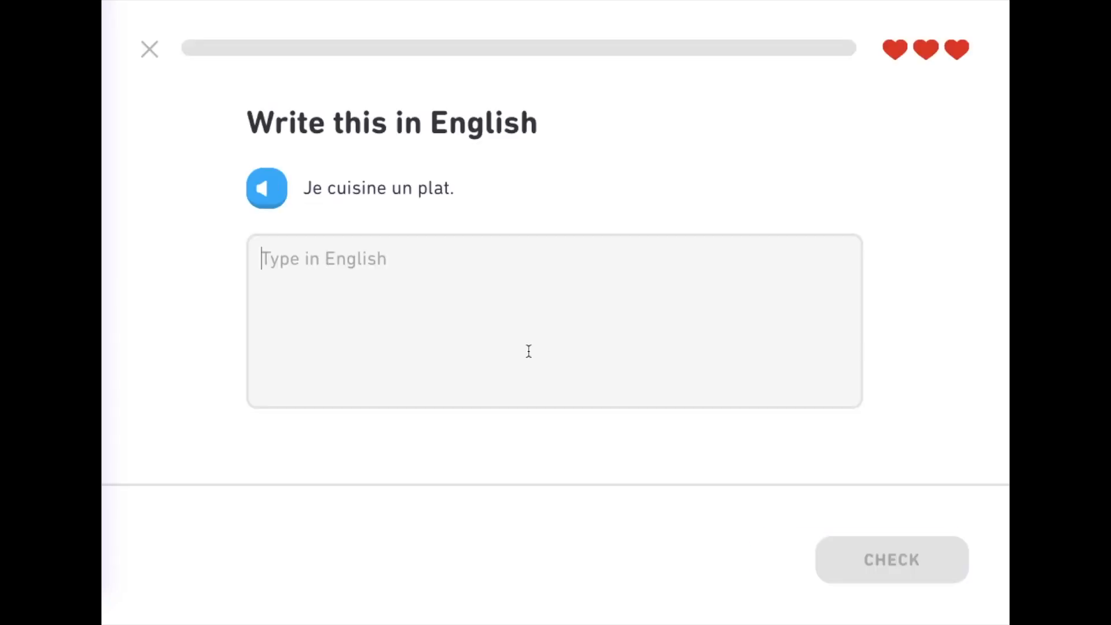
Answer 'I am cooking a...' and the 'he wants' apple sentence.
type("i am")
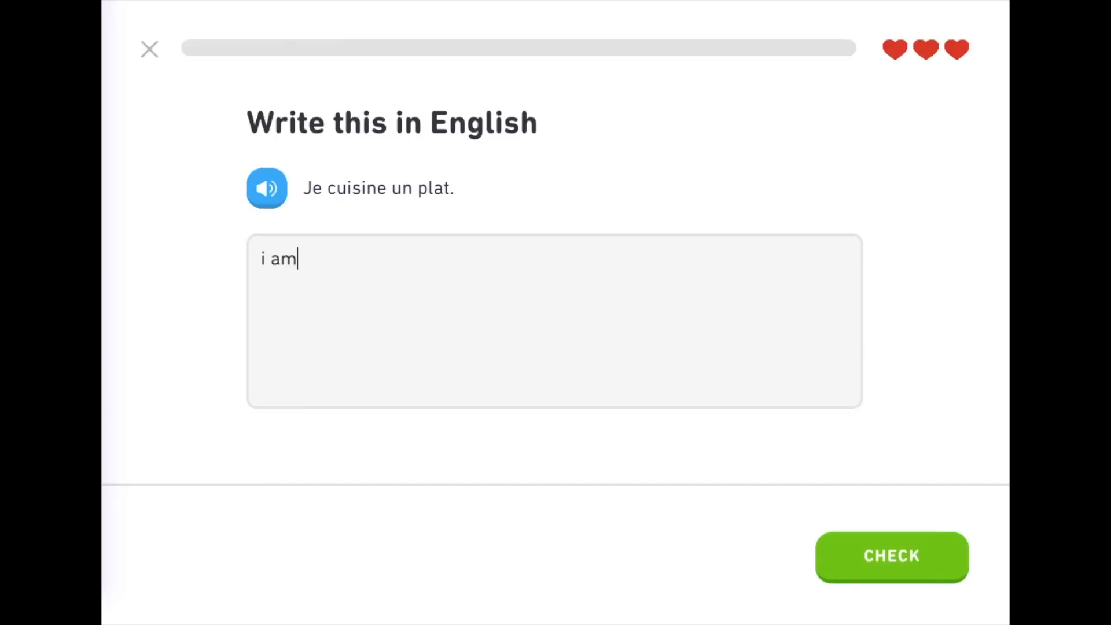
type("cooking a")
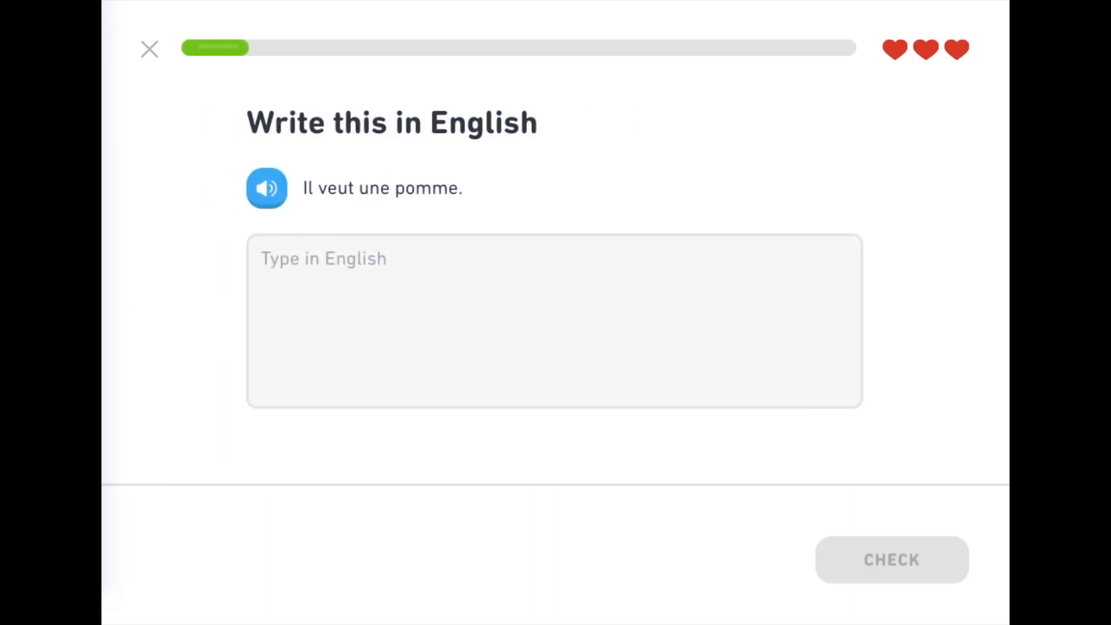
type("he want")
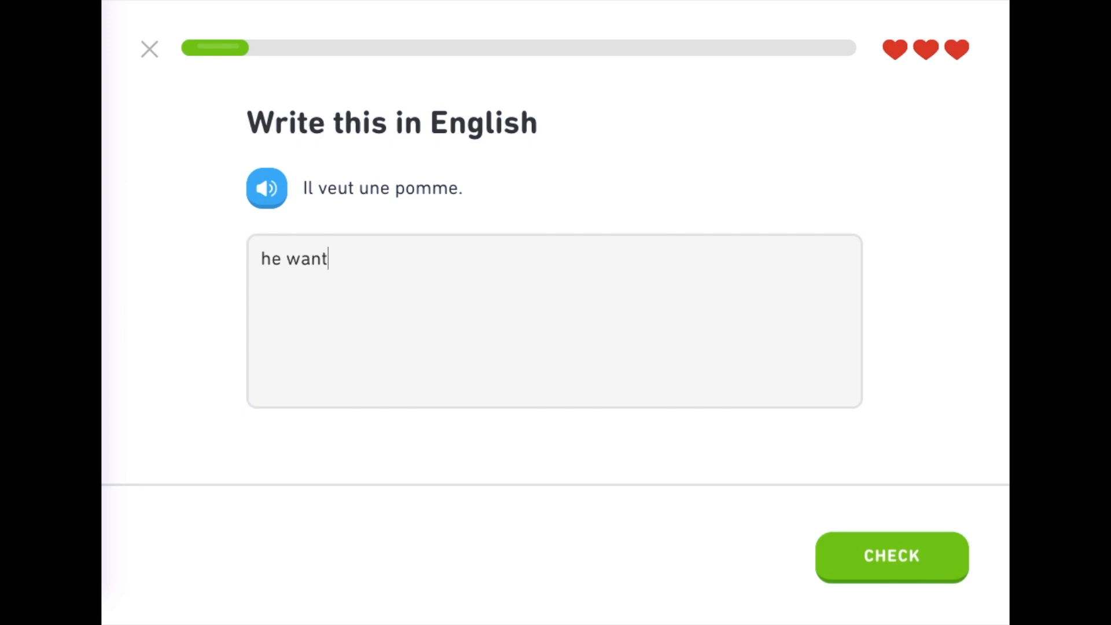
left_click(891, 557)
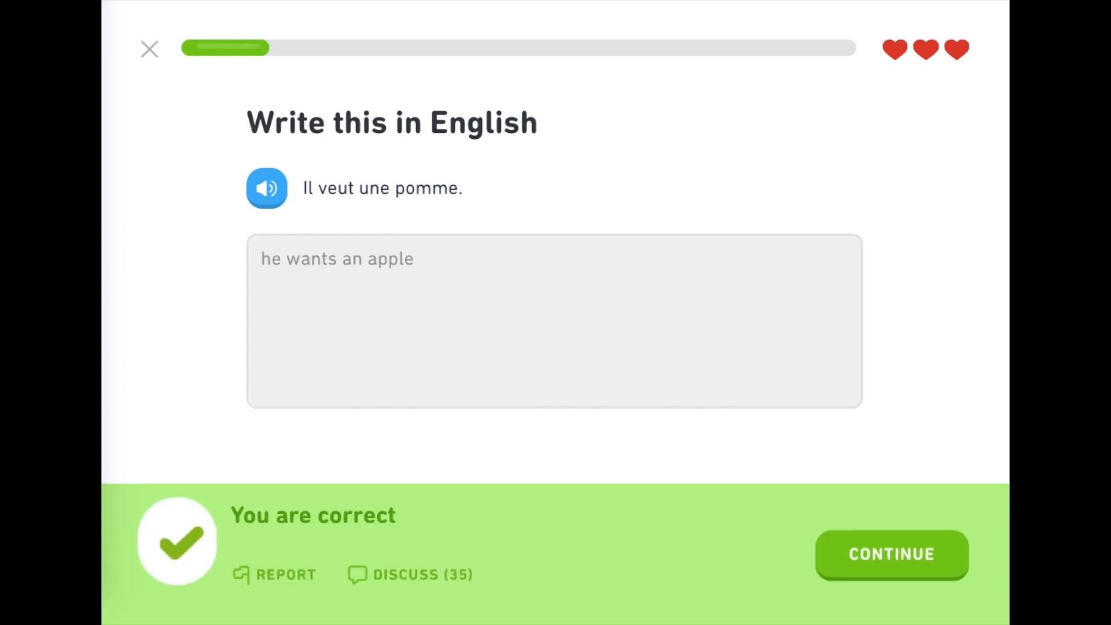
left_click(891, 555)
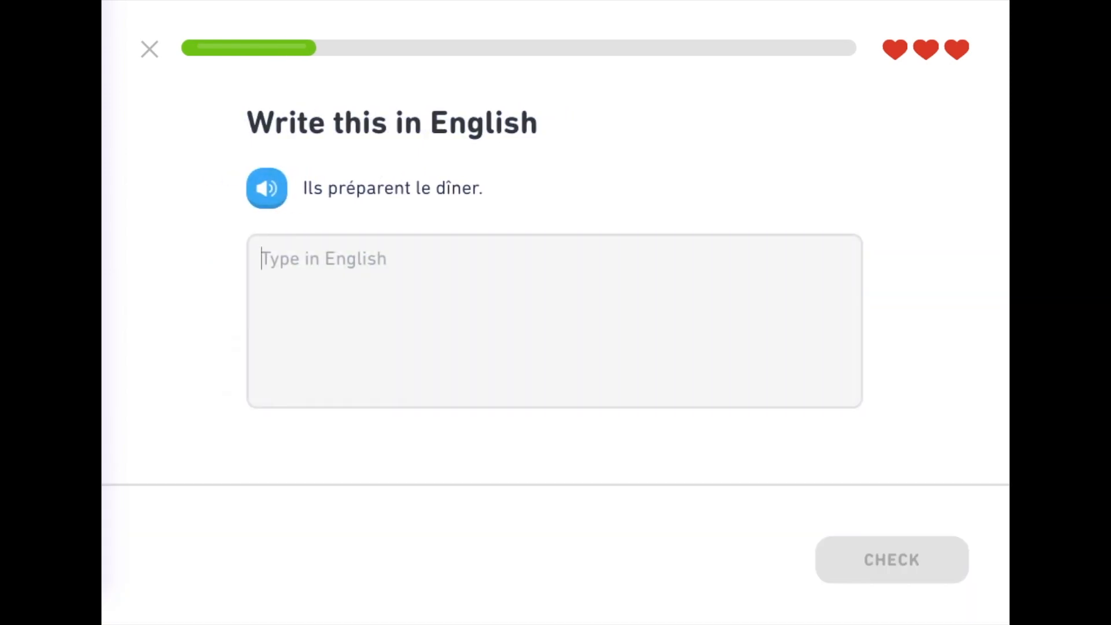
Submit 'they prepare...' for 'Ils préparent le dîner' and move past the wrong-word feedback.
type("they prepare")
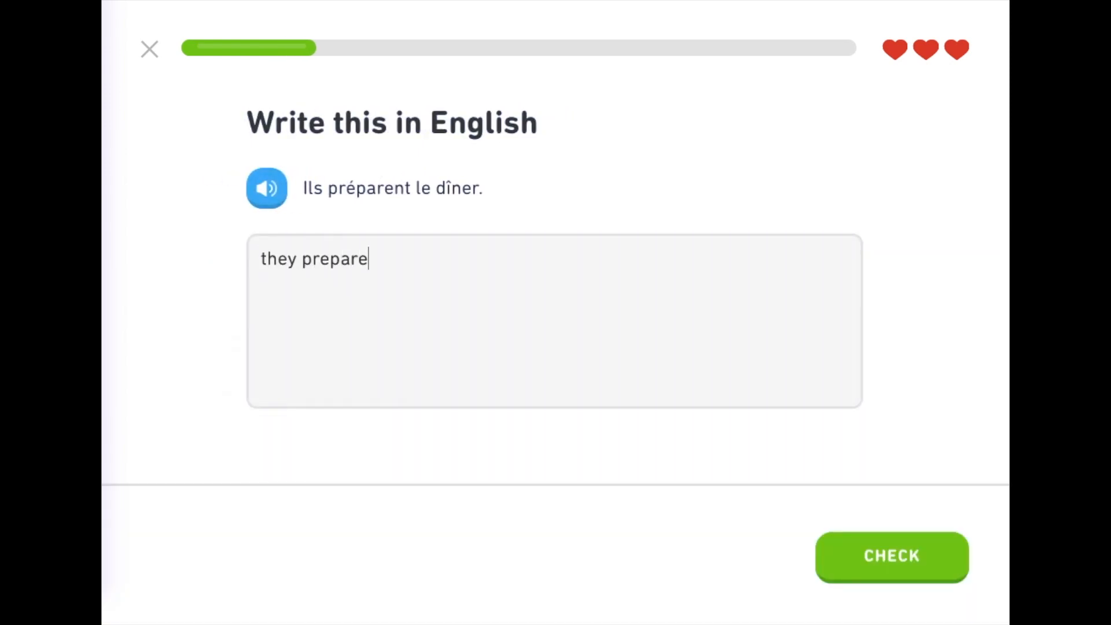
left_click(891, 557)
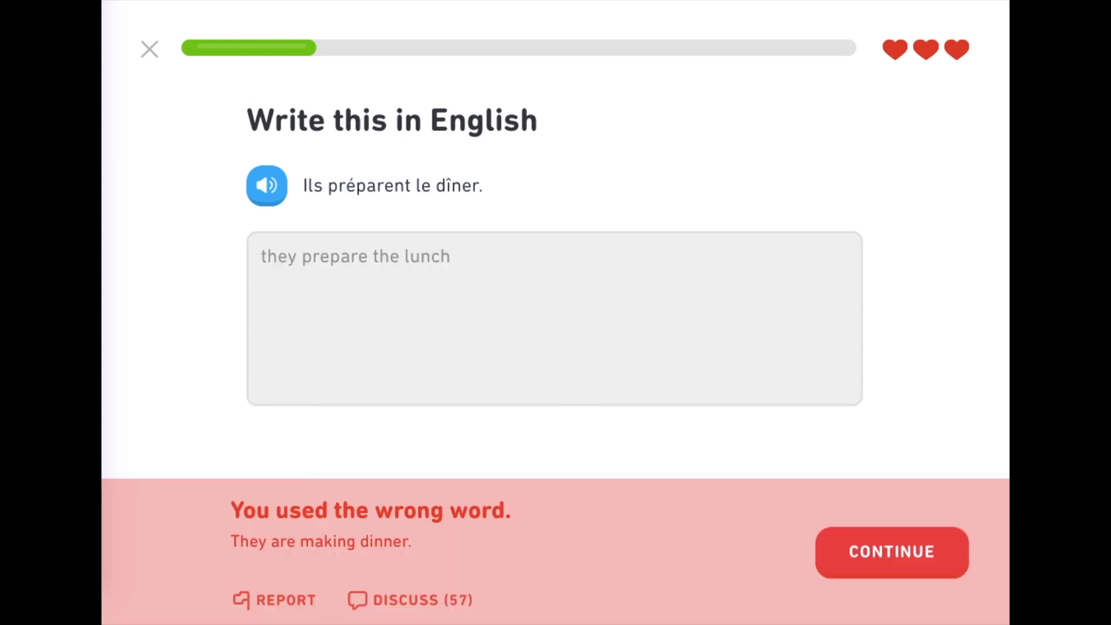
left_click(891, 552)
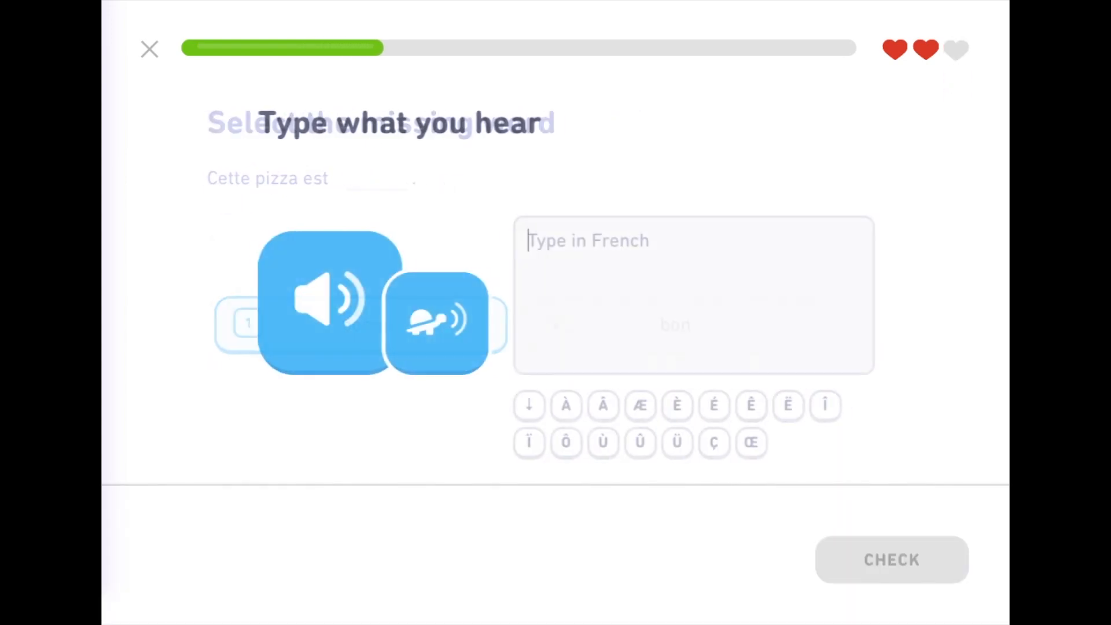
Answer 'je prepare l...', 'ils prennent un cafe' and 'ces pommes'.
type("je prepare l")
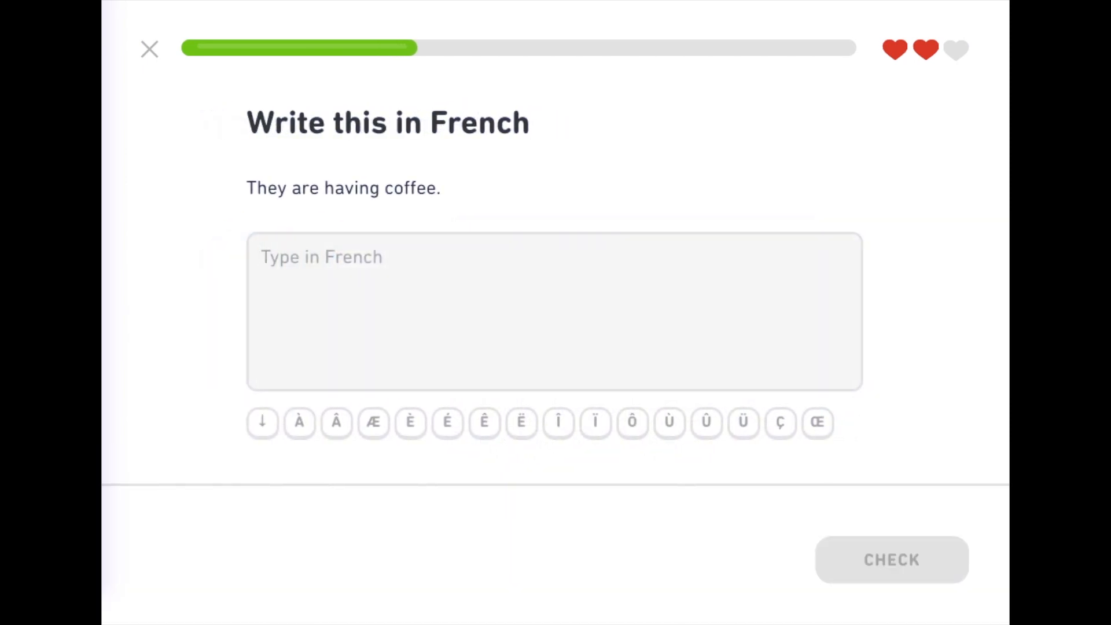
type("ils pre")
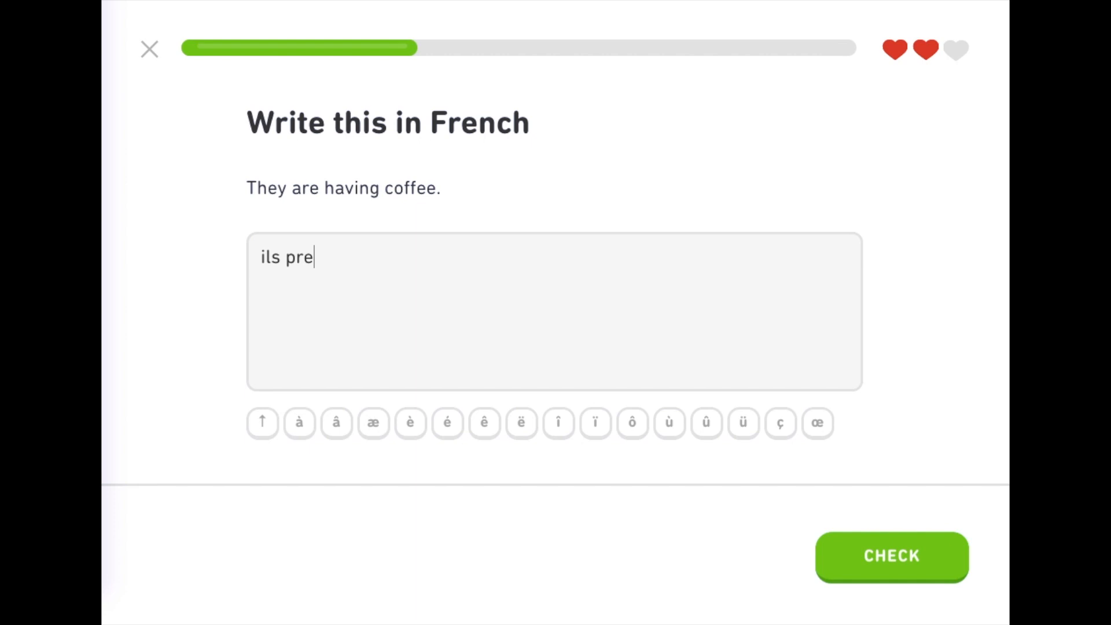
type("nnent un cafe")
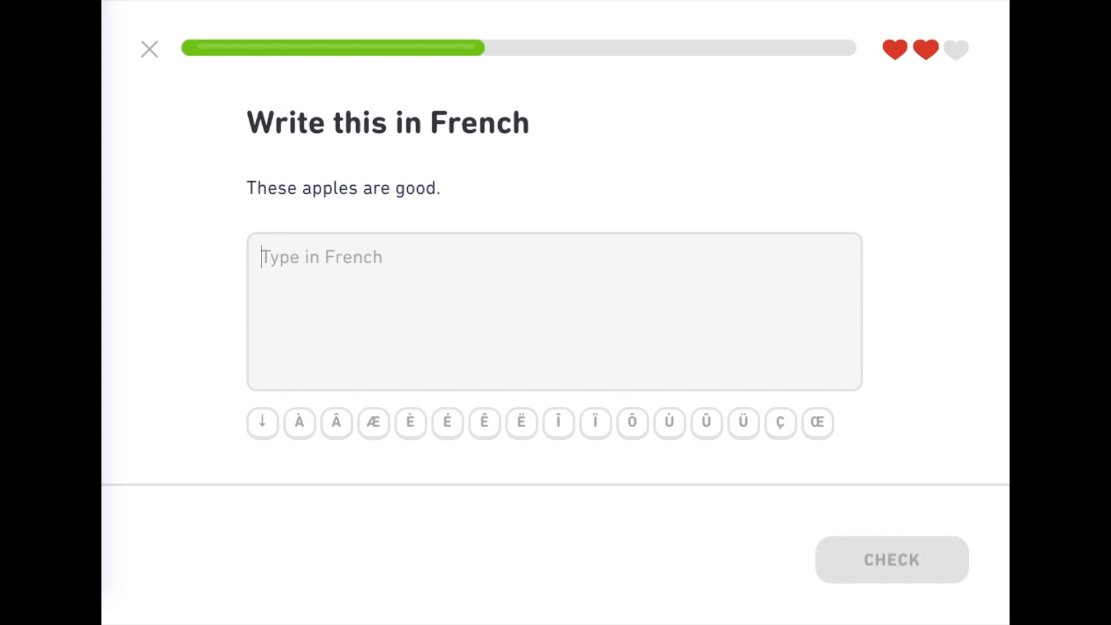
type("ces")
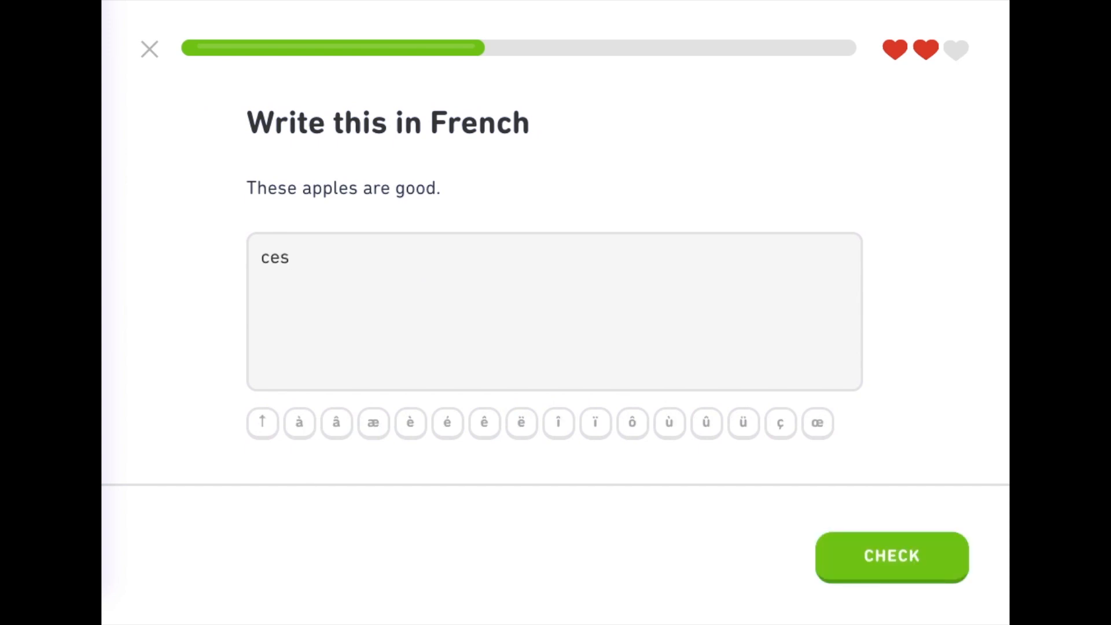
type("pommes sont bonnes")
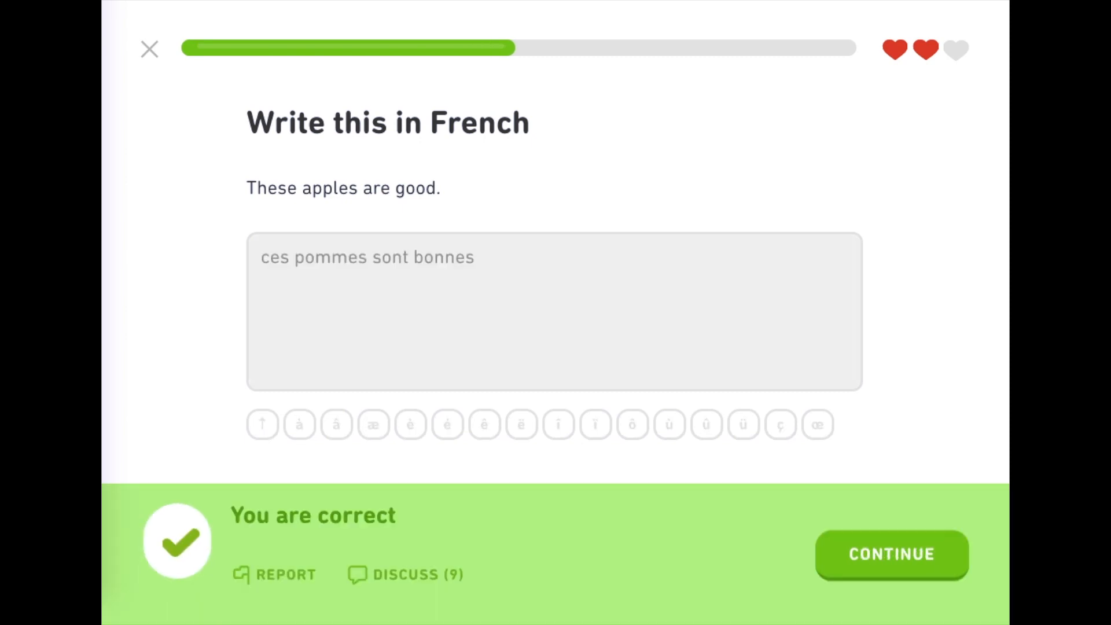
left_click(891, 554)
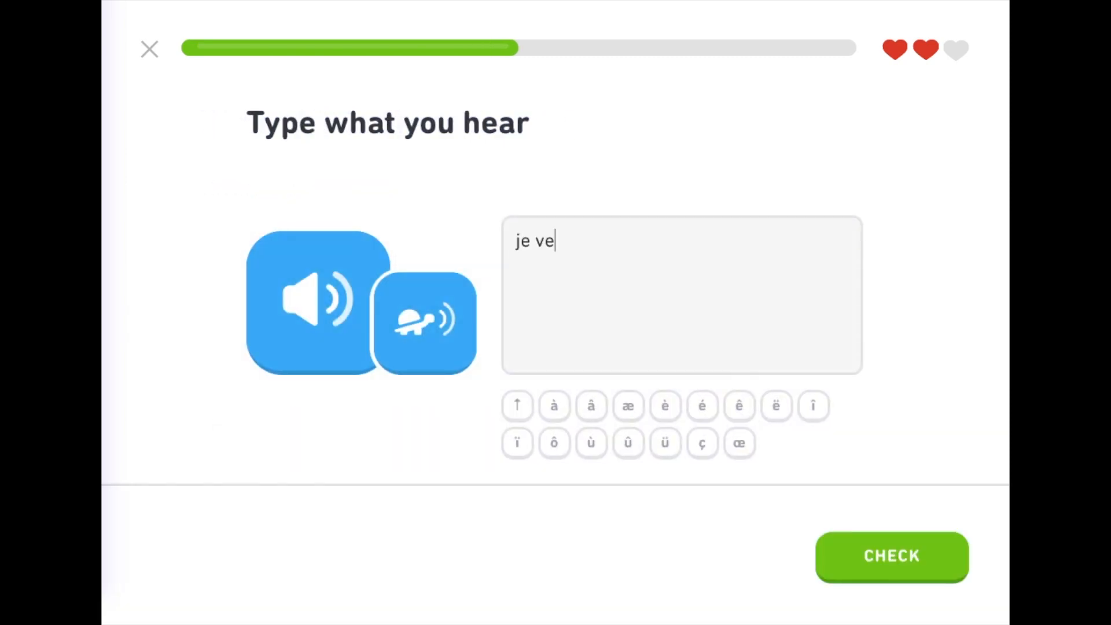
Answer the banana dictation, 'ces plats so...', 'tu aimes les b...' and 'le cafe' (The coffee is ready).
type("ux une banane")
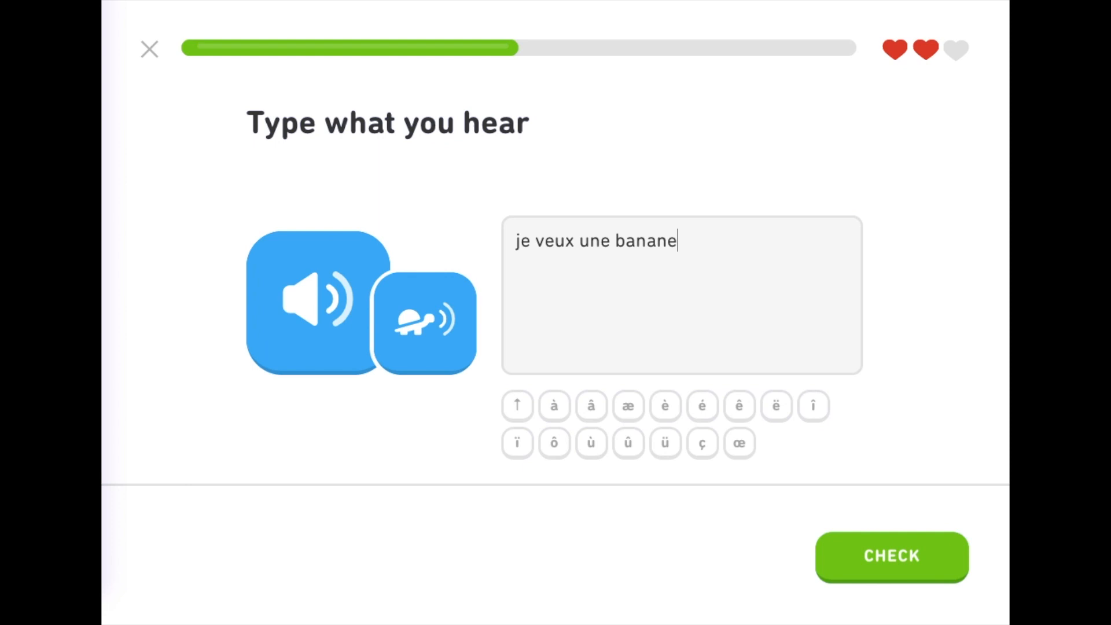
left_click(891, 556)
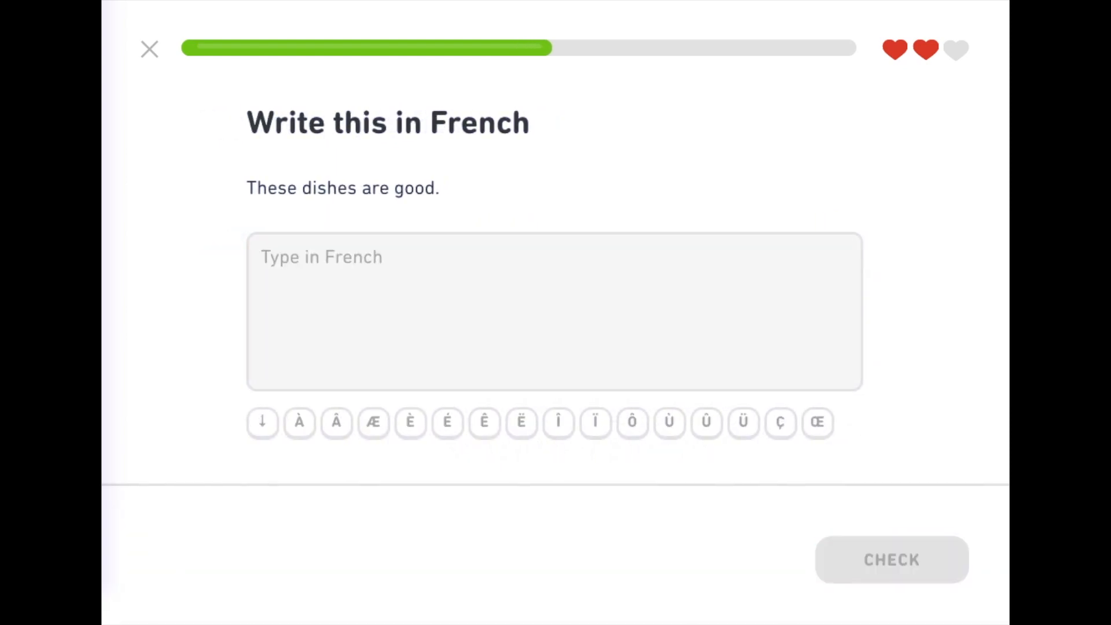
type("ces plats so")
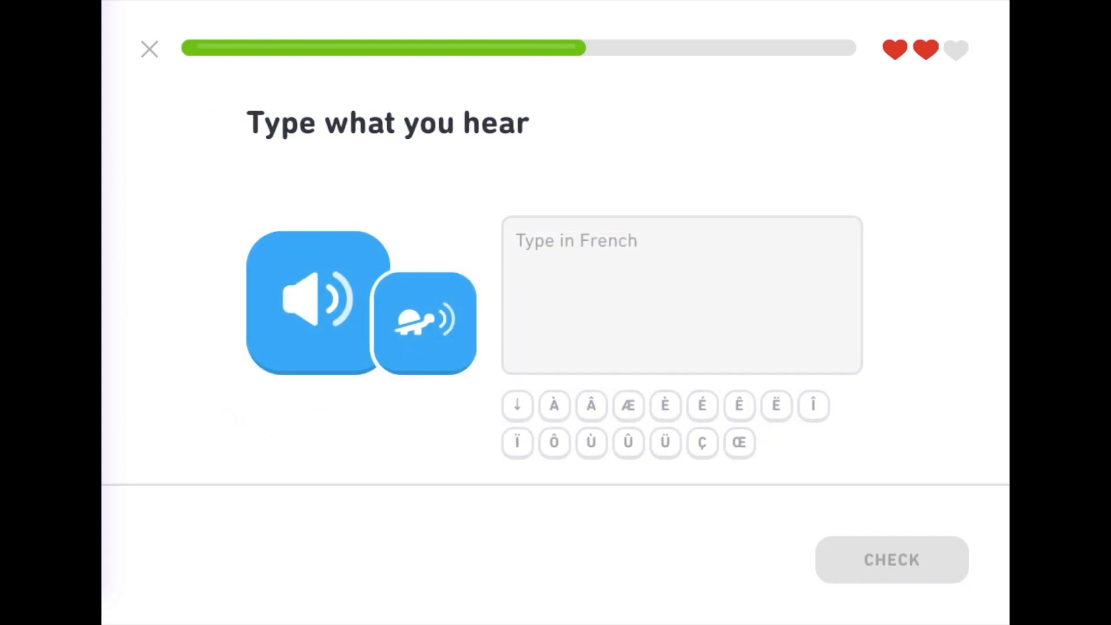
type("tu aimes les b")
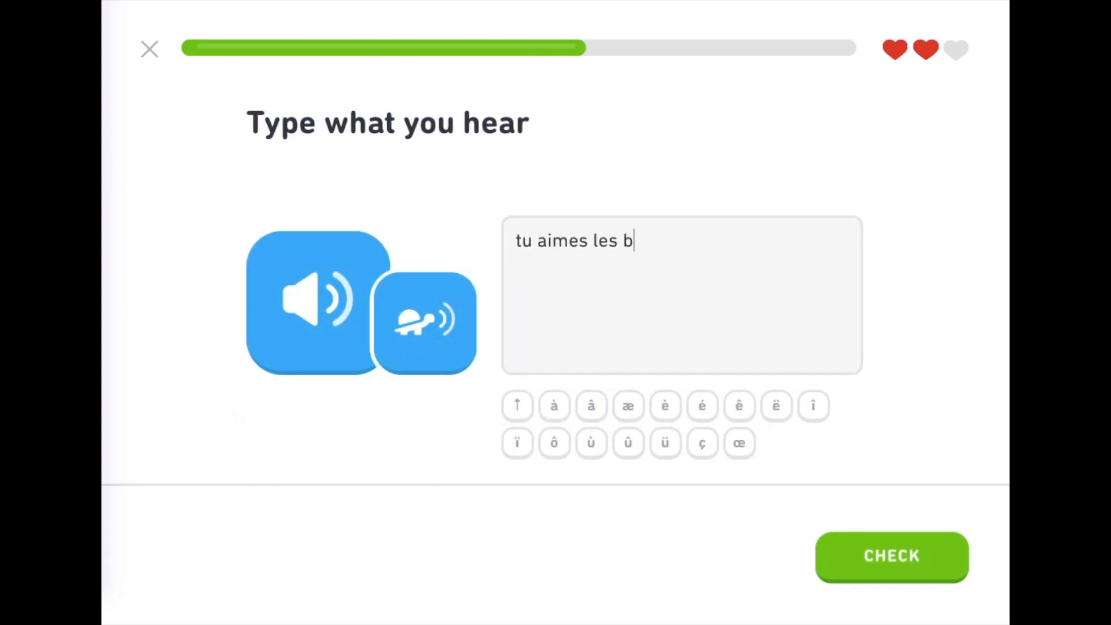
left_click(891, 557)
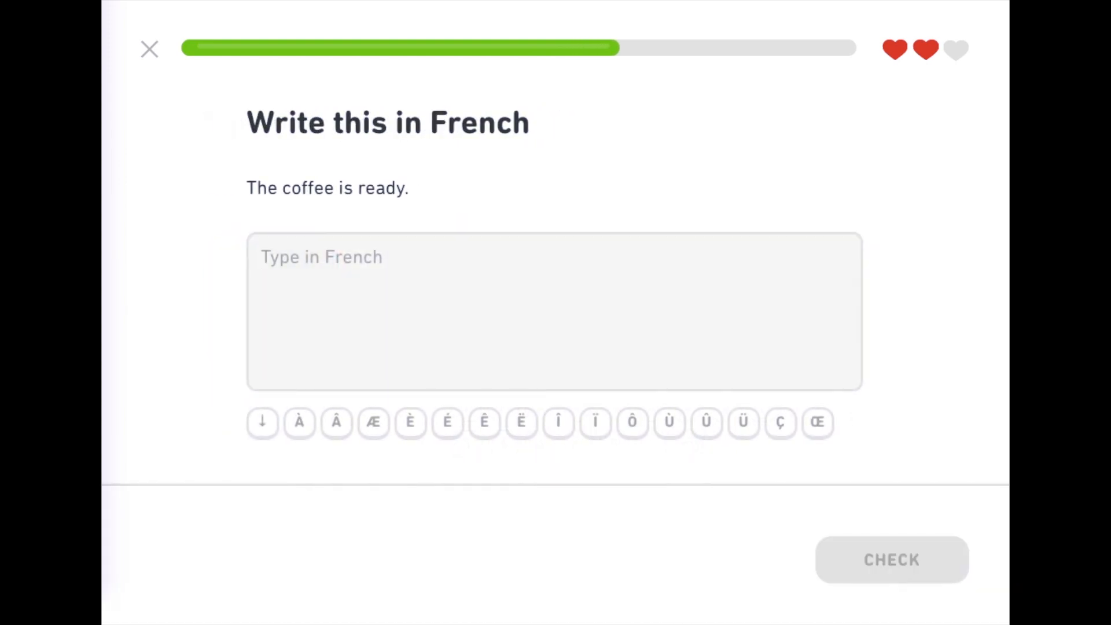
type("le cafe")
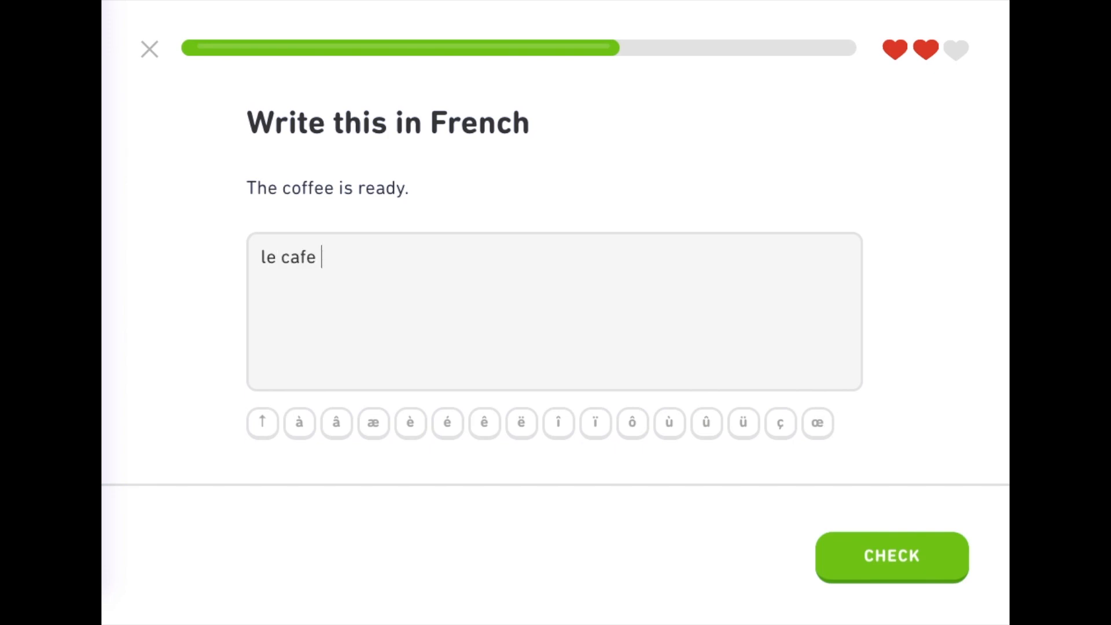
left_click(891, 556)
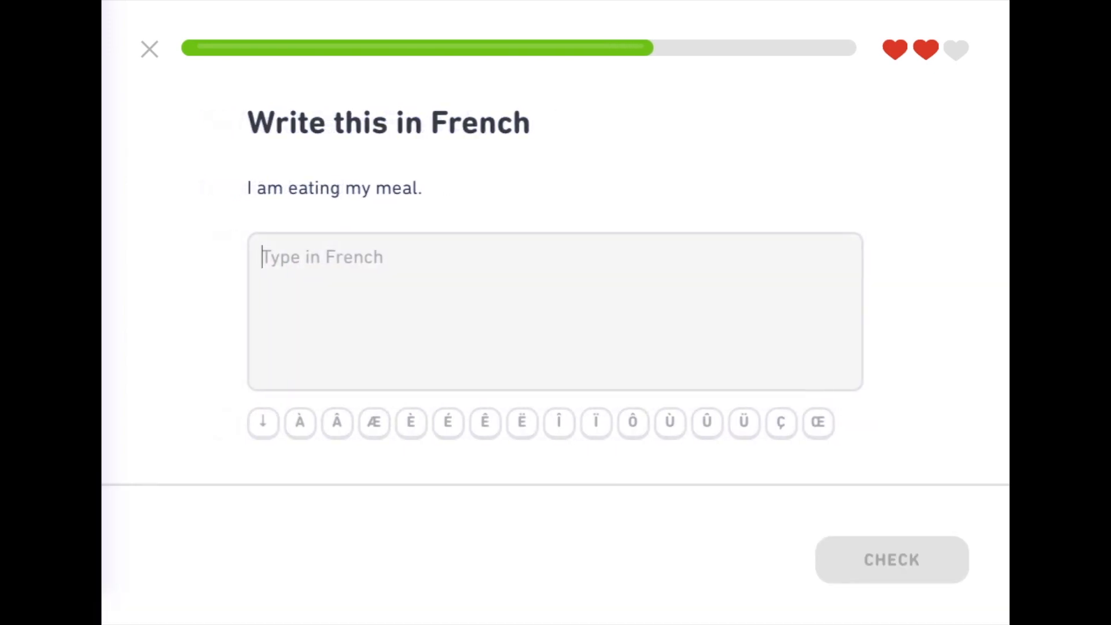
Answer 'je mange m...', 'l'oeuf', the 'cet...' pizza sentence and '...cuisines beaucoup' (You cook a lot).
type("je mange m")
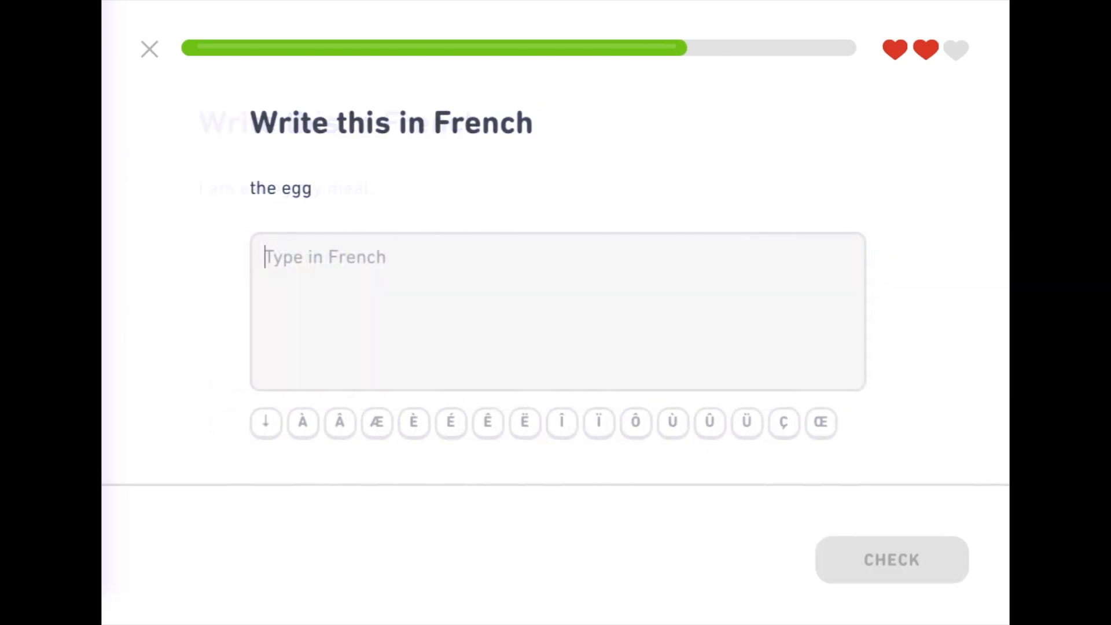
type("l'oeu")
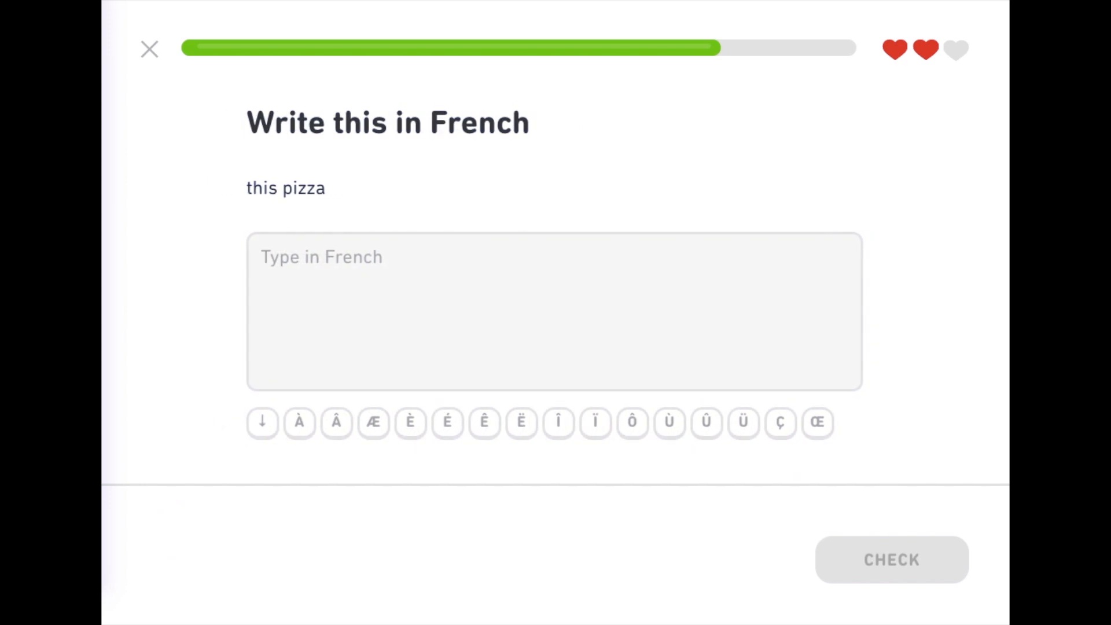
type("cet")
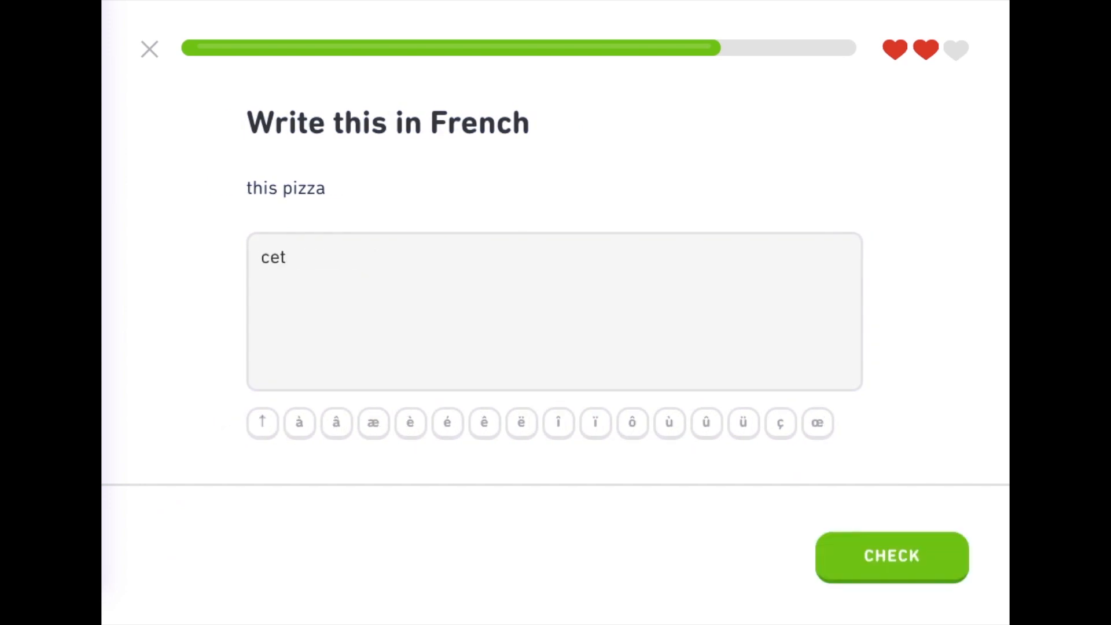
left_click(891, 557)
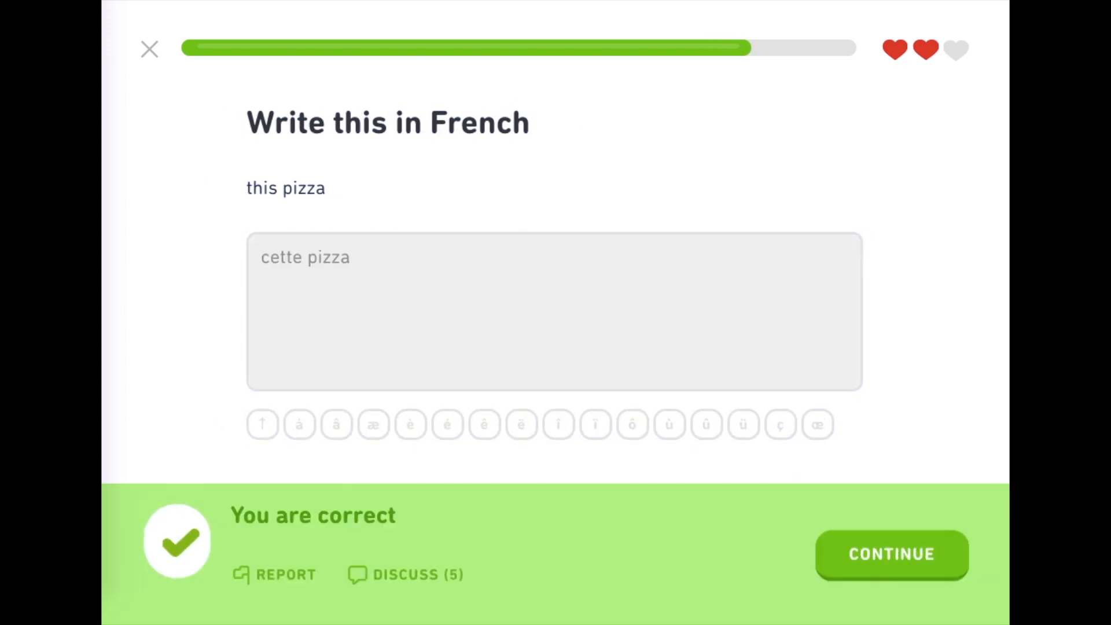
left_click(891, 555)
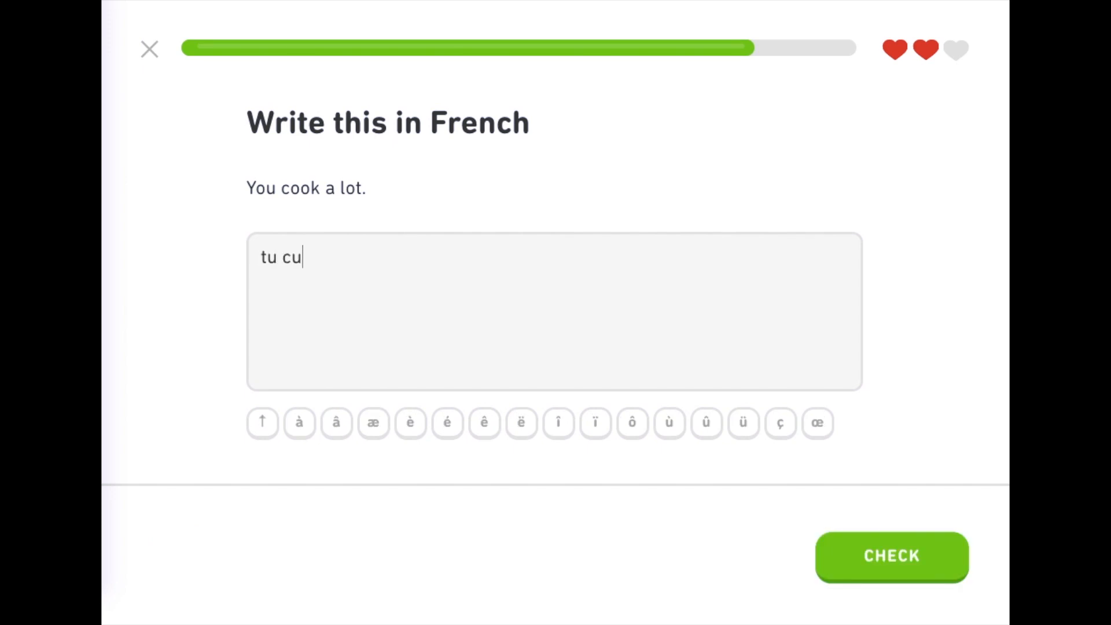
type("isines be")
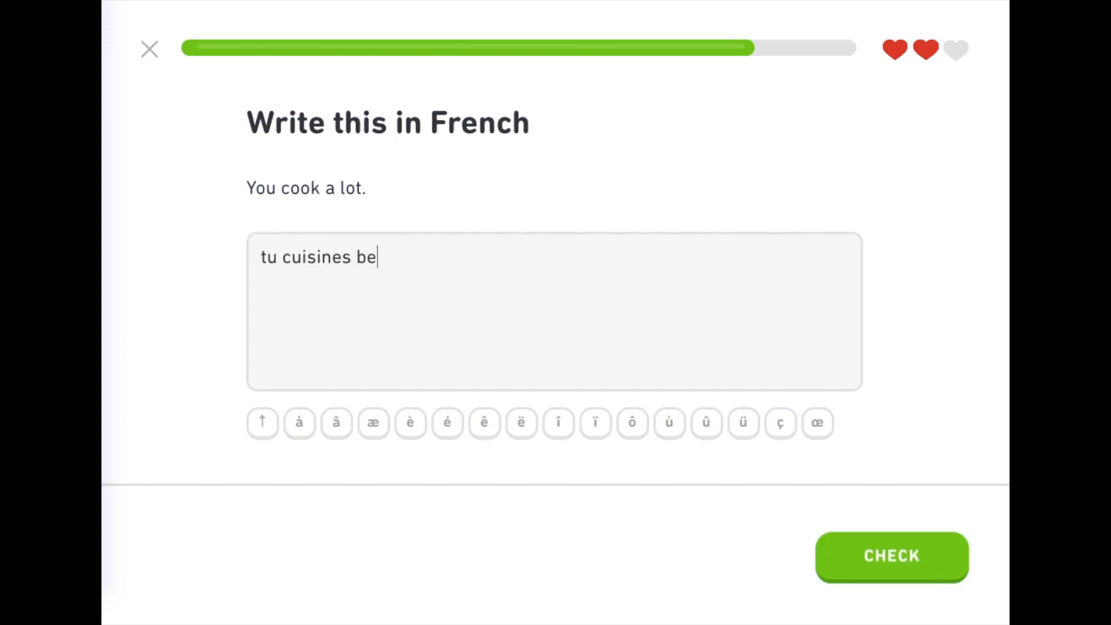
type("aucoup")
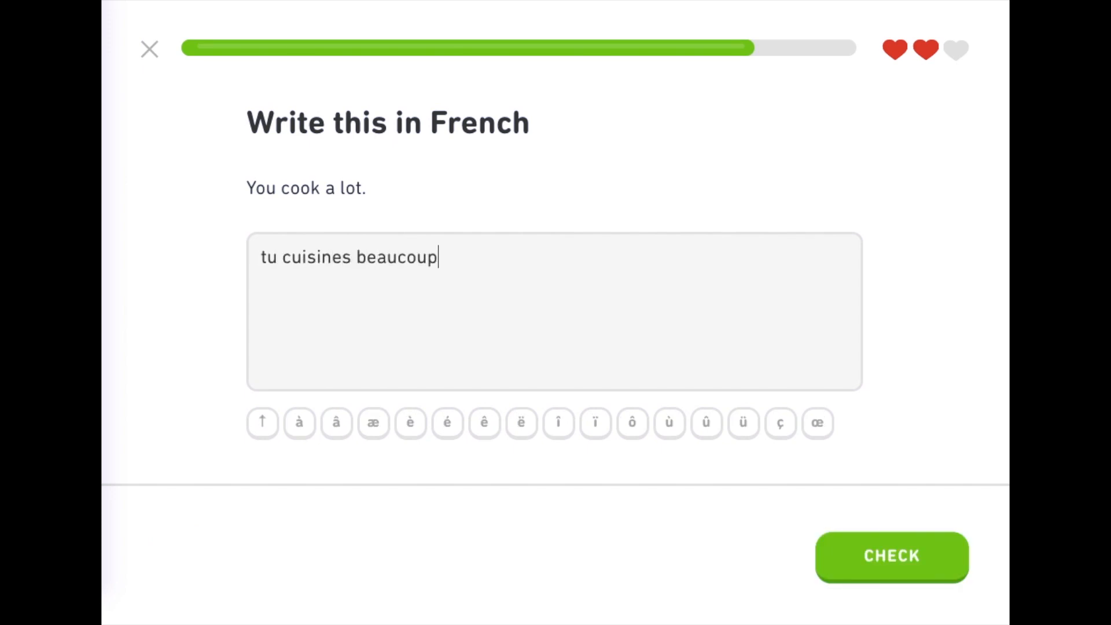
left_click(891, 557)
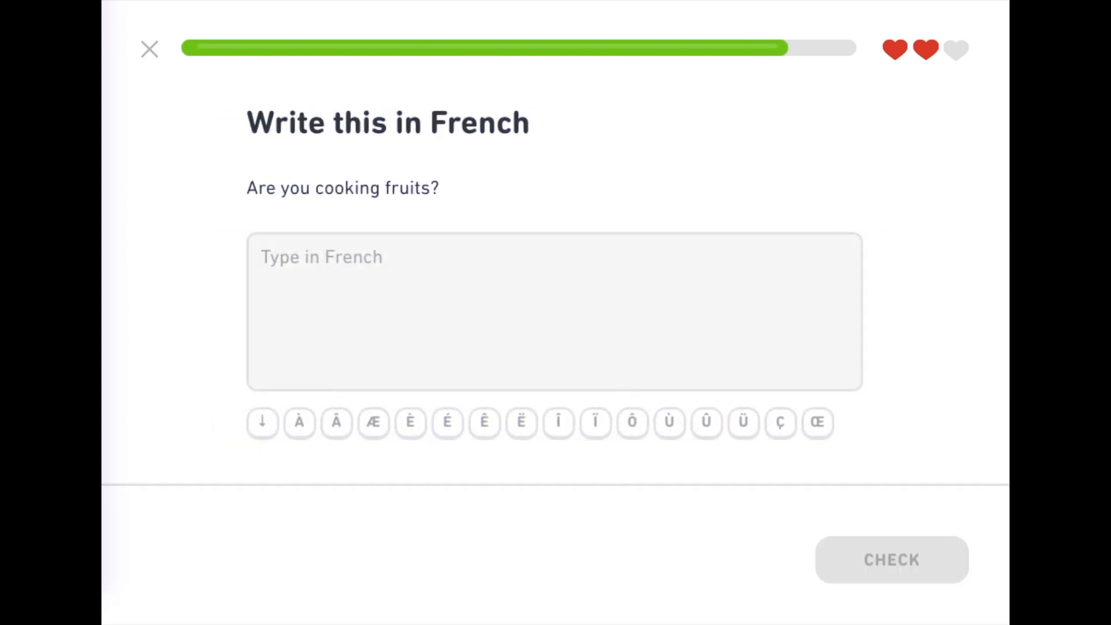
Answer 'tu cuisines' and the this-morning sentence, finish the test-out and pass the streak summary to Level 5.
type("tu c")
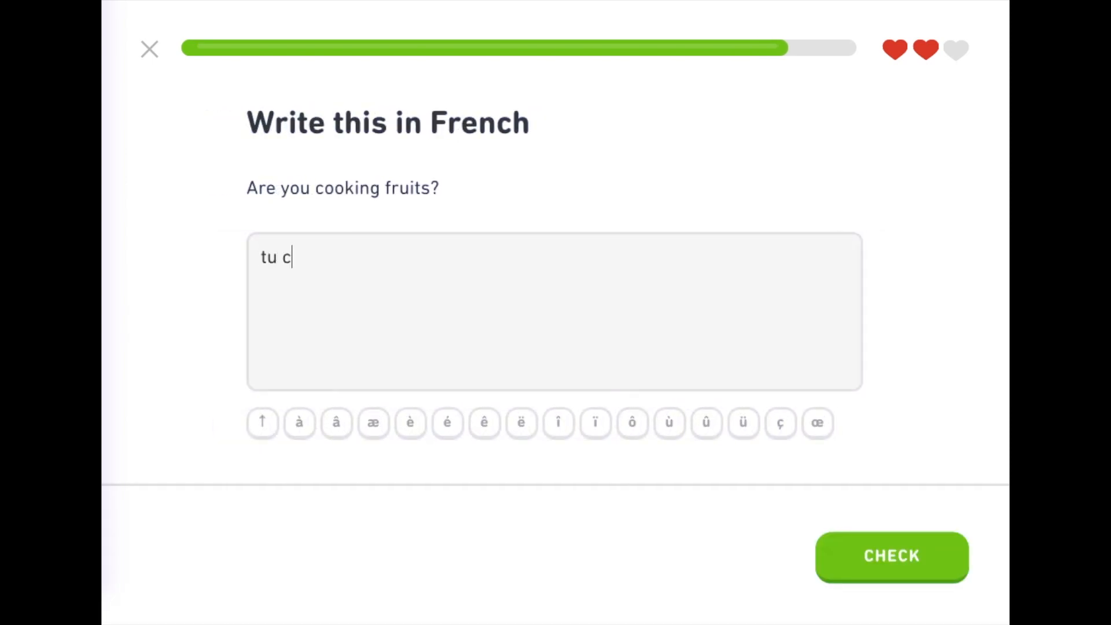
type("uisines")
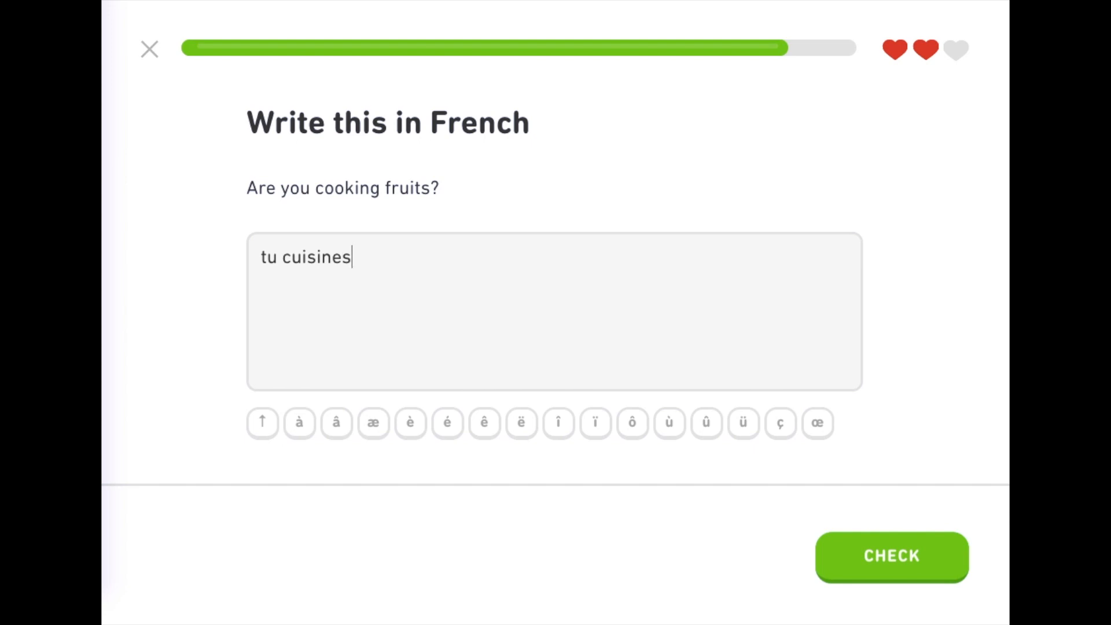
type("de")
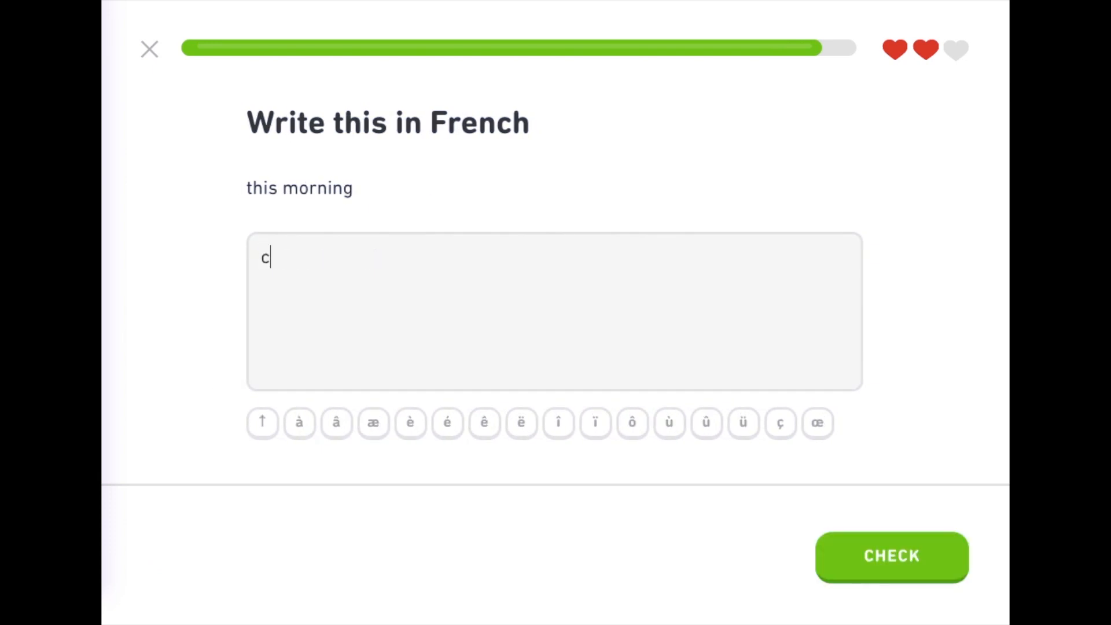
left_click(891, 557)
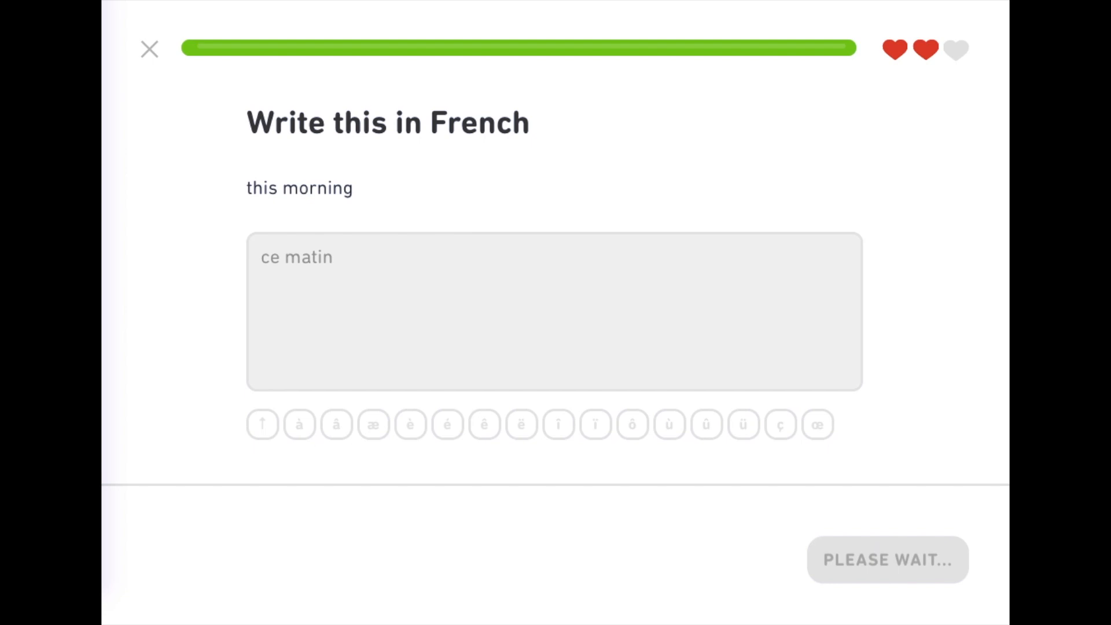
left_click(887, 560)
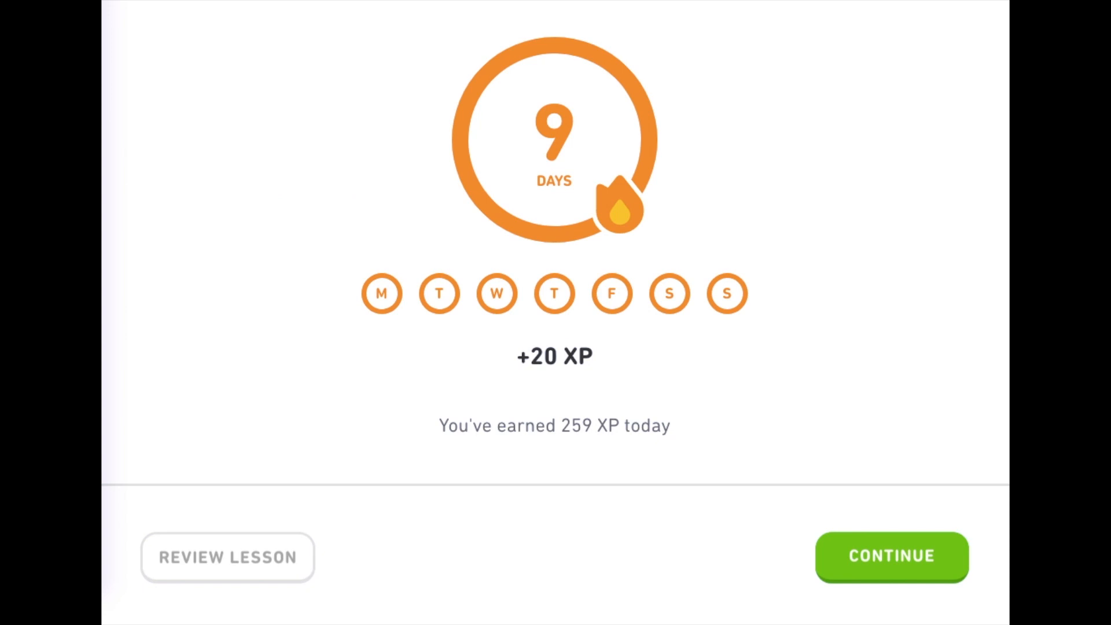
left_click(891, 557)
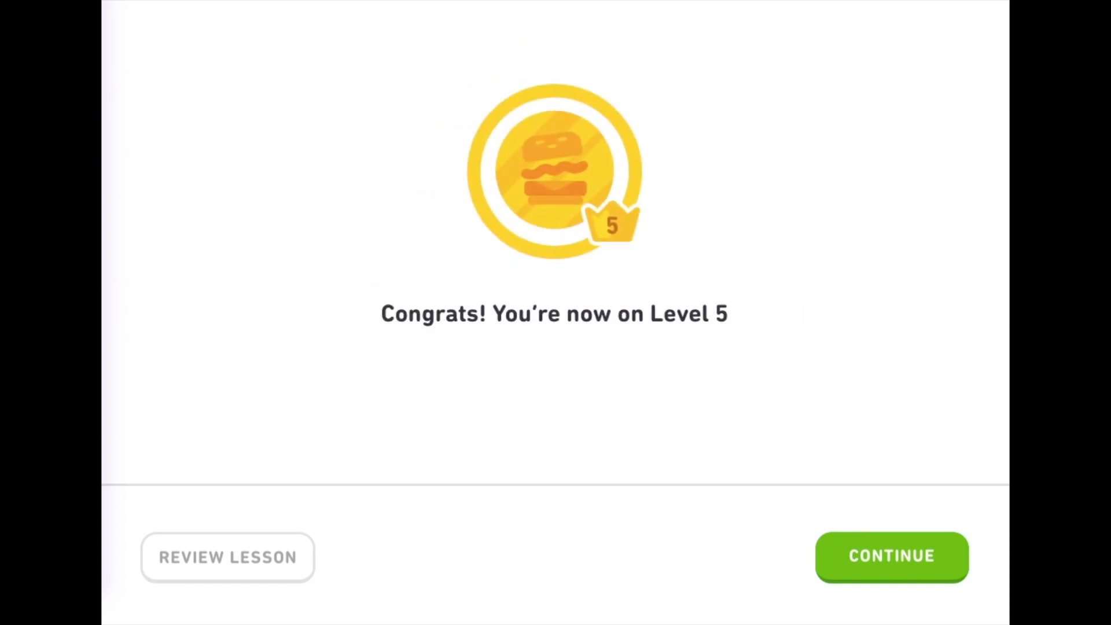